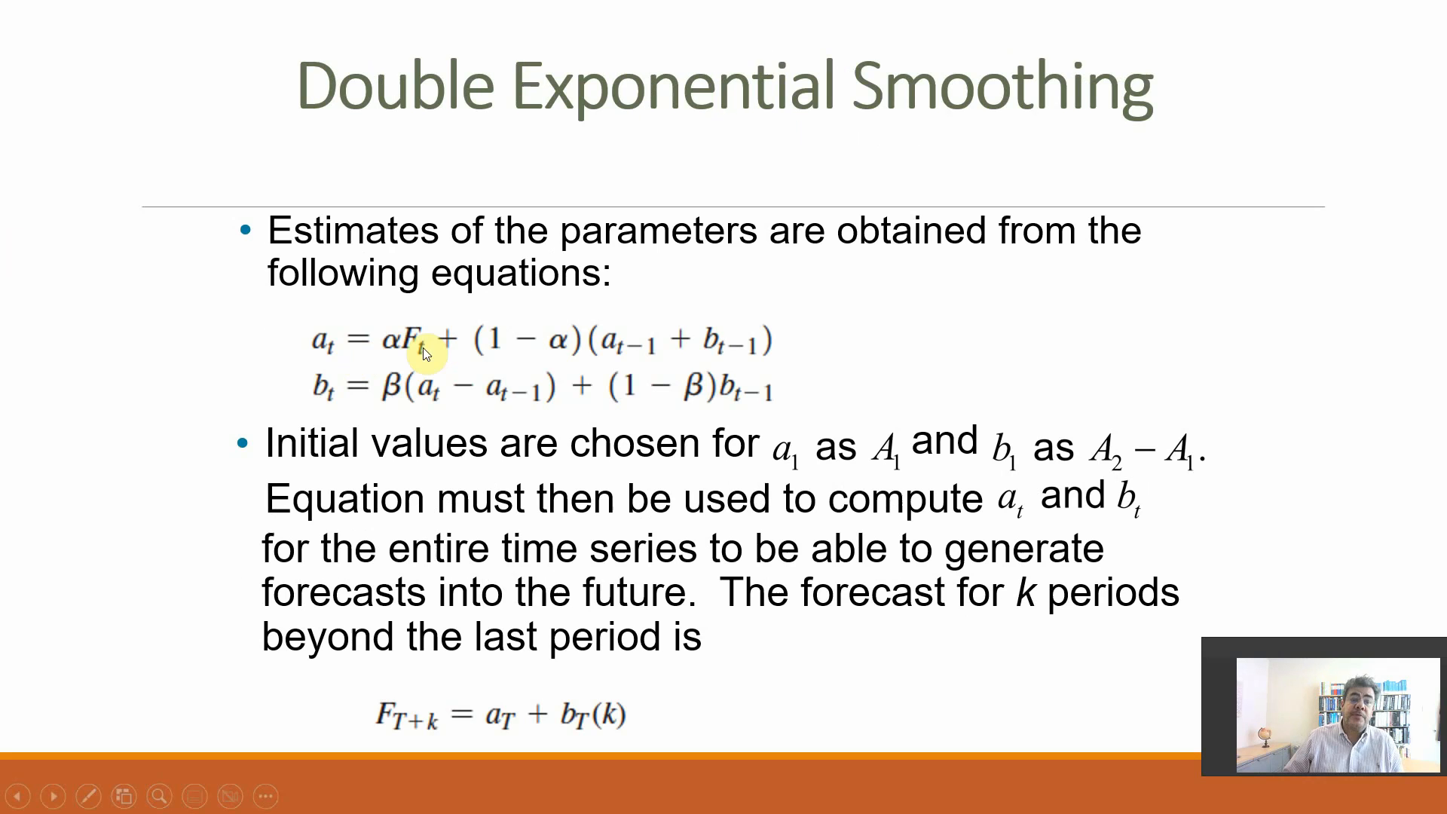
{"action": "mouse_move", "coordinate": [392, 359]}
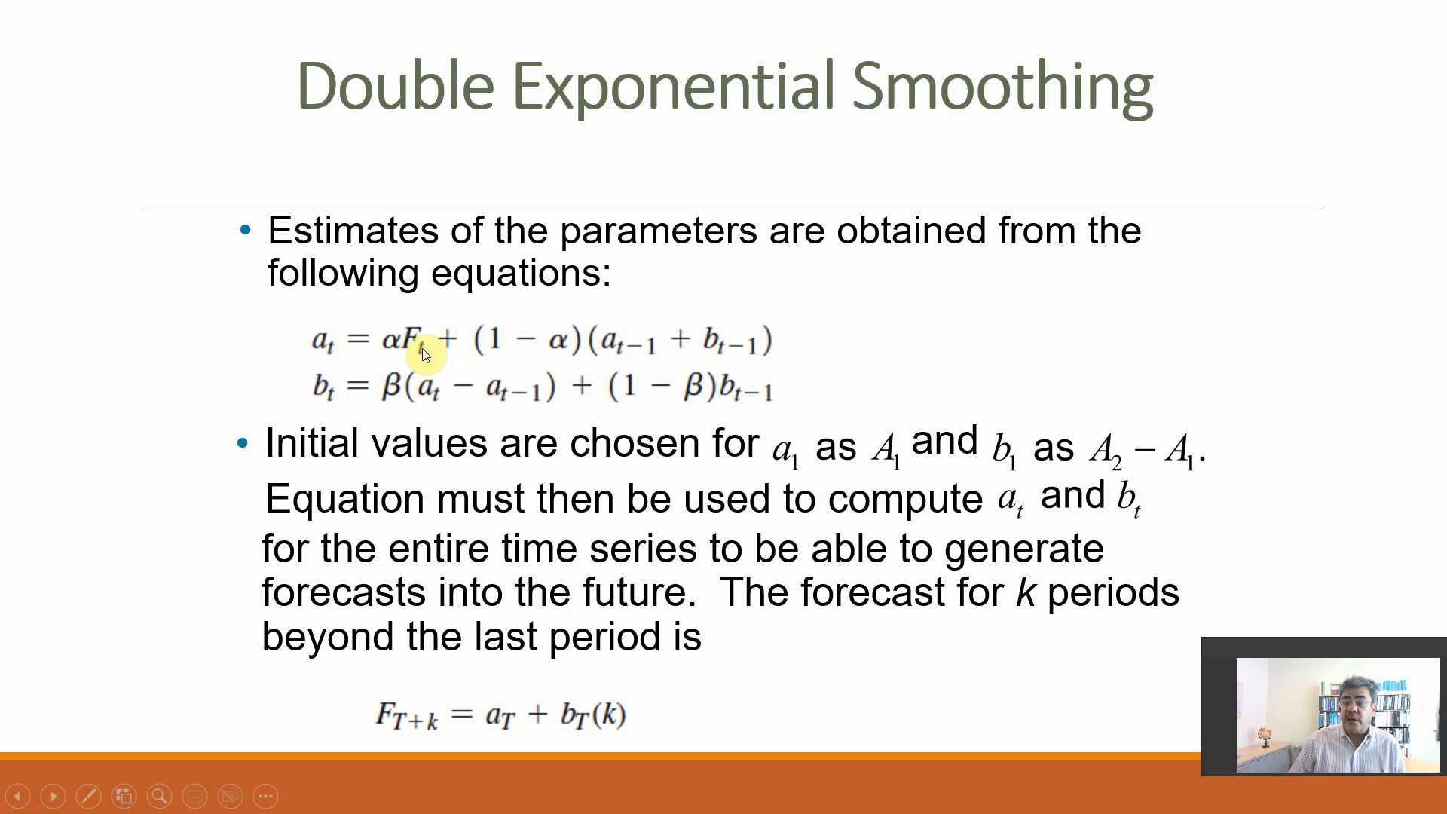
{"action": "mouse_move", "coordinate": [332, 351]}
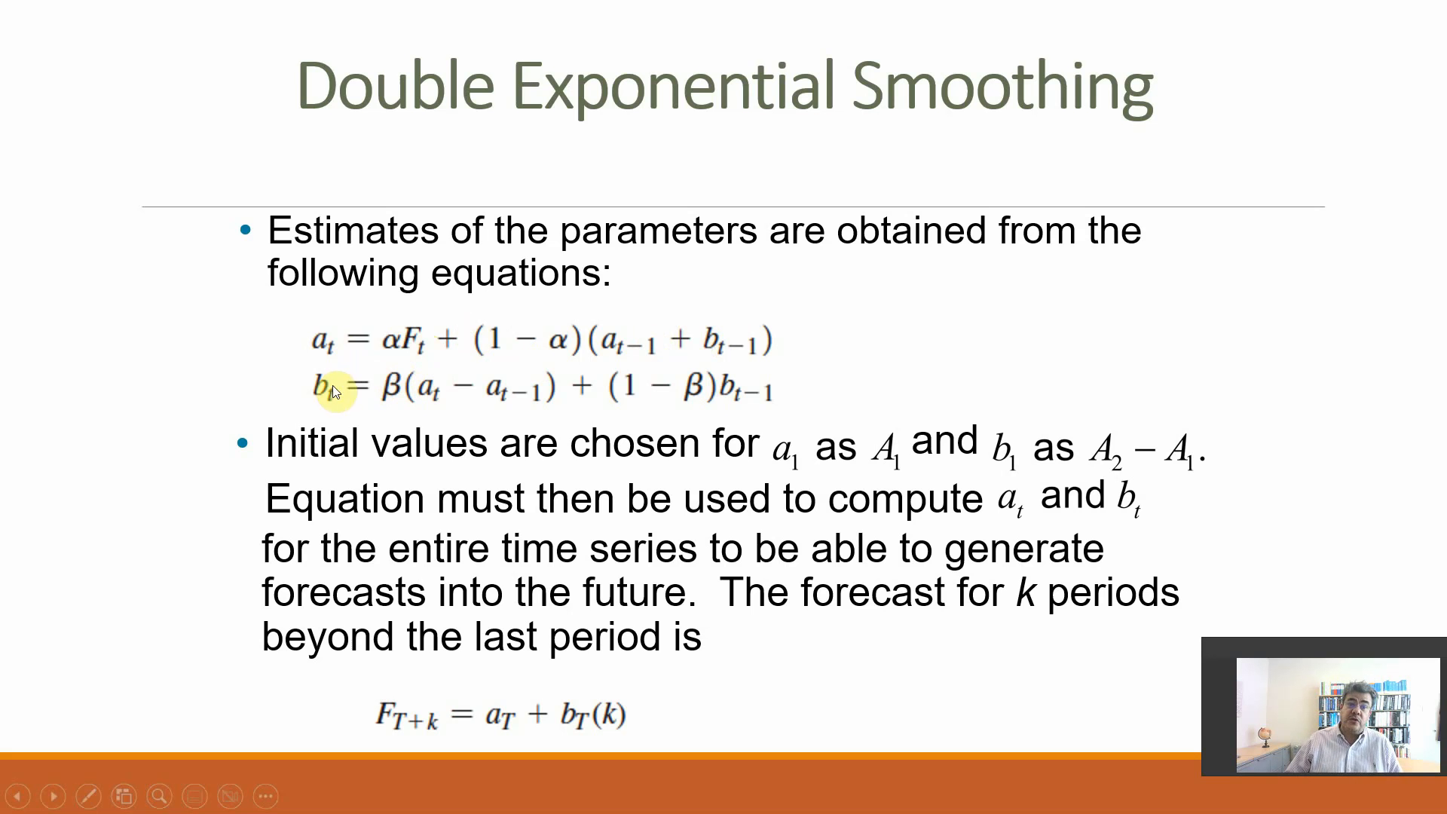
{"action": "mouse_move", "coordinate": [718, 363]}
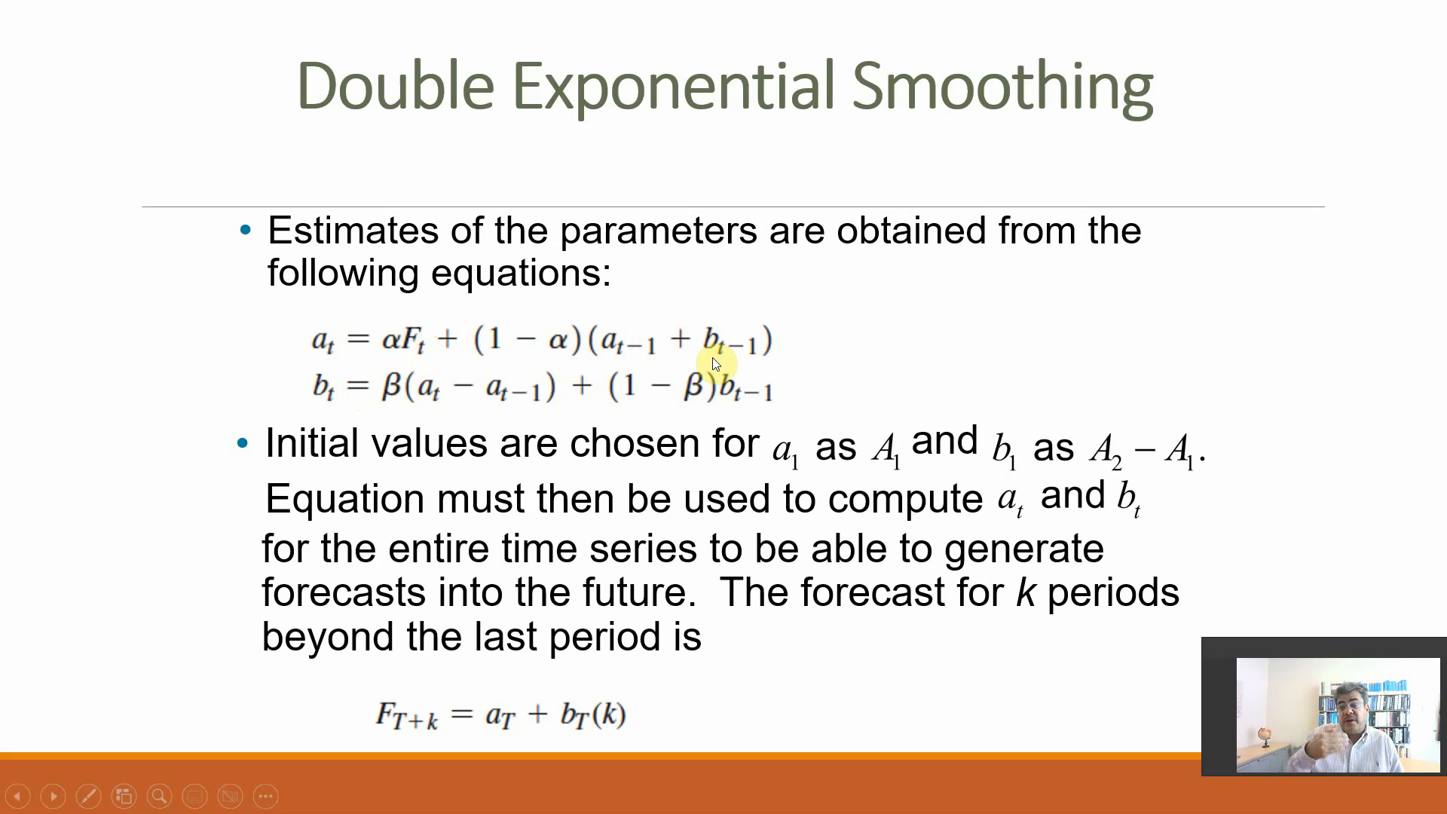
{"action": "mouse_move", "coordinate": [605, 395]}
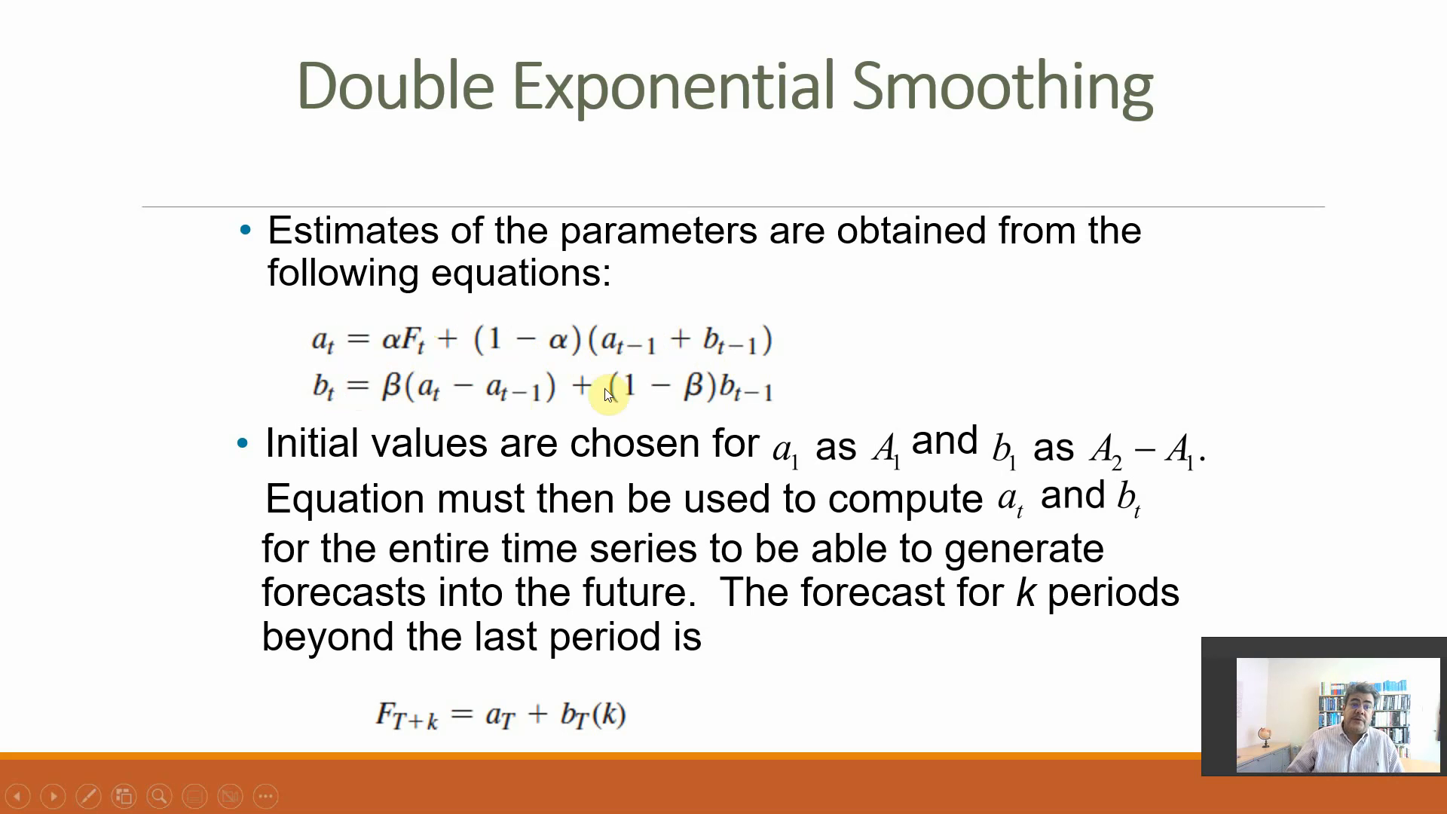
{"action": "mouse_move", "coordinate": [397, 395]}
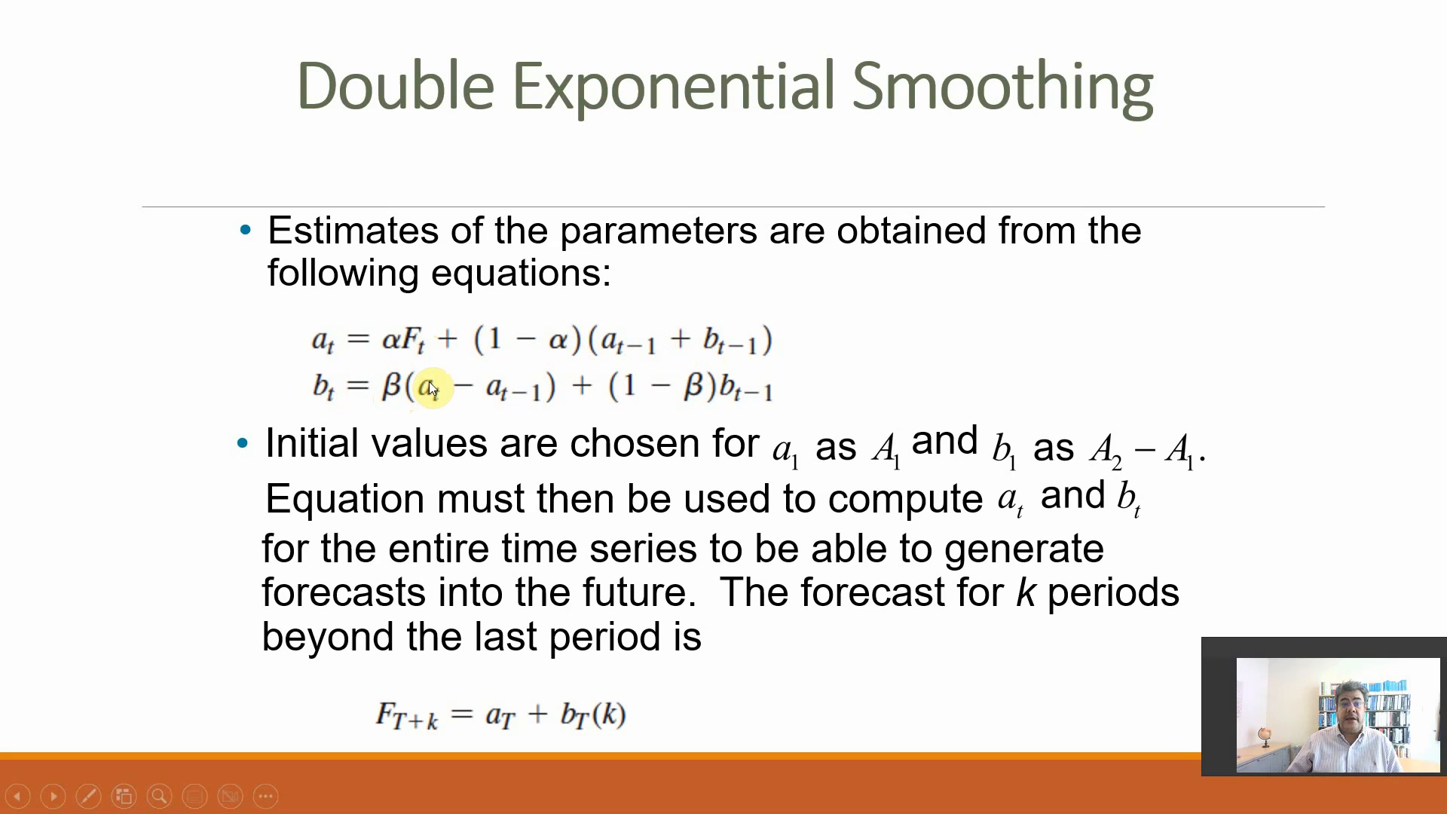
{"action": "mouse_move", "coordinate": [327, 336]}
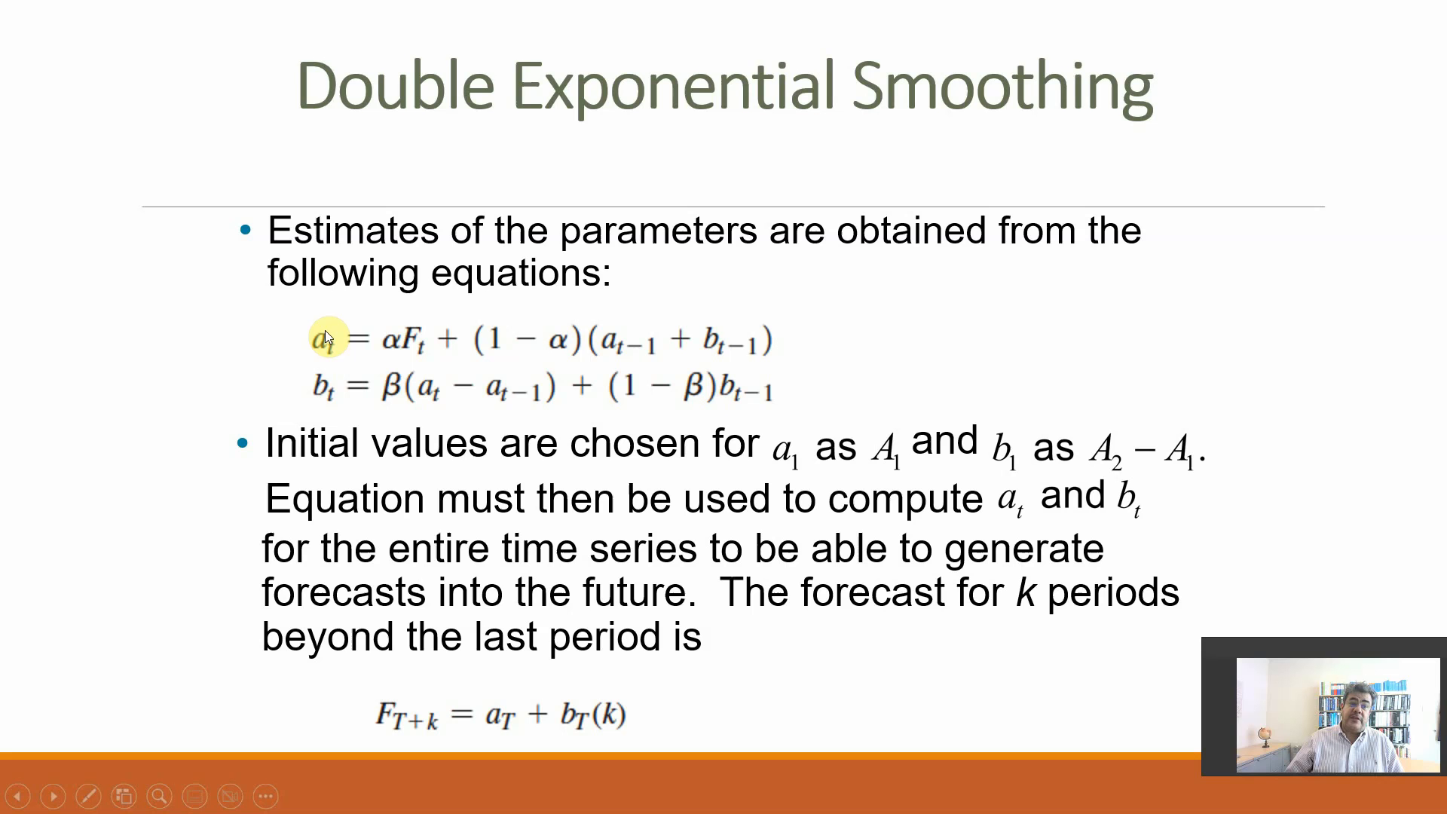
{"action": "mouse_move", "coordinate": [430, 386]}
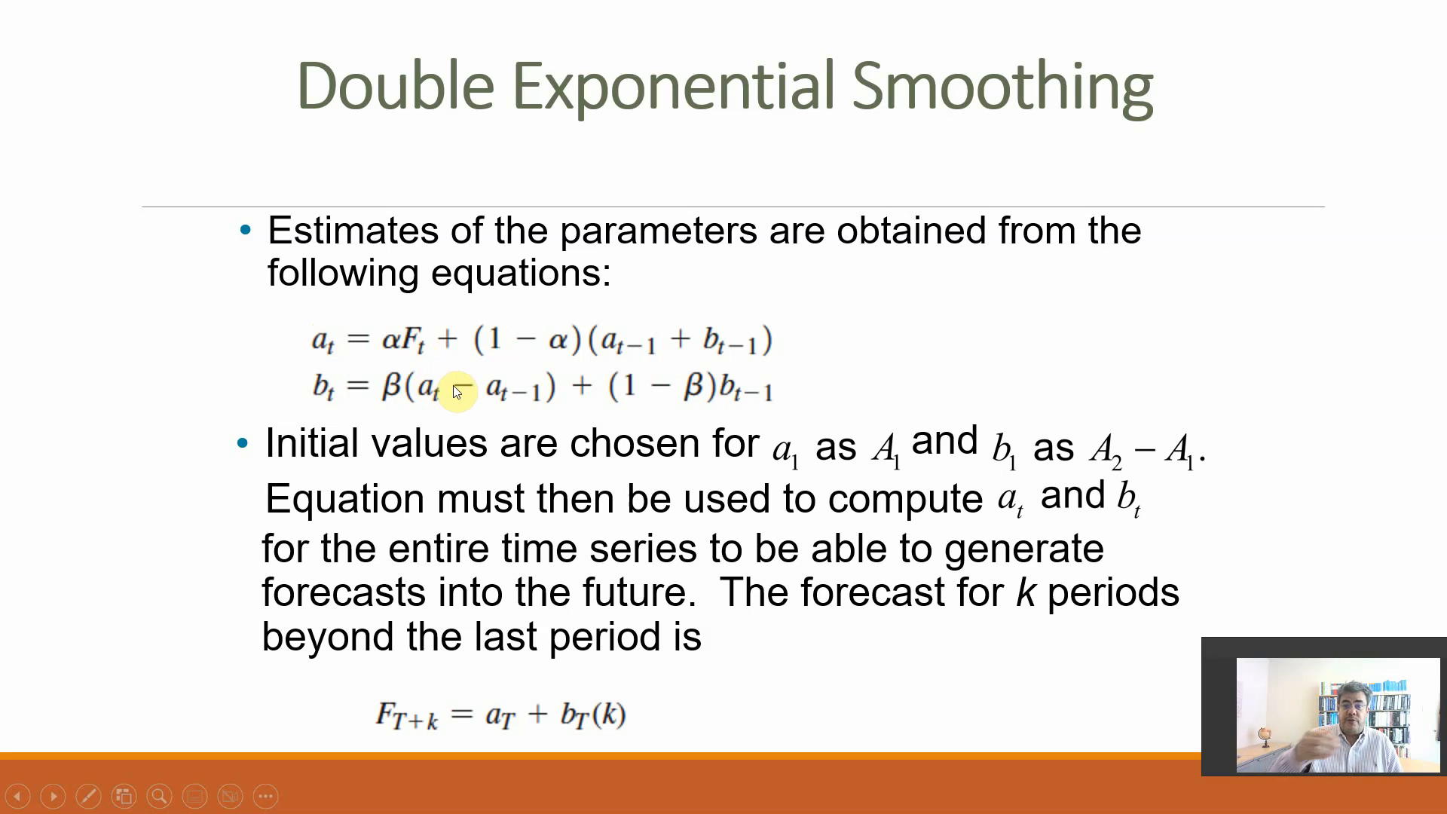
{"action": "mouse_move", "coordinate": [670, 392]}
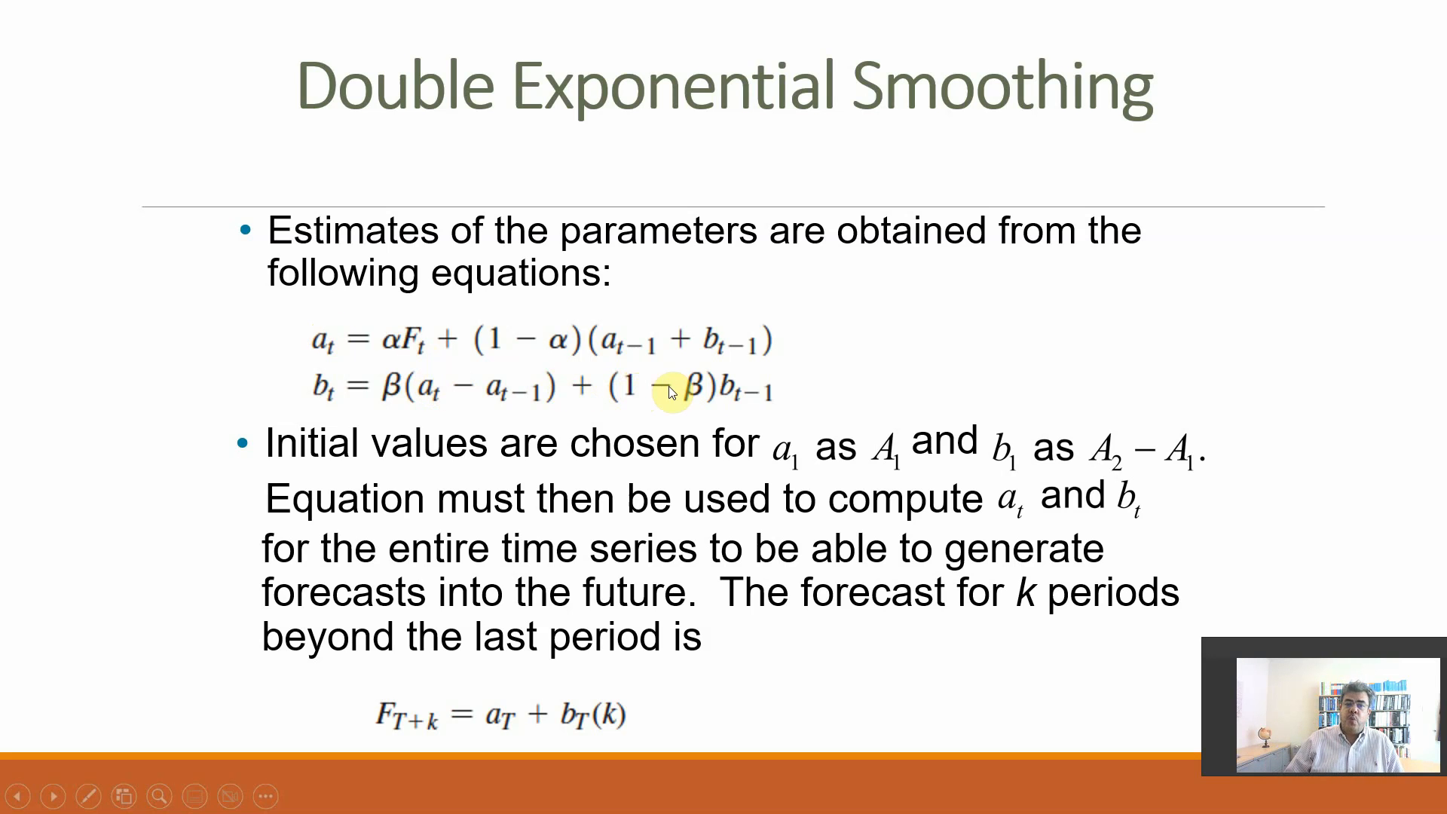
{"action": "mouse_move", "coordinate": [727, 397]}
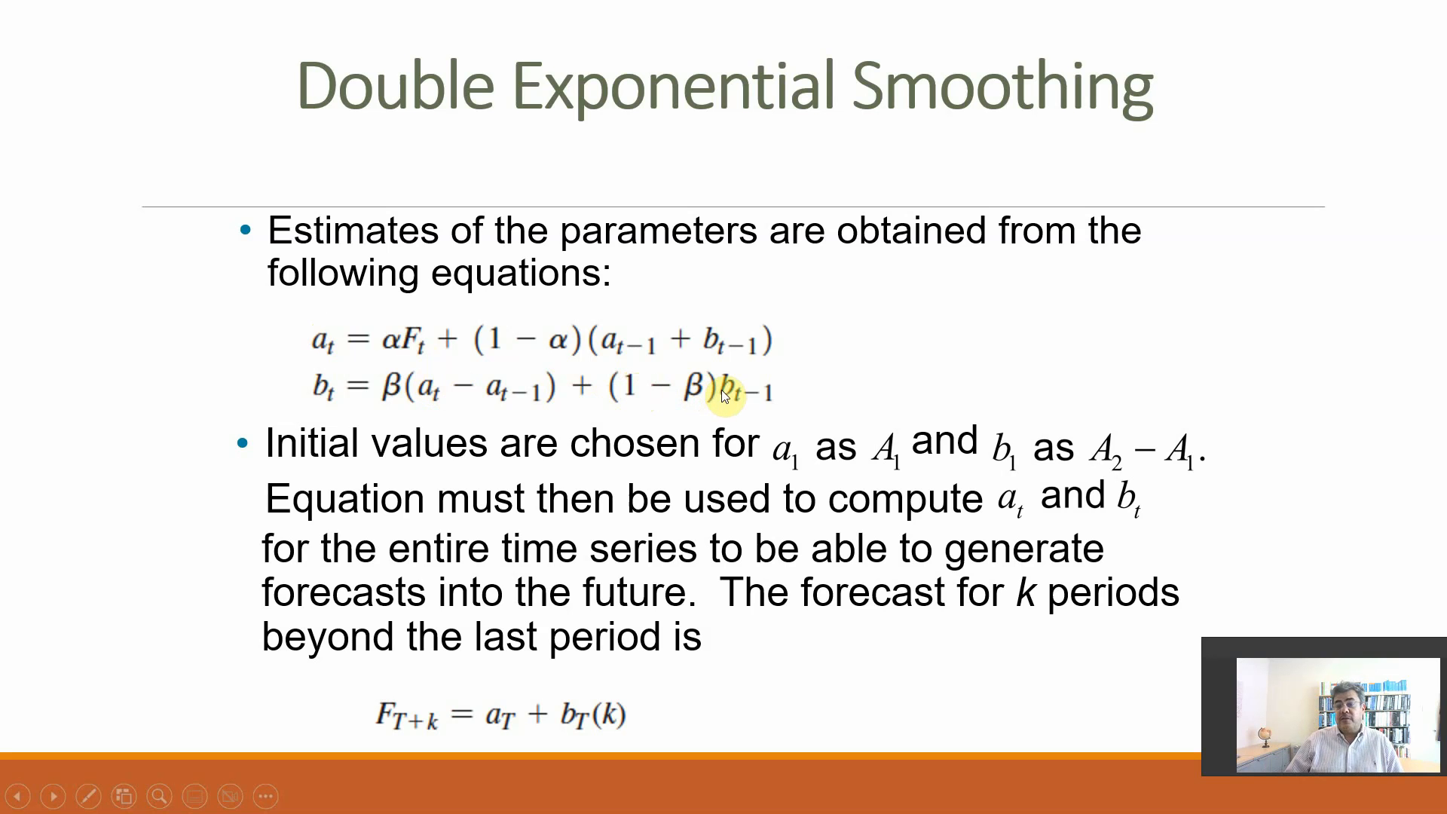
{"action": "mouse_move", "coordinate": [748, 386]}
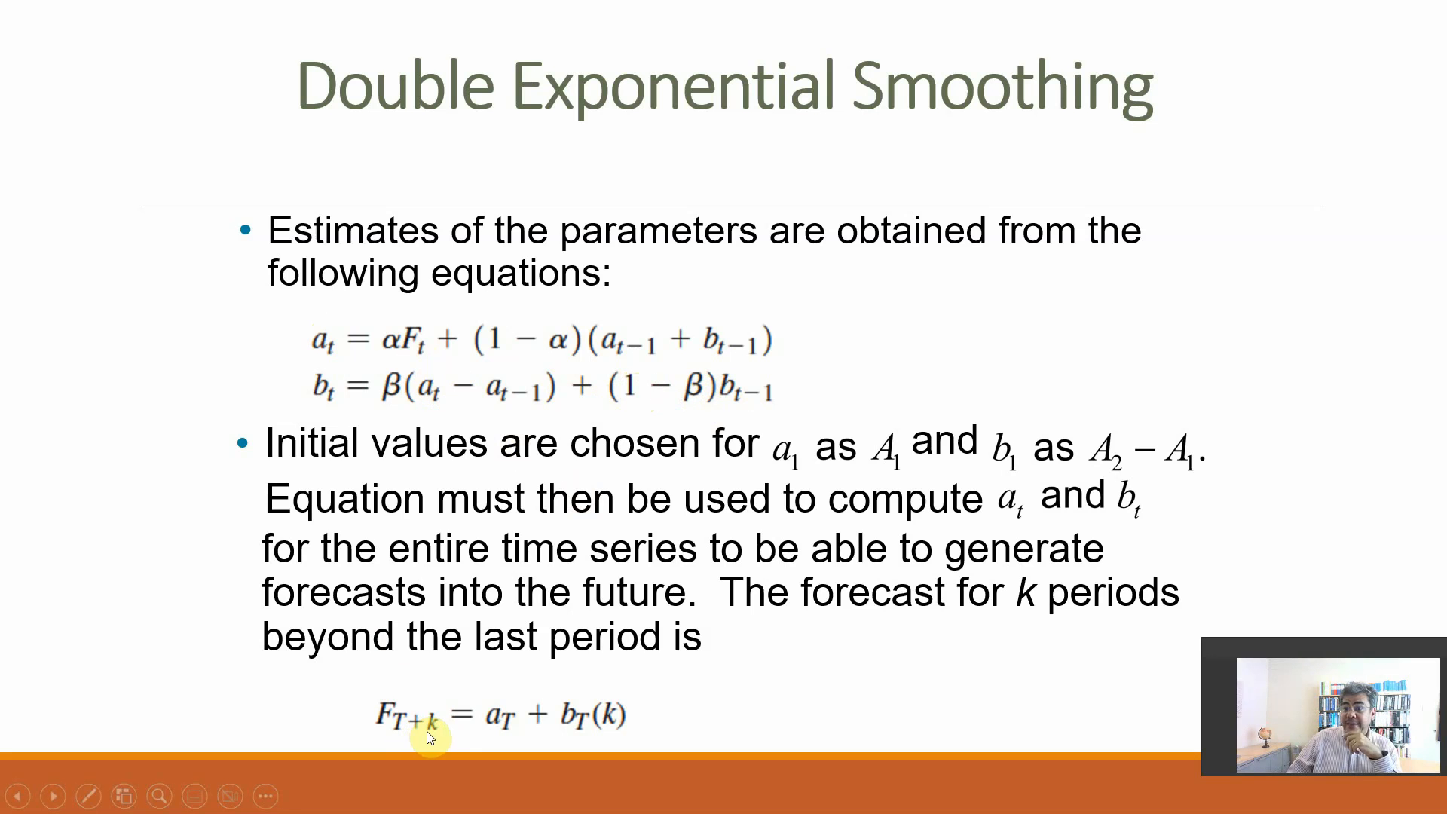
{"action": "mouse_move", "coordinate": [373, 404]}
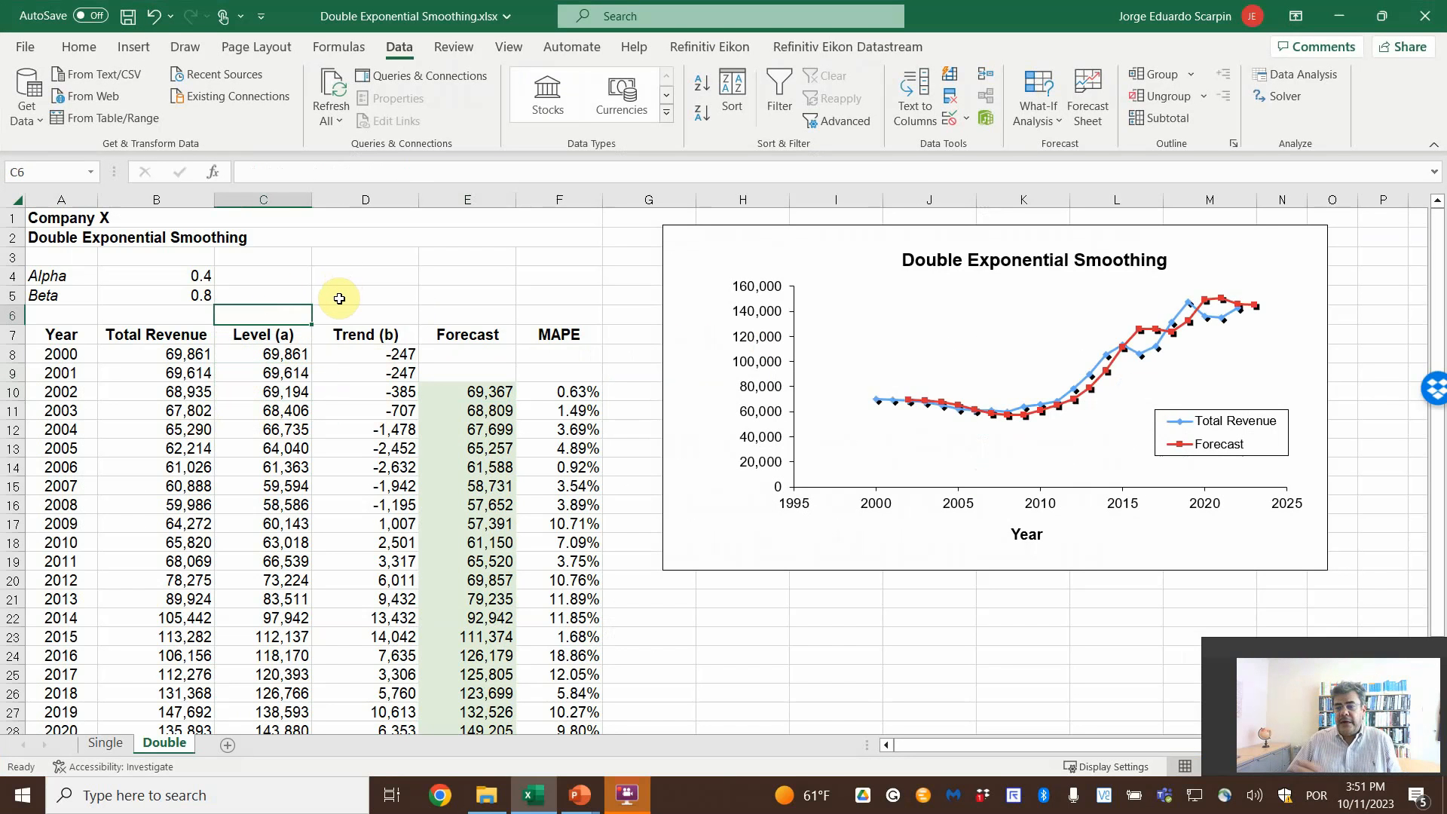
{"action": "mouse_move", "coordinate": [414, 345]}
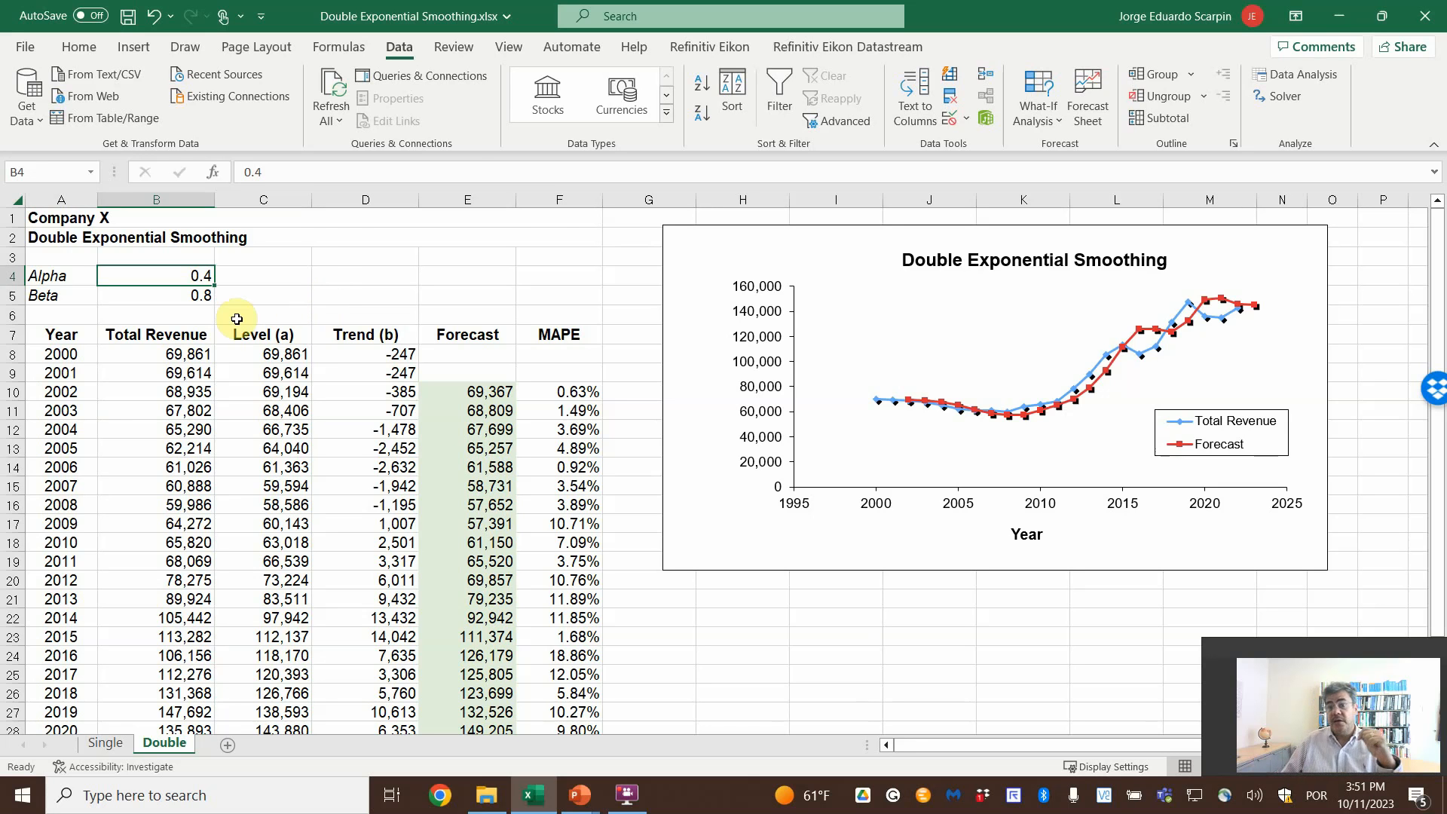
{"action": "mouse_move", "coordinate": [1087, 383]}
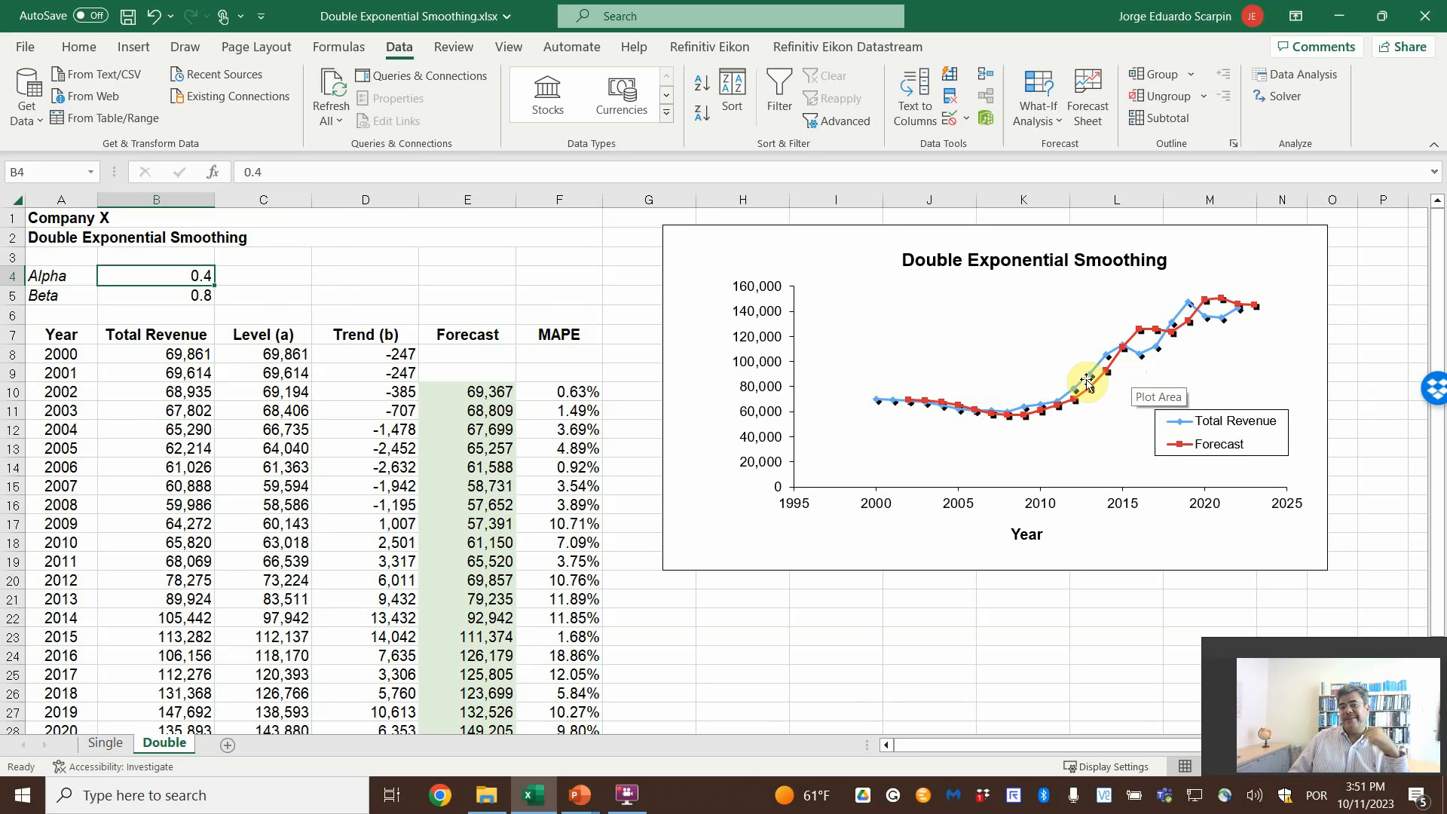
{"action": "mouse_move", "coordinate": [1113, 347]}
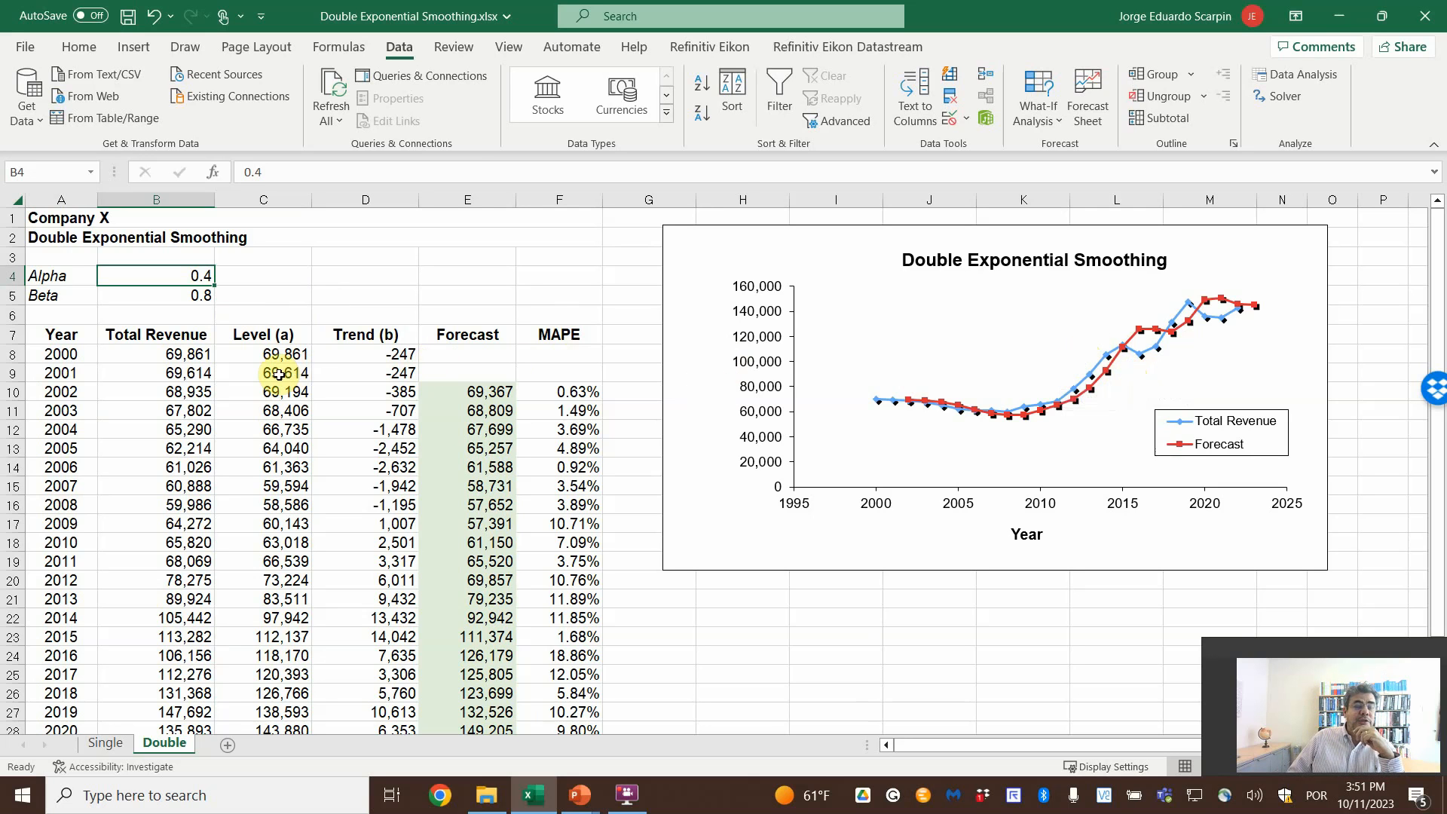
Step: Review the level, trend and forecast formulas for 2000-2002 without changing them
{"action": "left_click", "coordinate": [262, 353]}
{"action": "type", "text": "=B9-"}
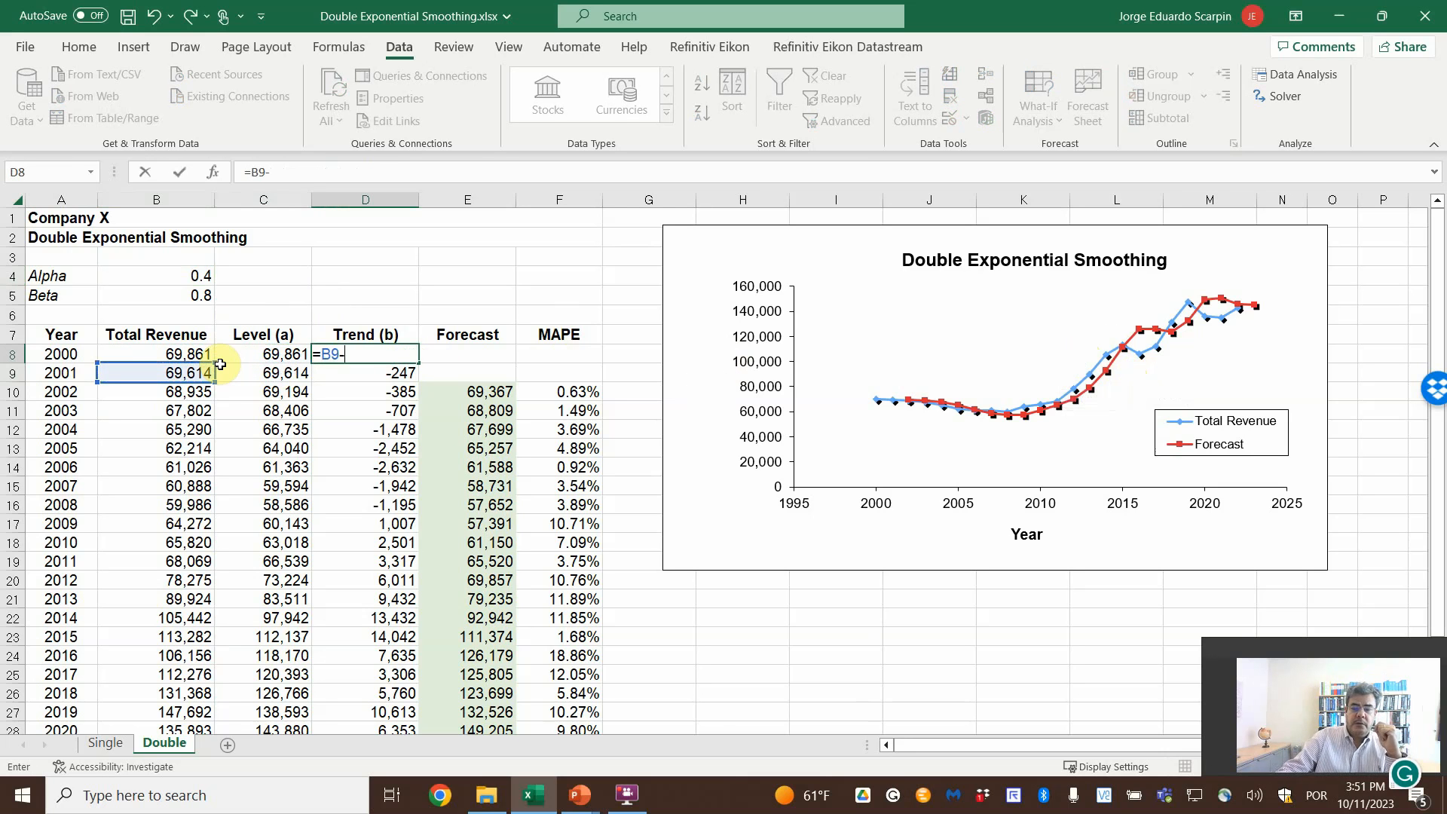
{"action": "left_click", "coordinate": [155, 352]}
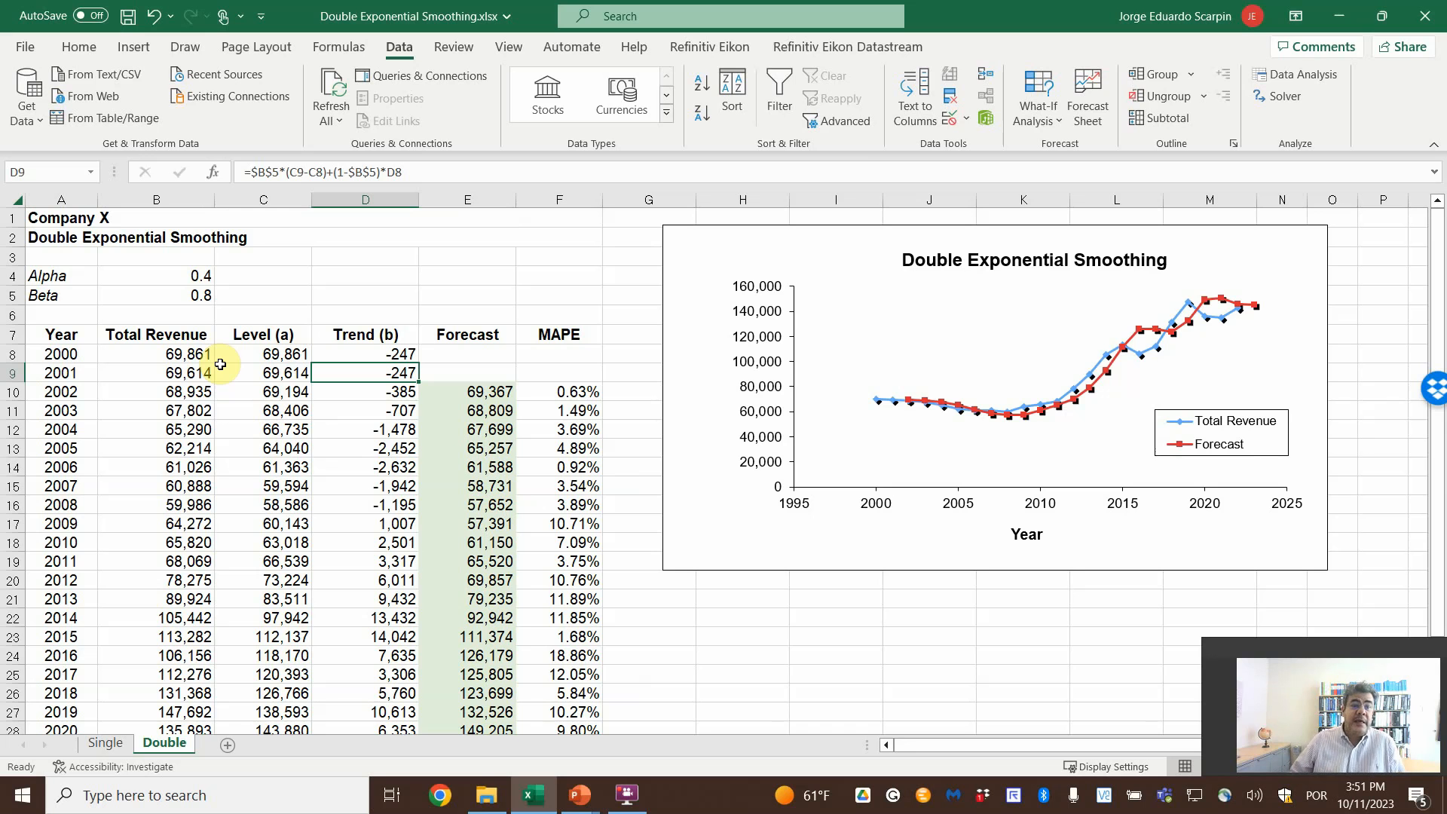
{"action": "left_click", "coordinate": [262, 373]}
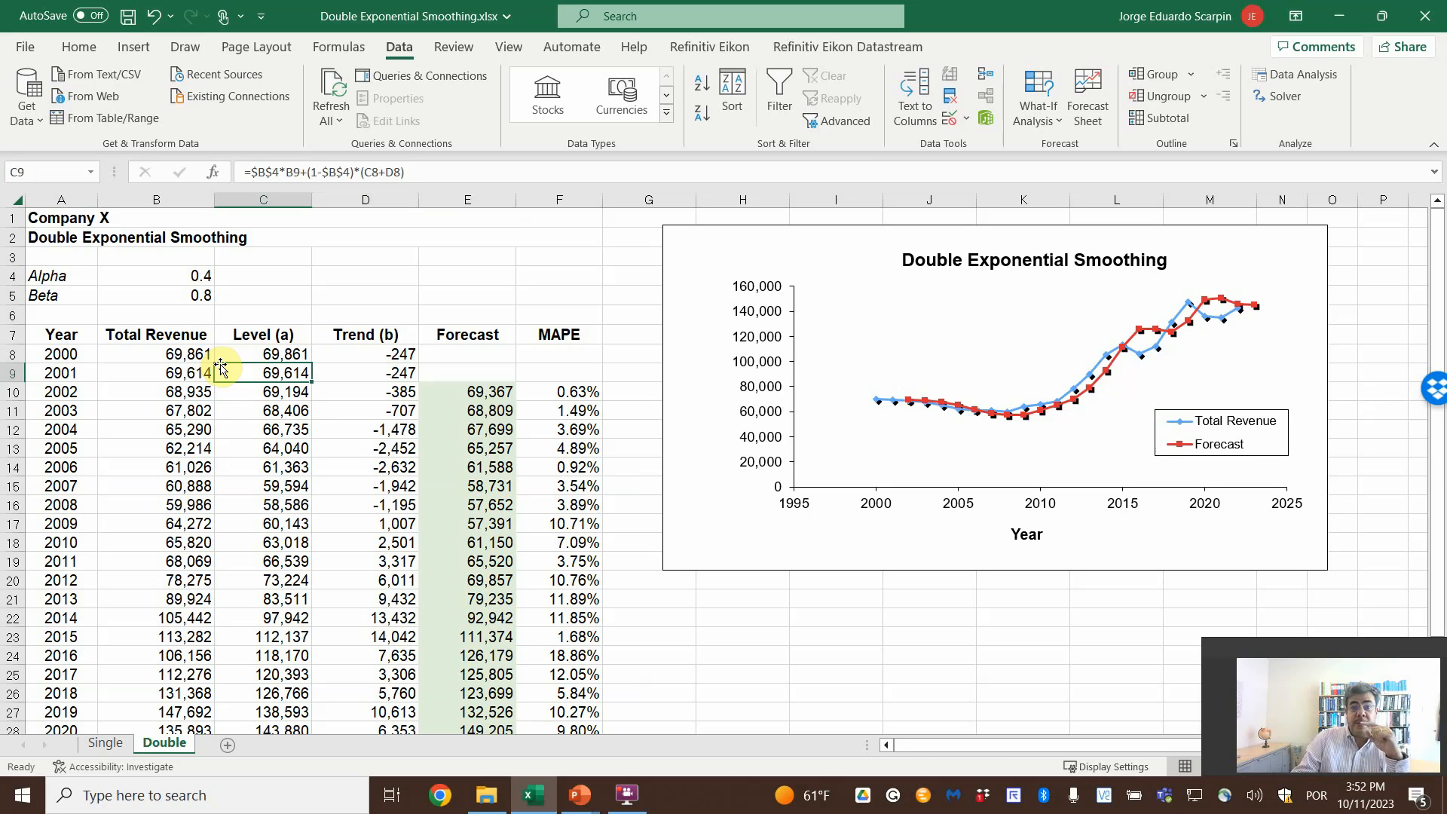
{"action": "left_click", "coordinate": [467, 392]}
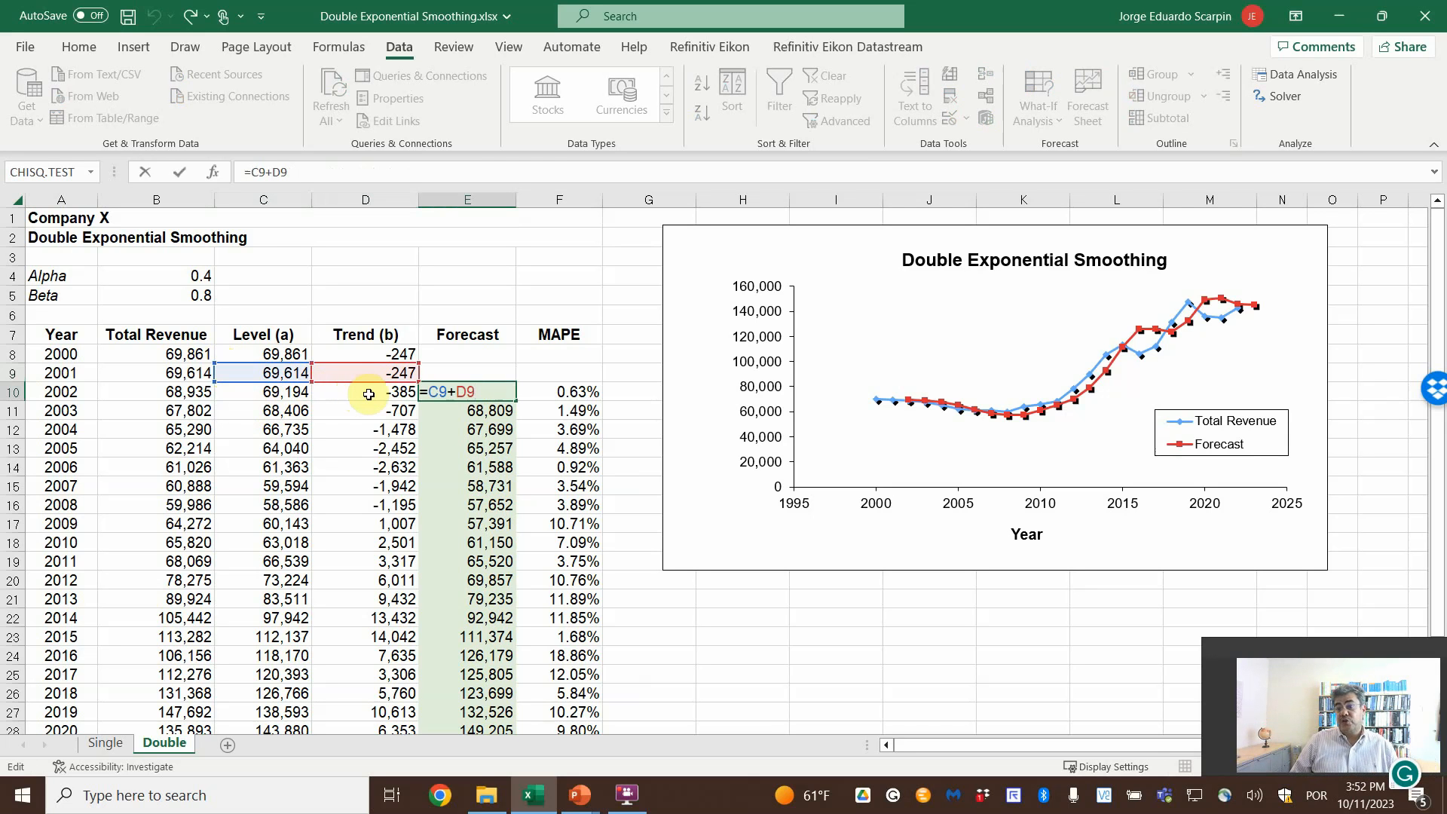
{"action": "mouse_move", "coordinate": [441, 373]}
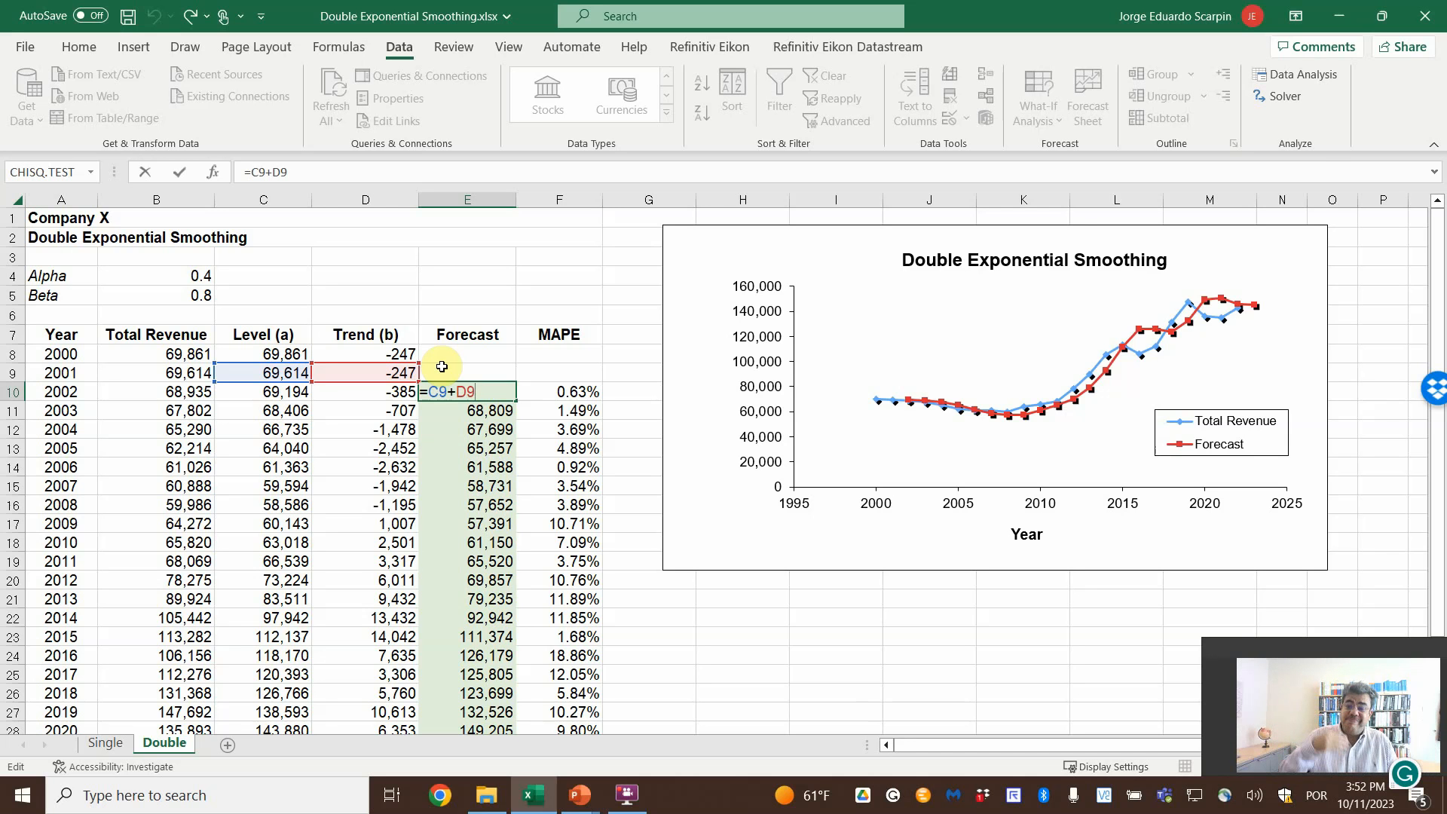
{"action": "key", "text": "Enter"}
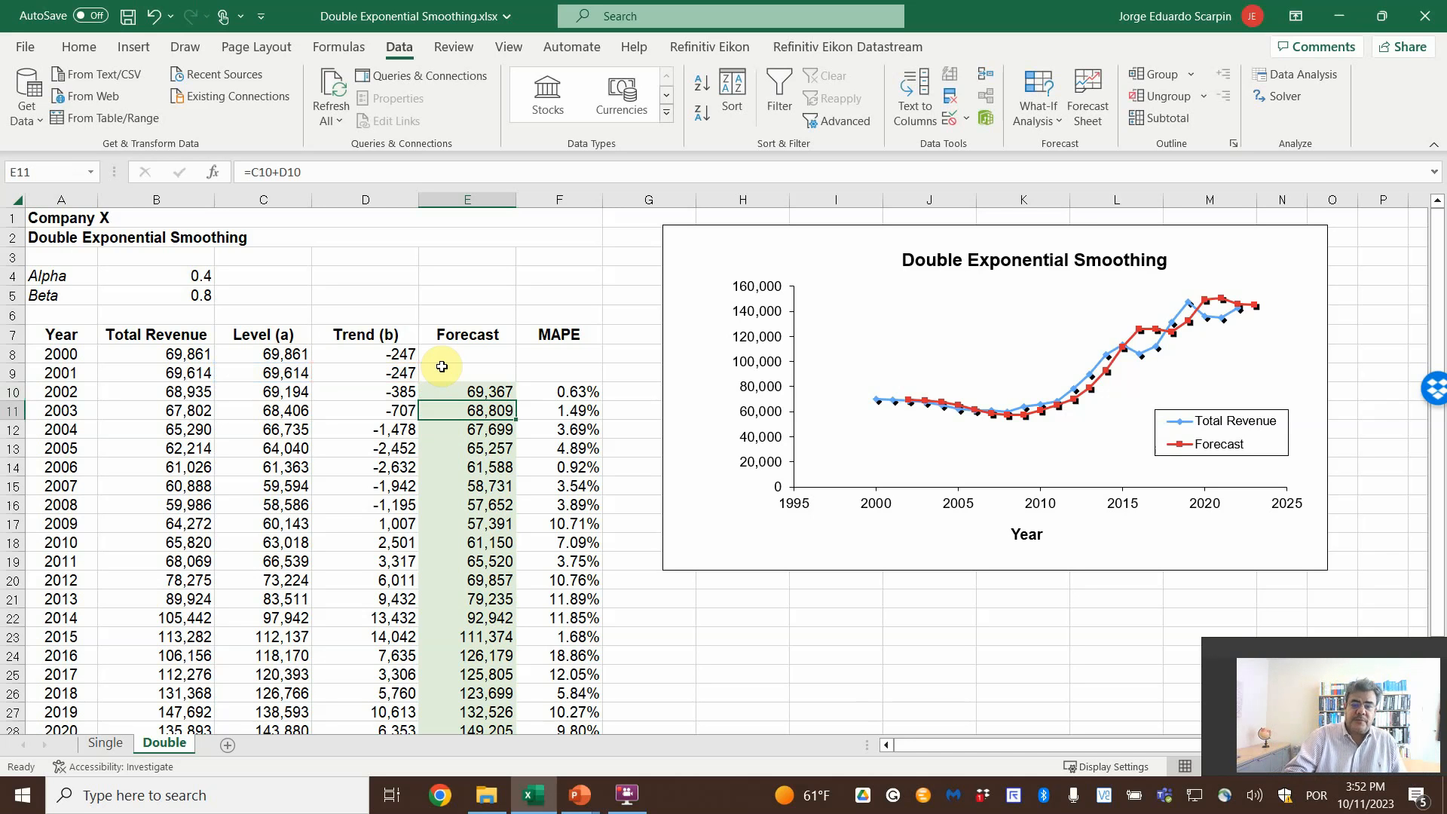
{"action": "left_click", "coordinate": [263, 392]}
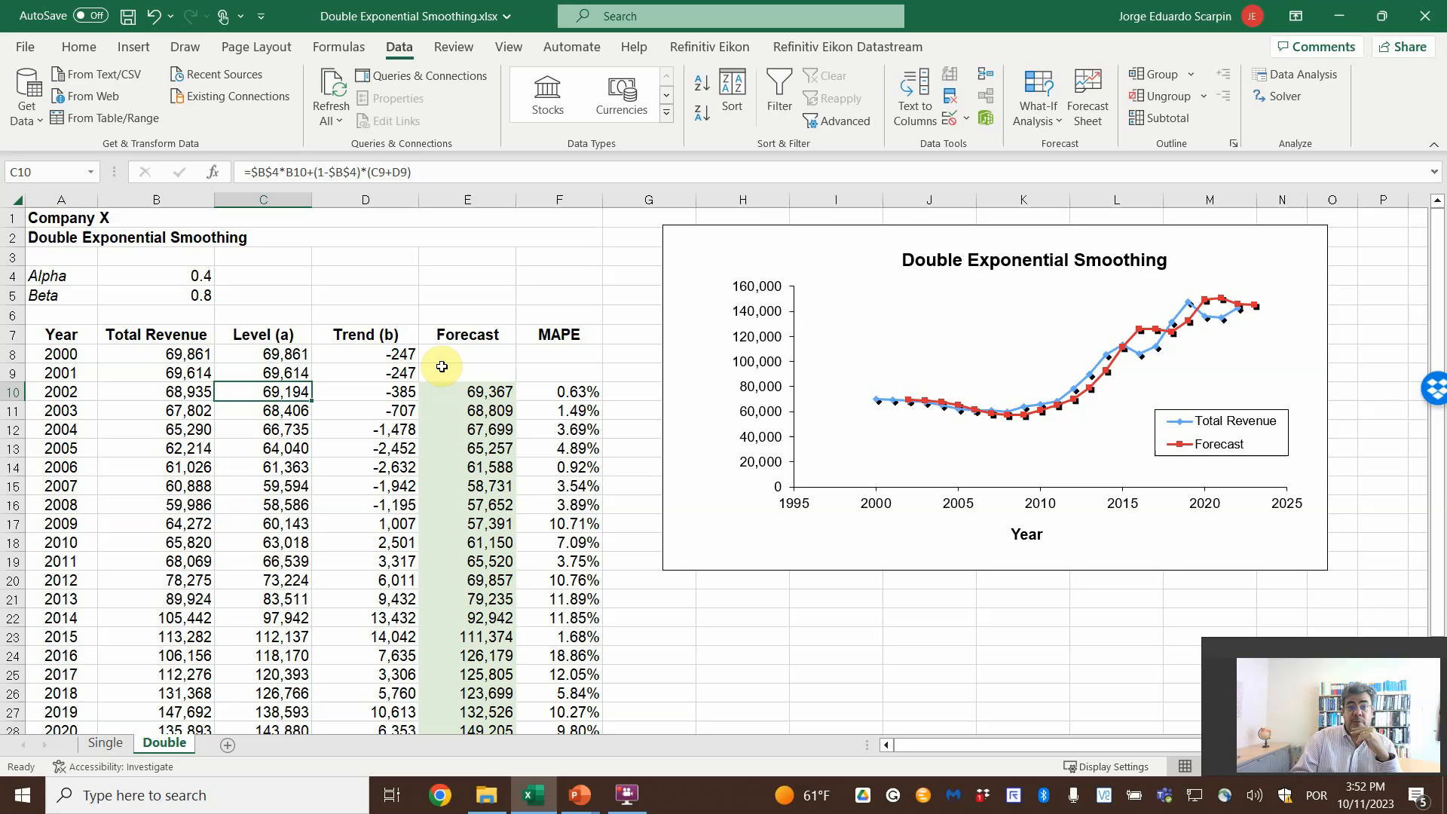
{"action": "left_click", "coordinate": [262, 372]}
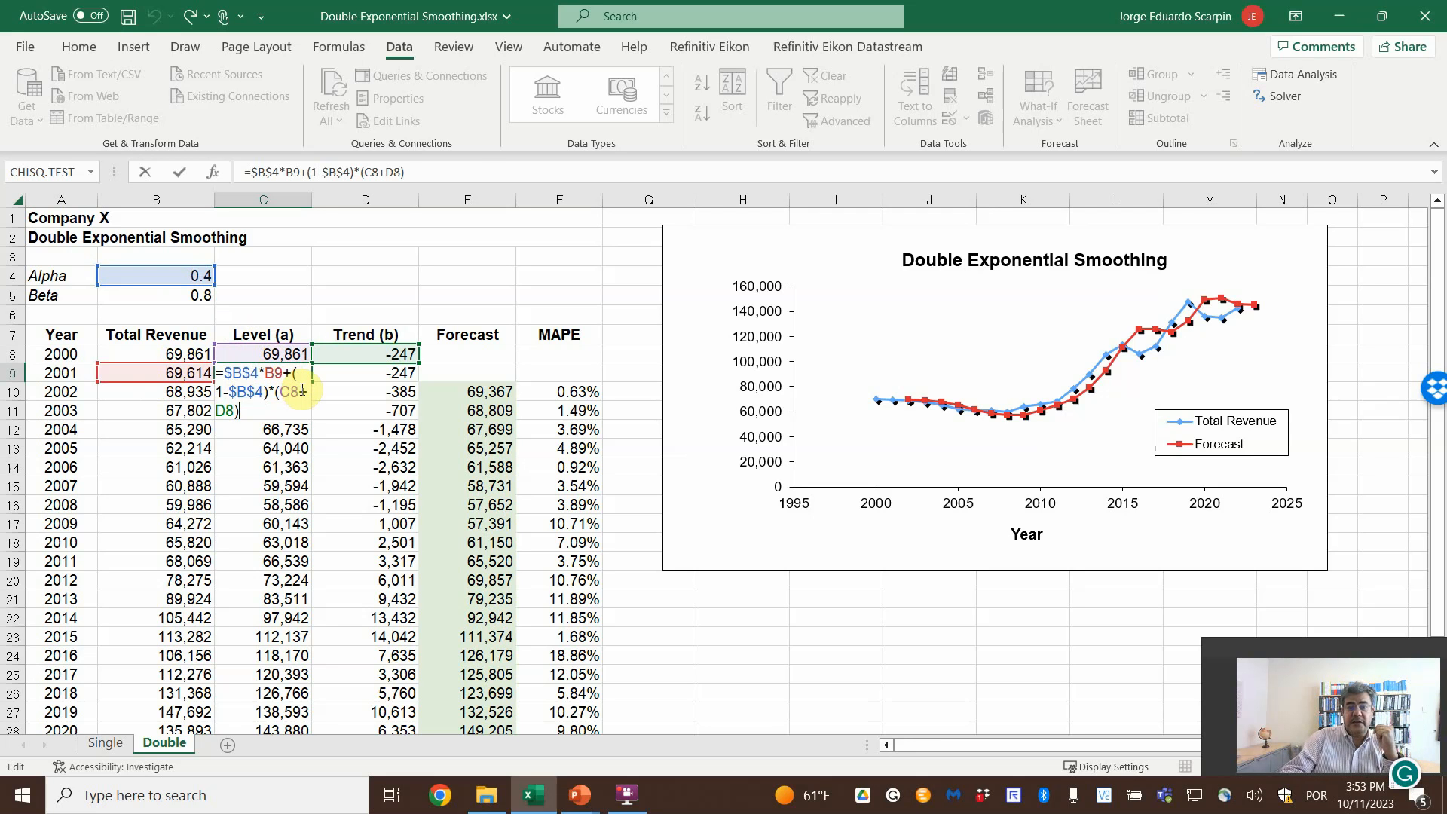
{"action": "key", "text": "Enter"}
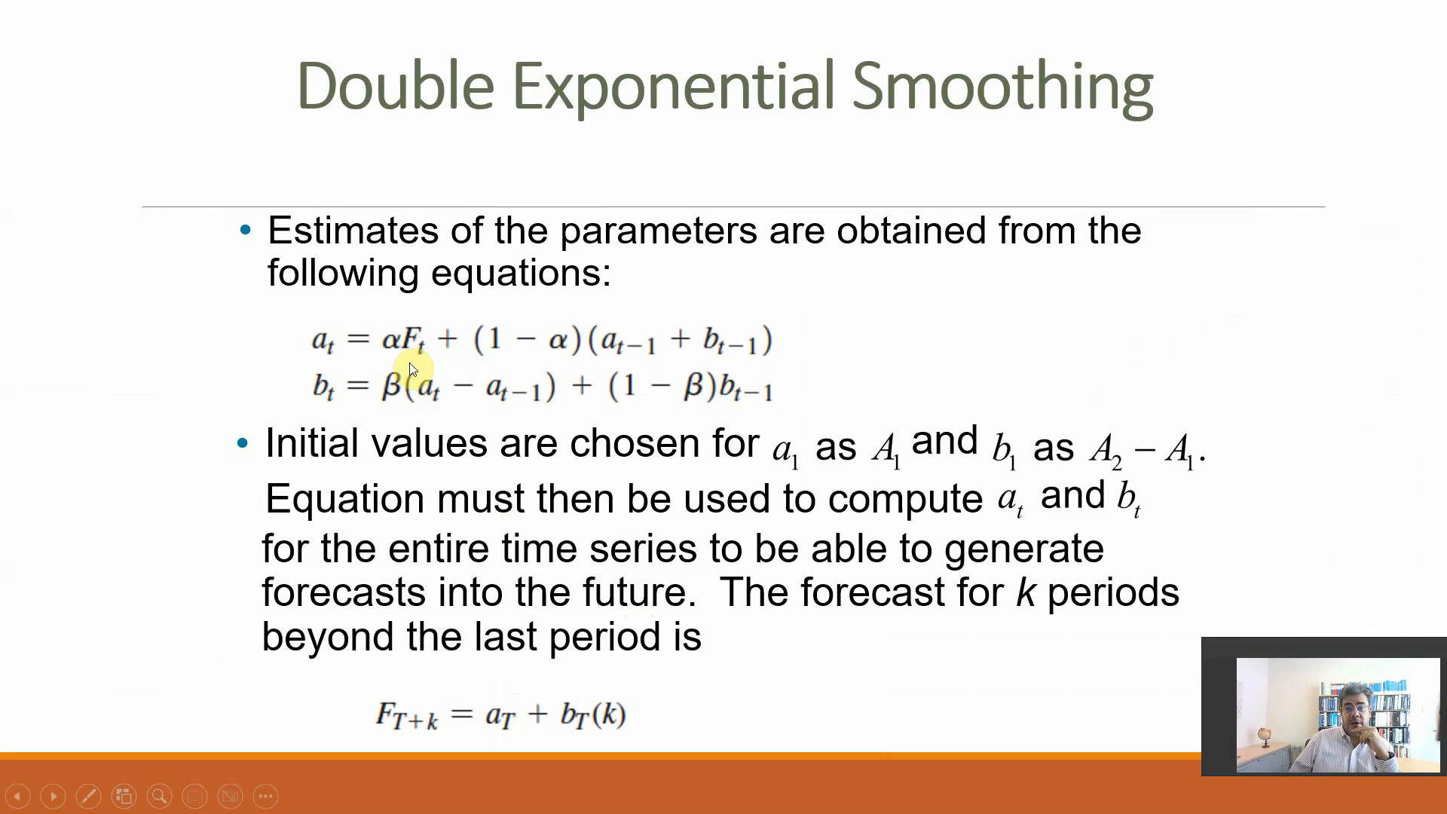
{"action": "mouse_move", "coordinate": [413, 378]}
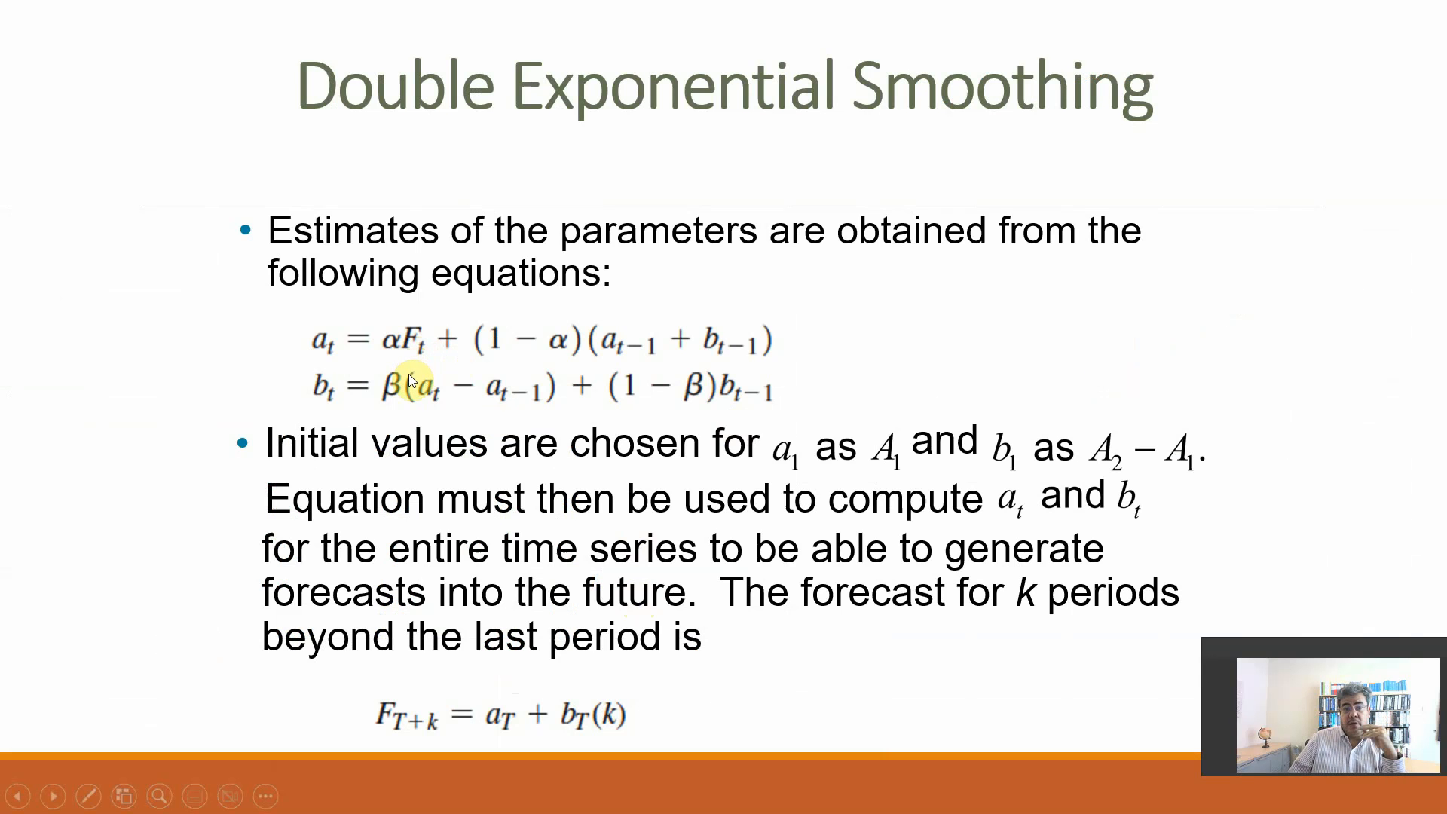
{"action": "mouse_move", "coordinate": [499, 344]}
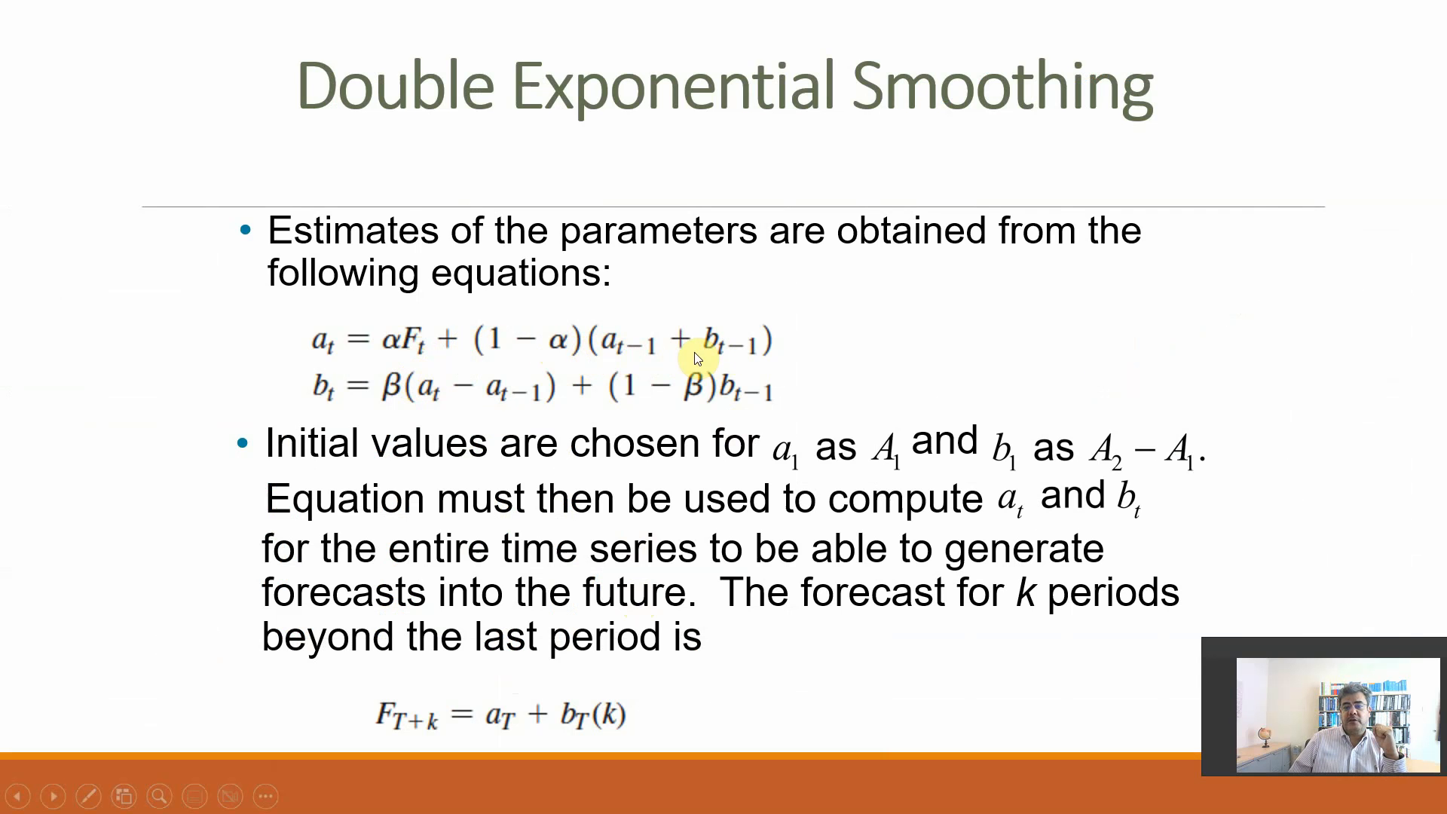
{"action": "mouse_move", "coordinate": [661, 360]}
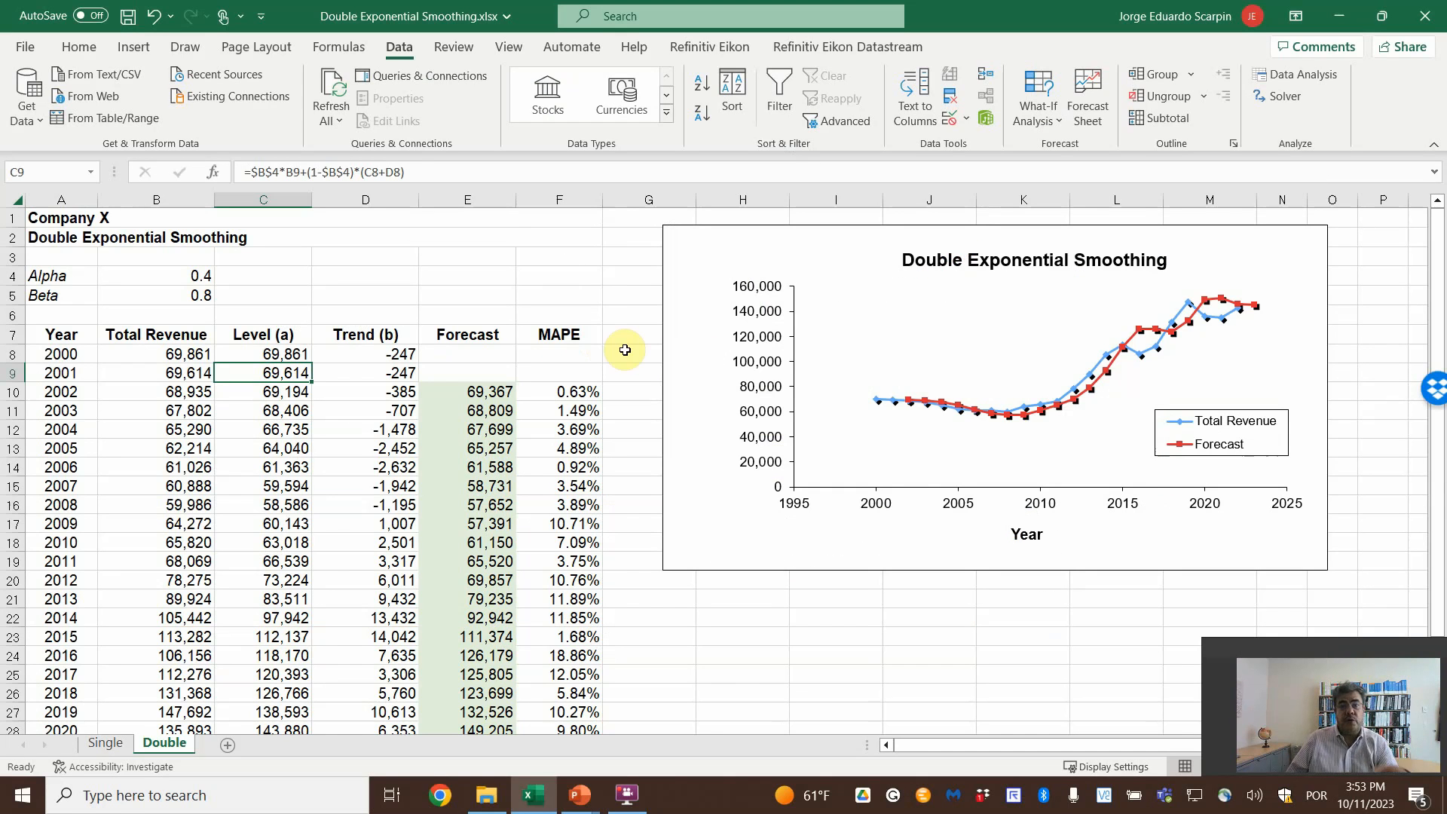
{"action": "mouse_move", "coordinate": [472, 388]}
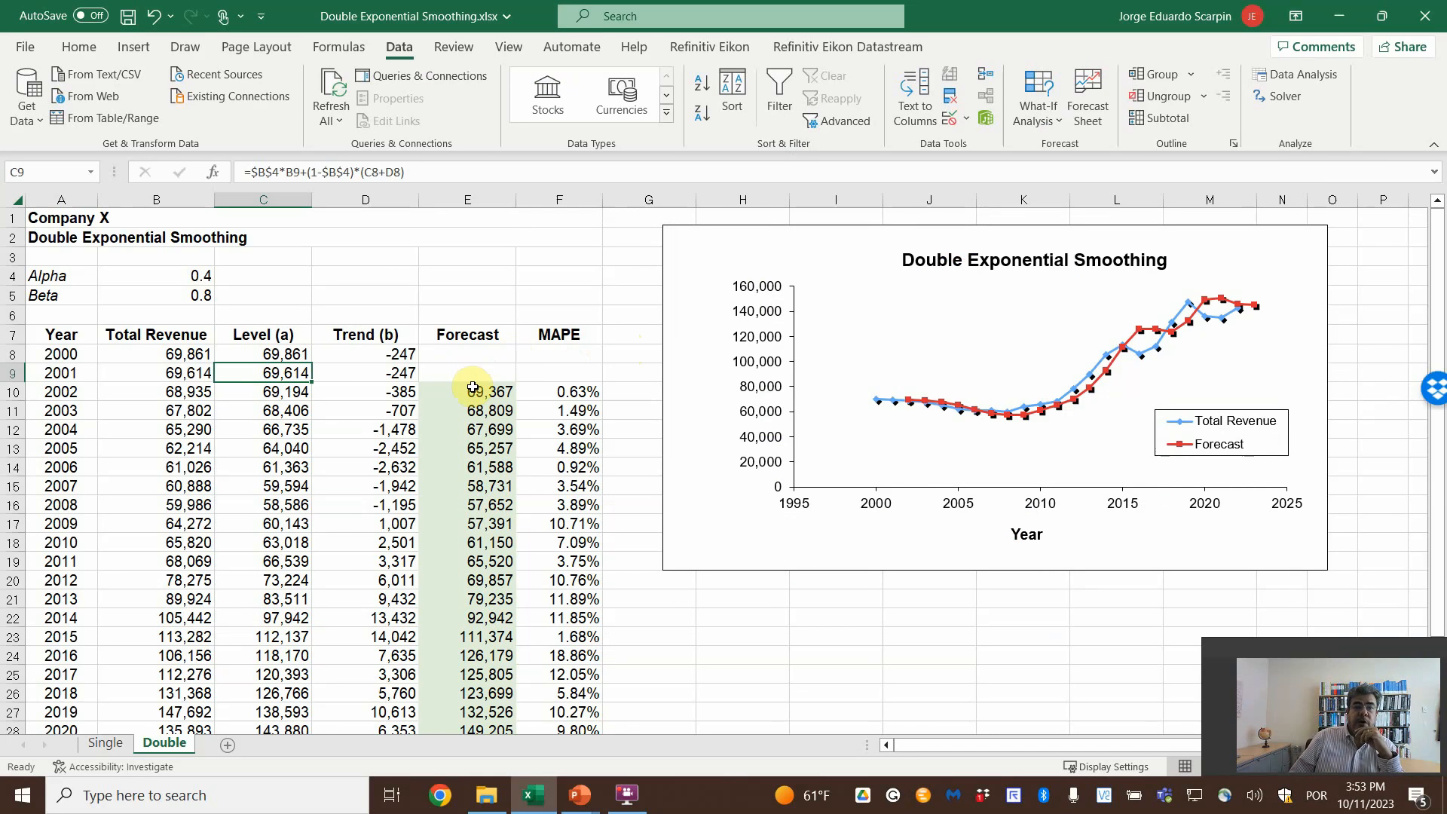
{"action": "mouse_move", "coordinate": [238, 404]}
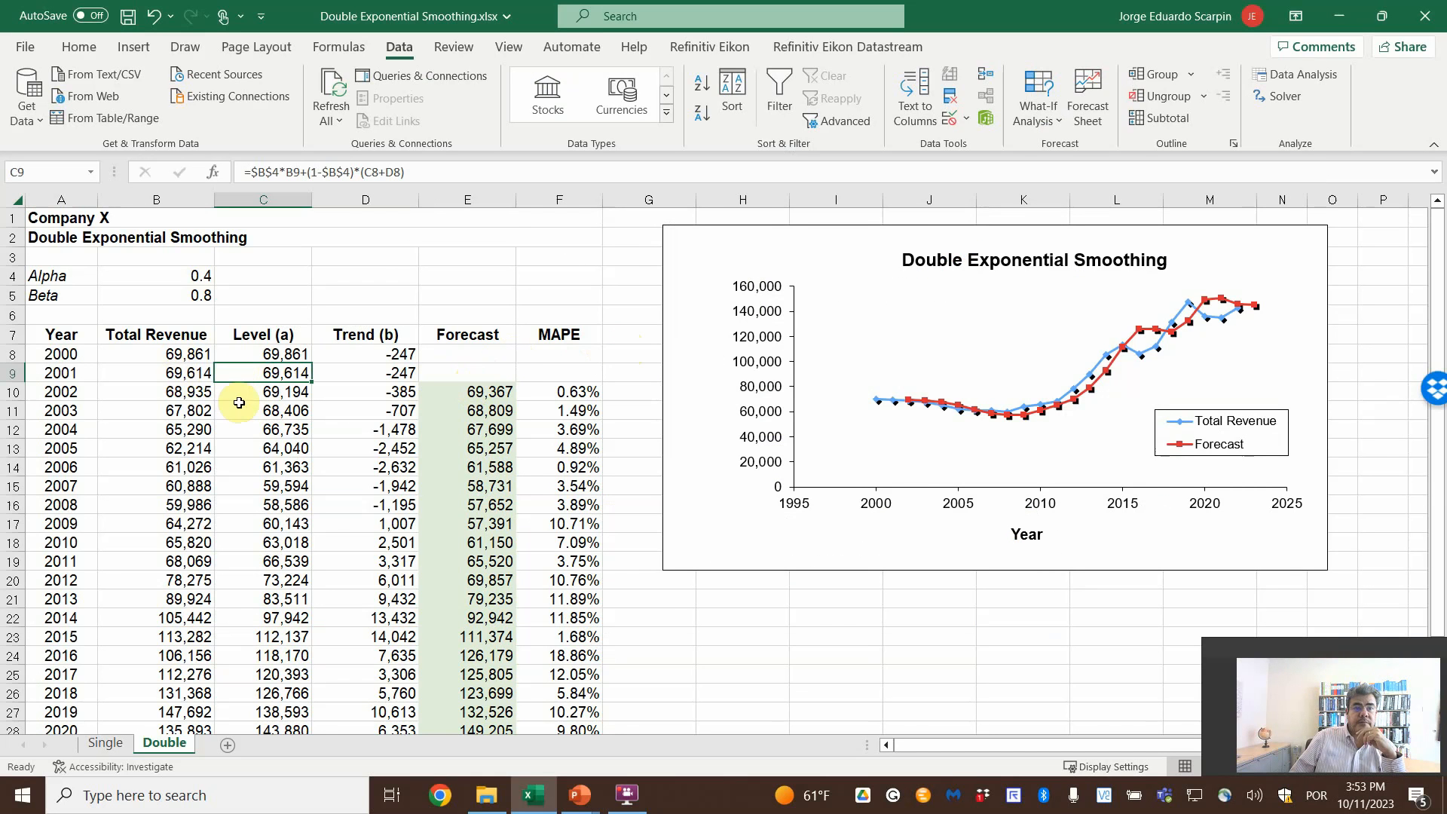
Step: Check the 2001-2003 trend, forecast, level and MAPE formulas and the overall MAPE average
{"action": "left_click", "coordinate": [365, 372]}
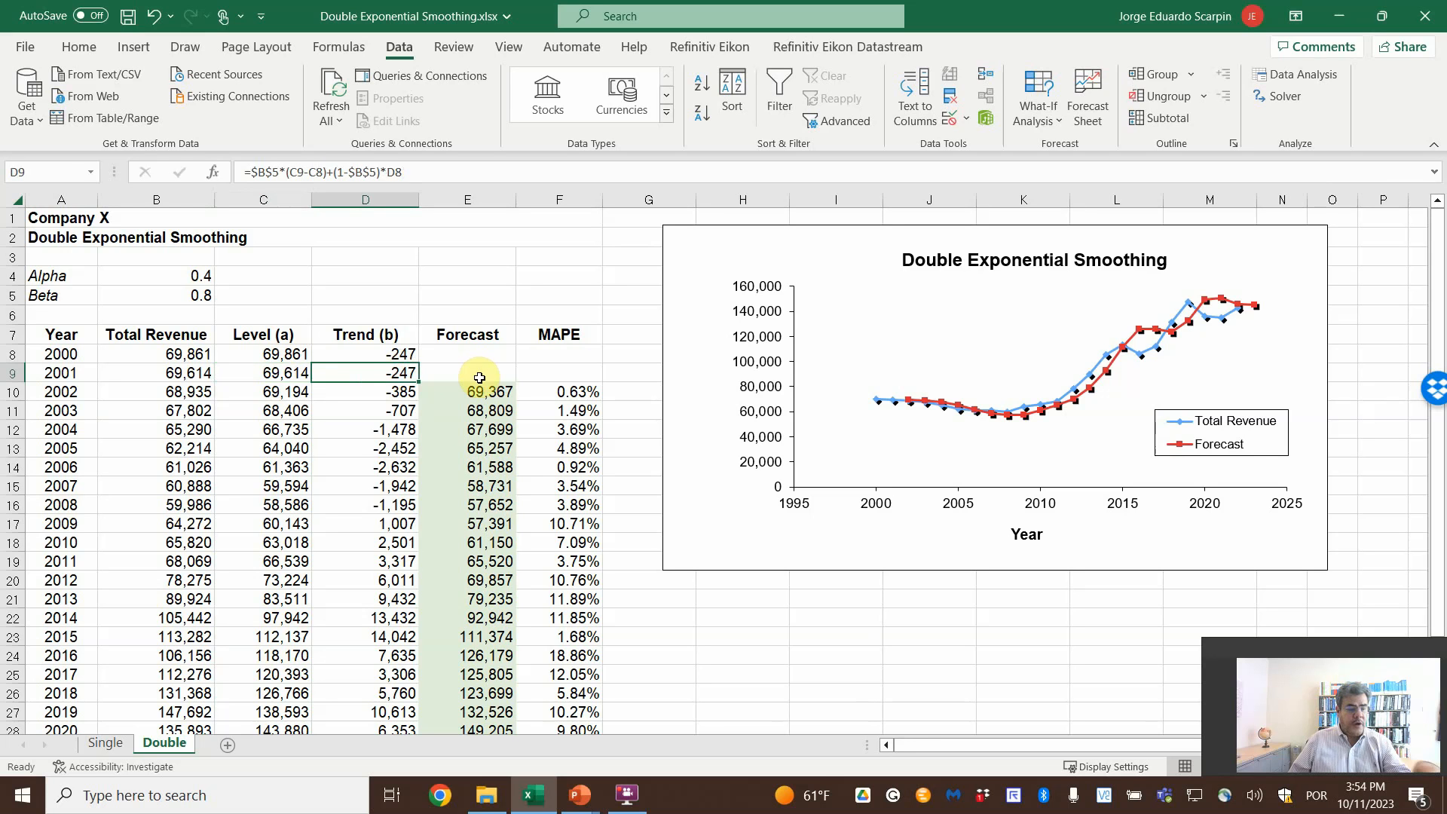
{"action": "double_click", "coordinate": [365, 372]}
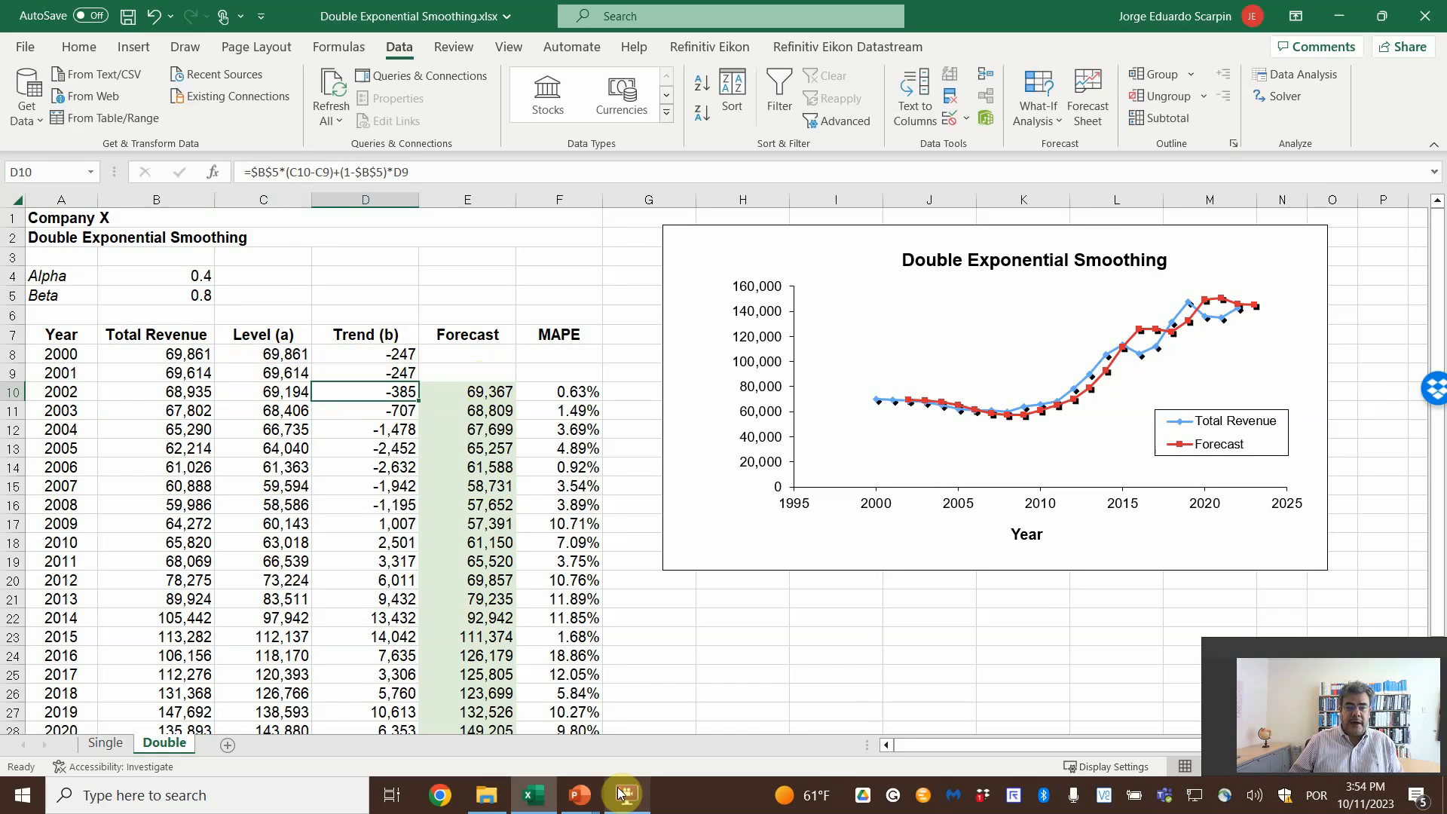
{"action": "left_click", "coordinate": [579, 795]}
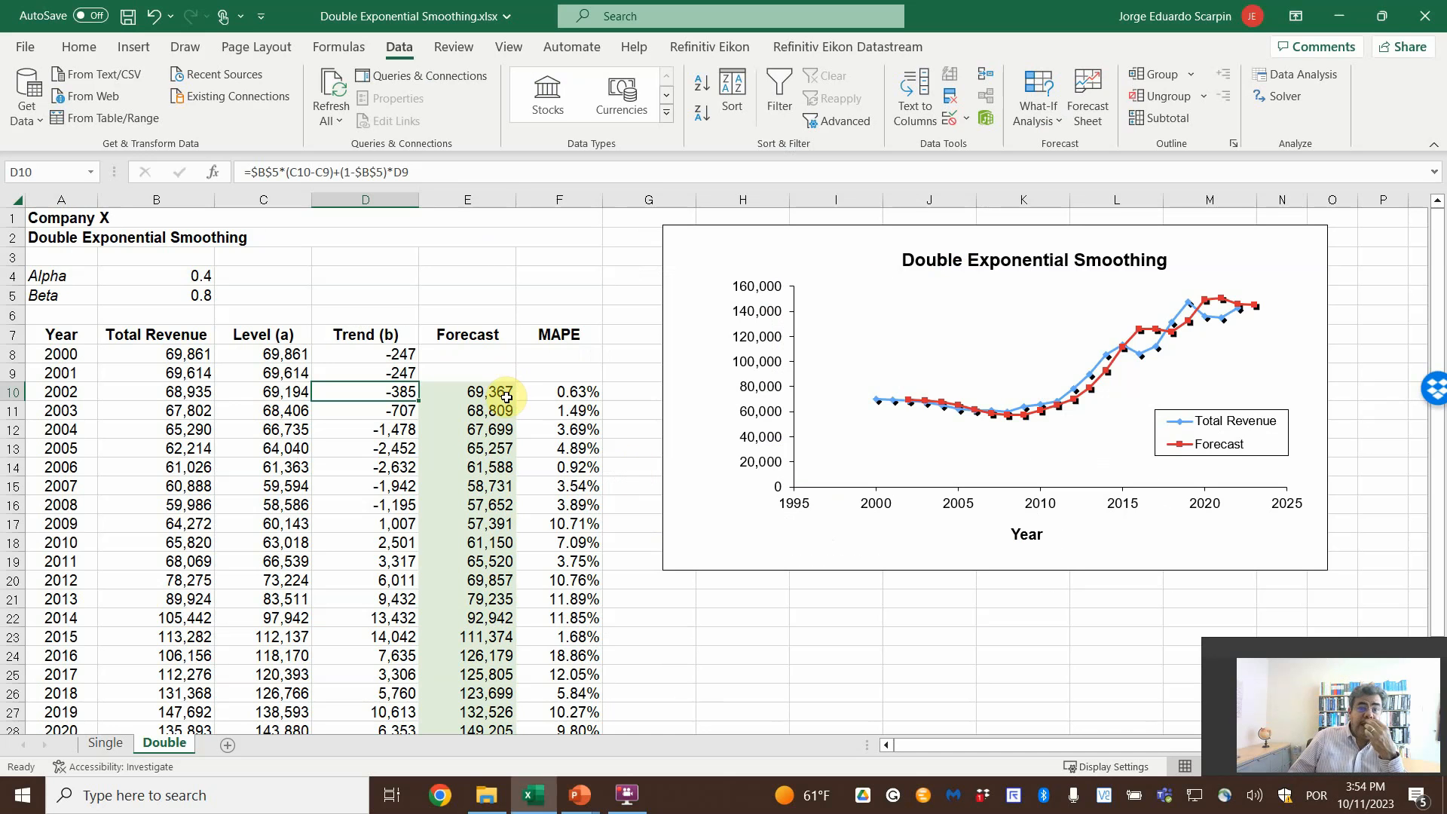
{"action": "left_click", "coordinate": [466, 392]}
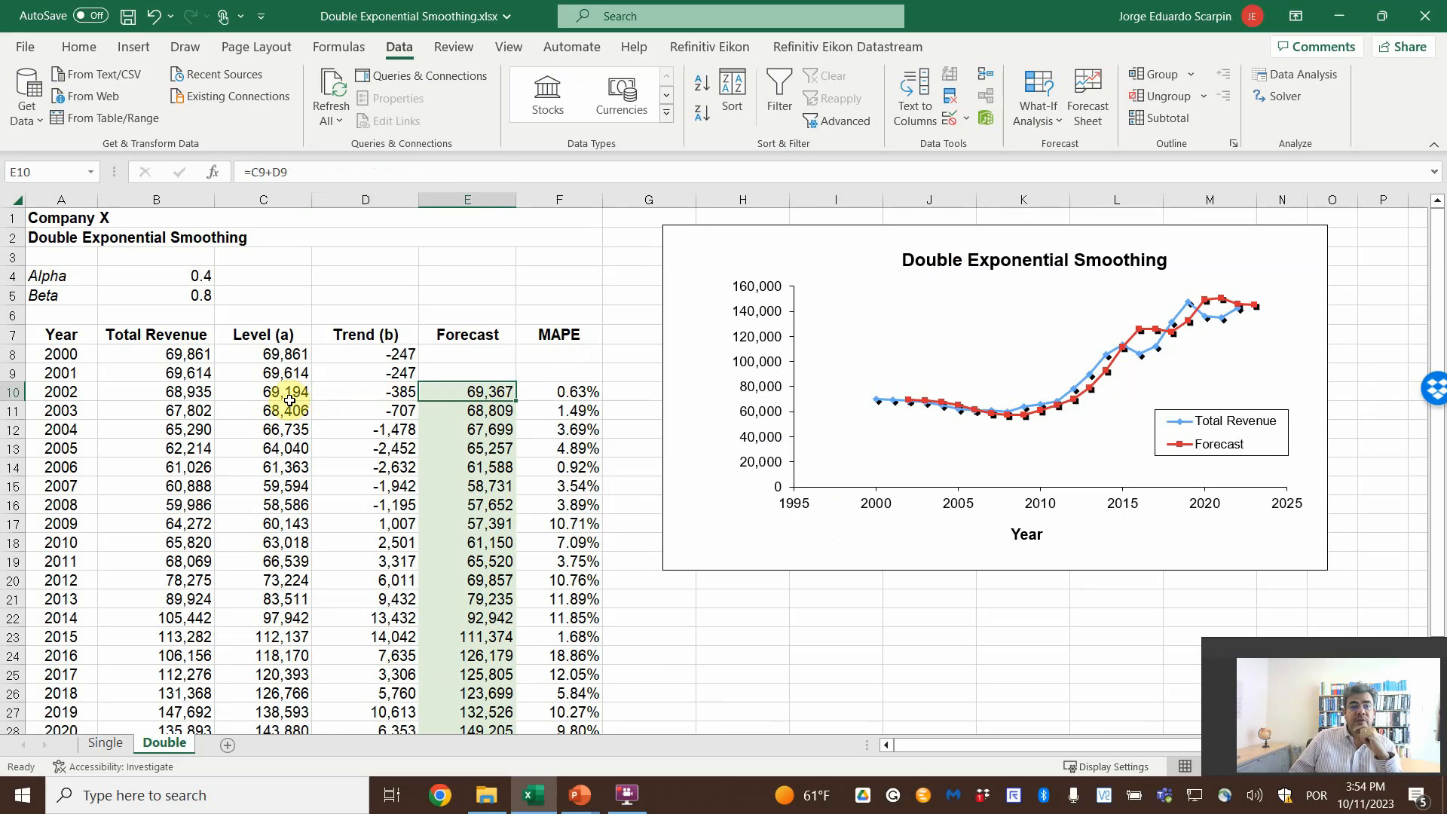
{"action": "left_click", "coordinate": [262, 410]}
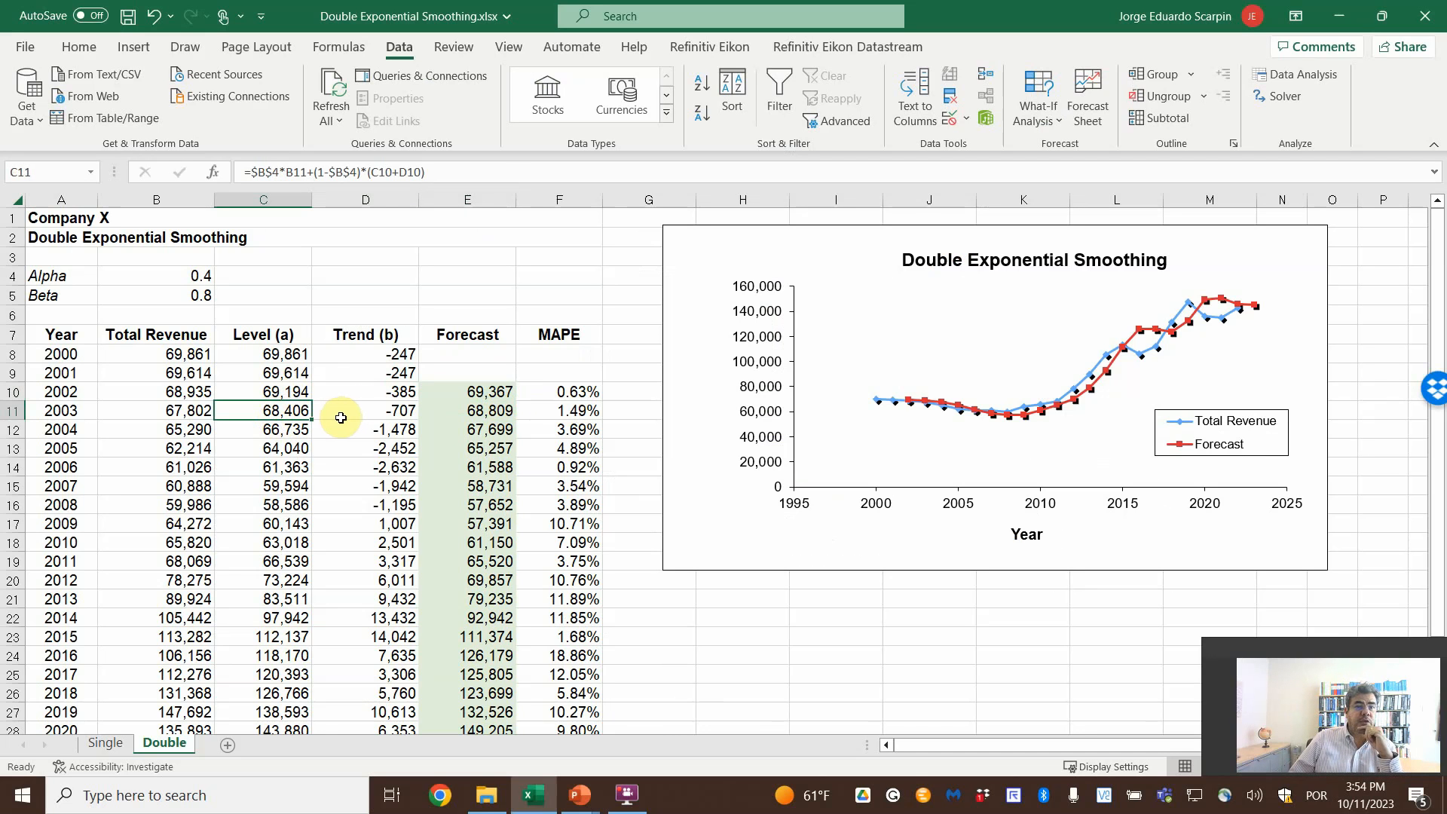
{"action": "mouse_move", "coordinate": [332, 420]}
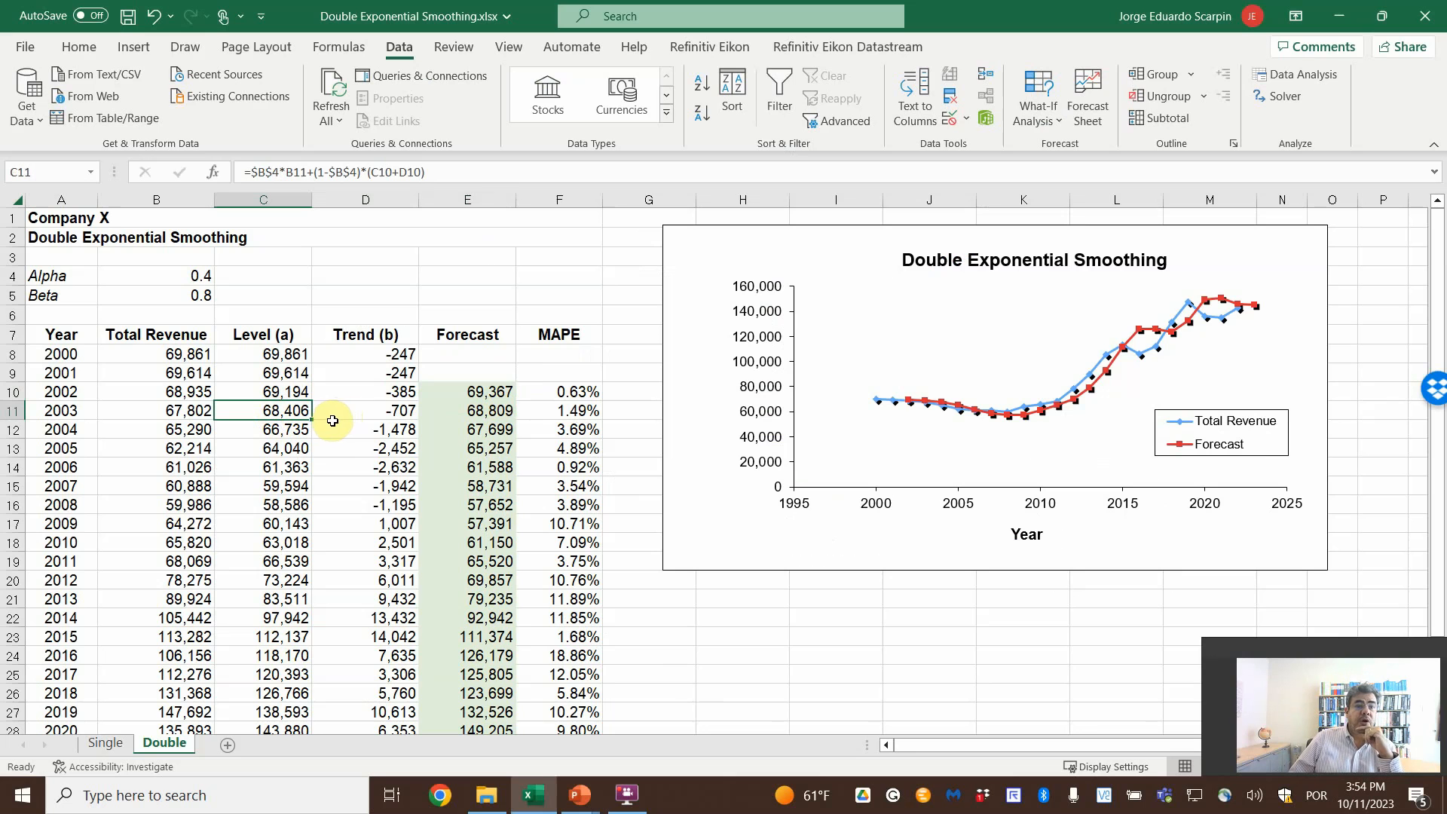
{"action": "mouse_move", "coordinate": [573, 392]}
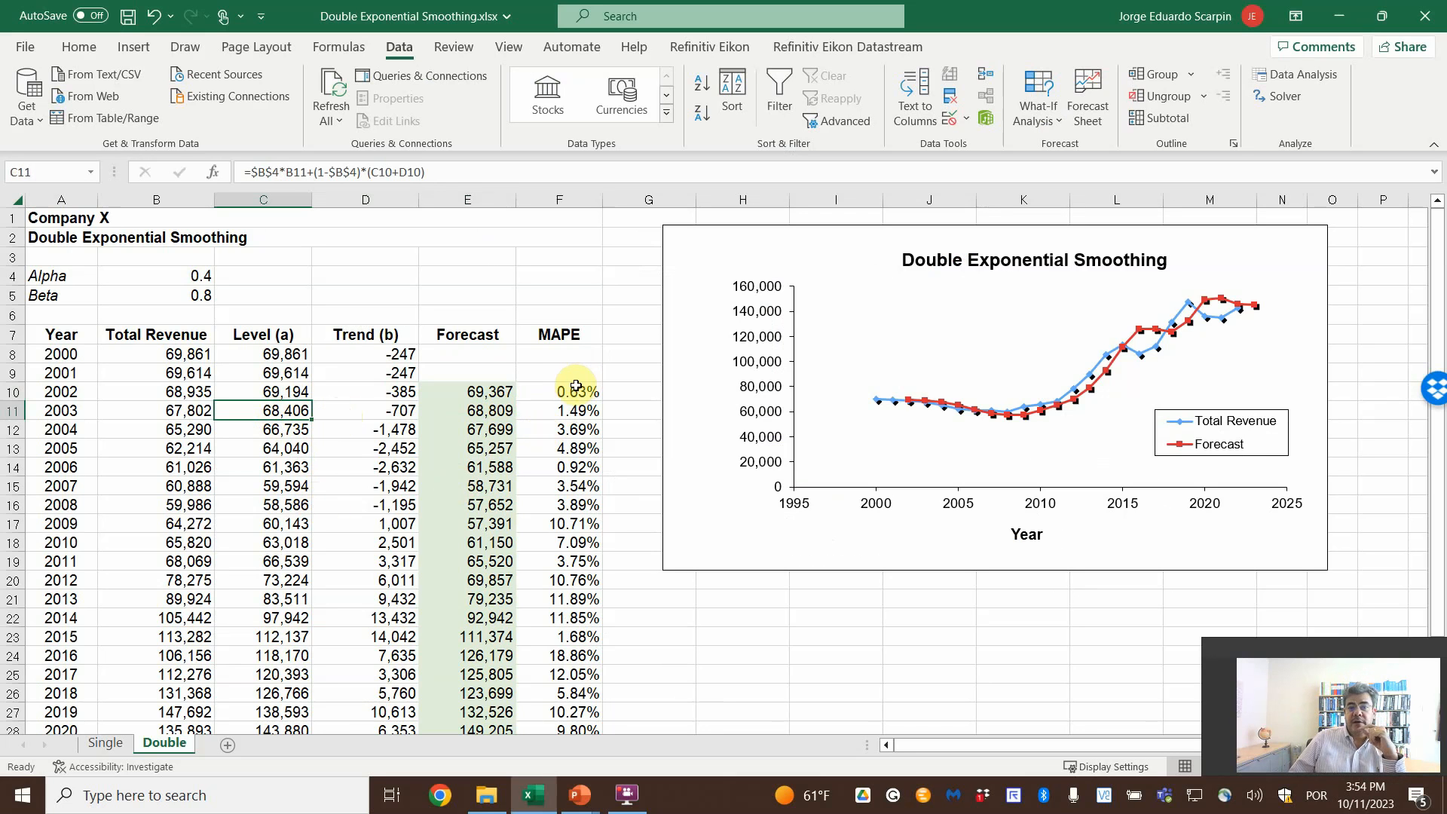
{"action": "left_click", "coordinate": [558, 392]}
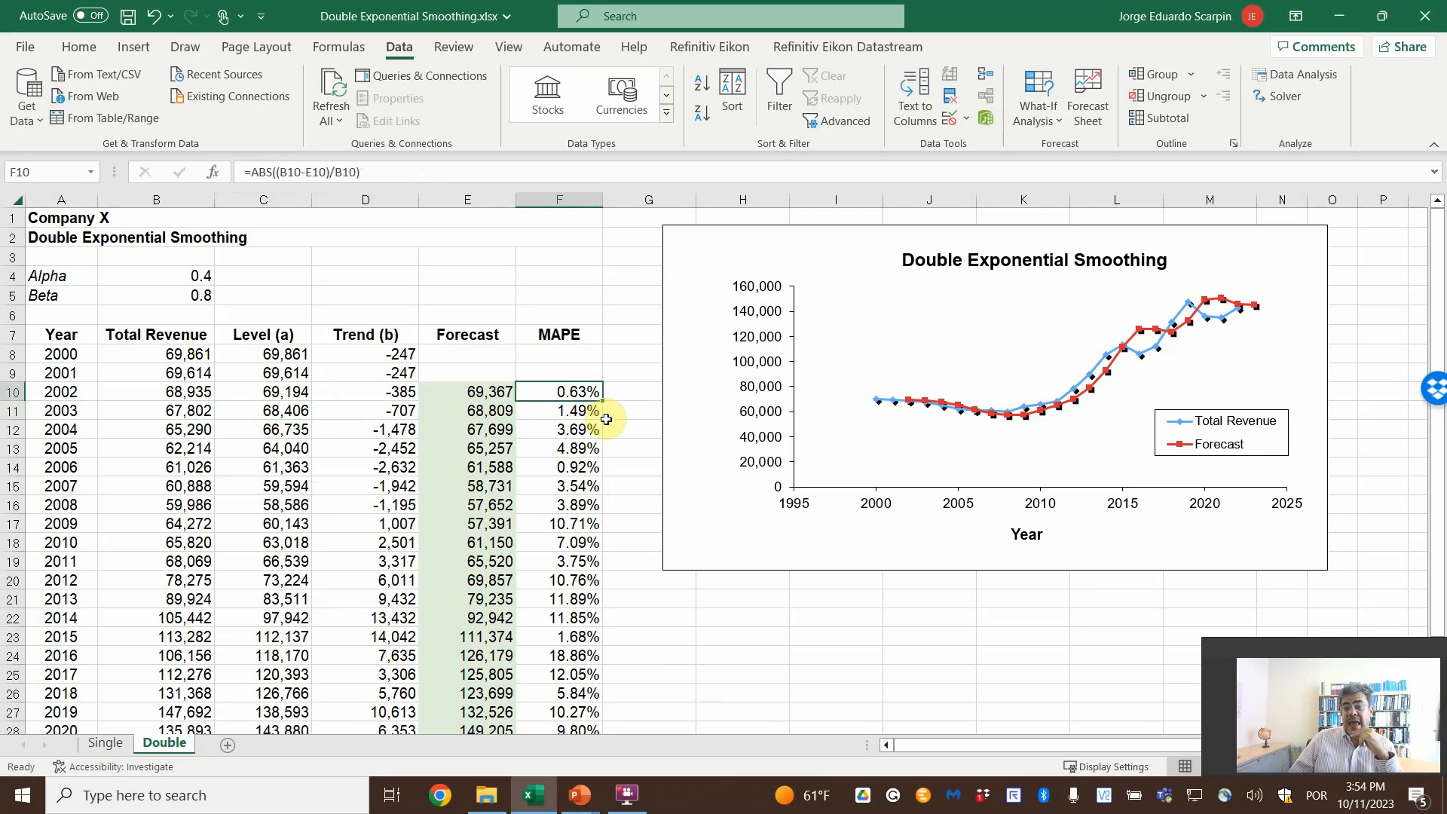
{"action": "scroll", "scroll_direction": "down", "scroll_amount": 3}
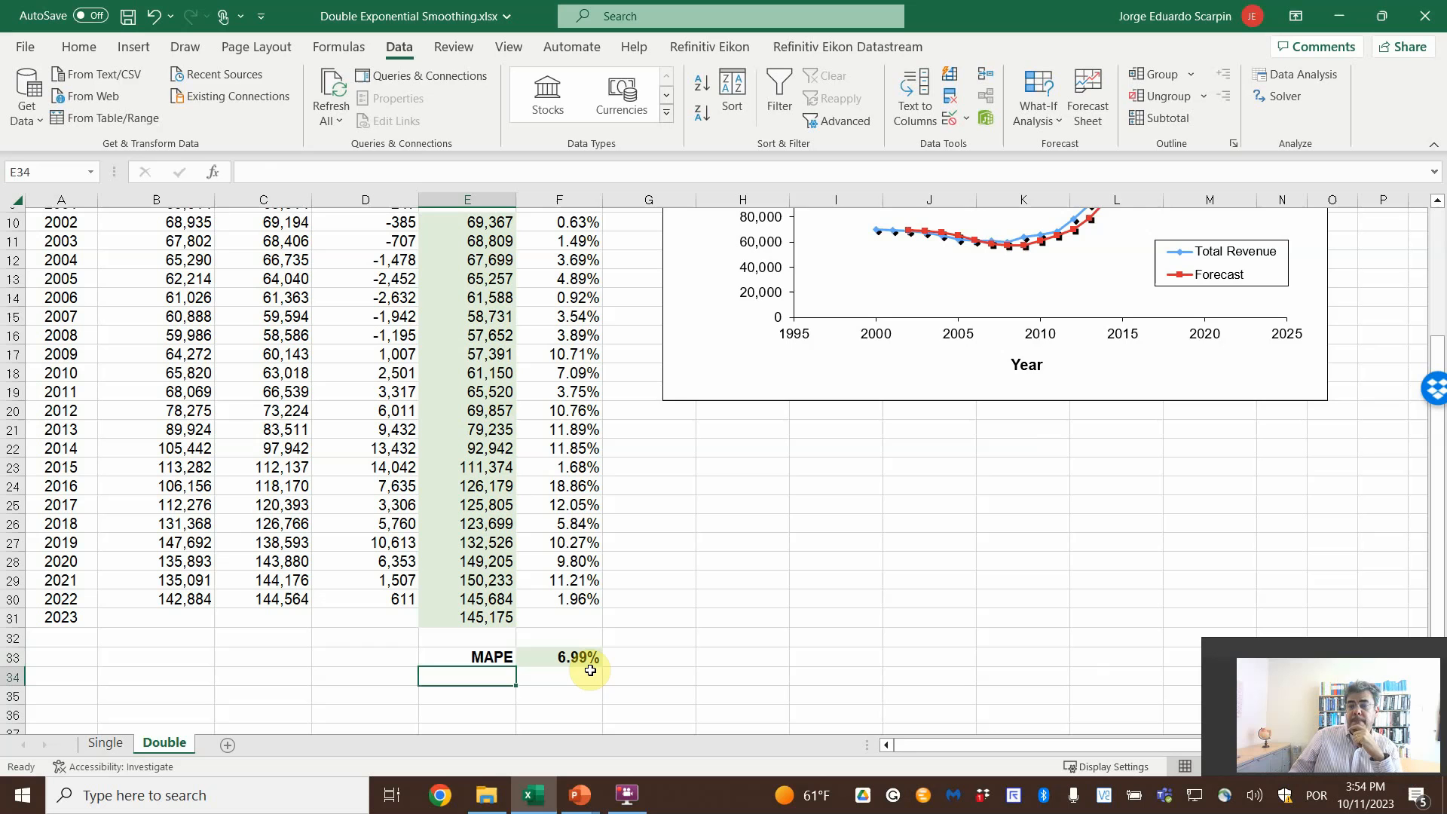
{"action": "left_click", "coordinate": [558, 657]}
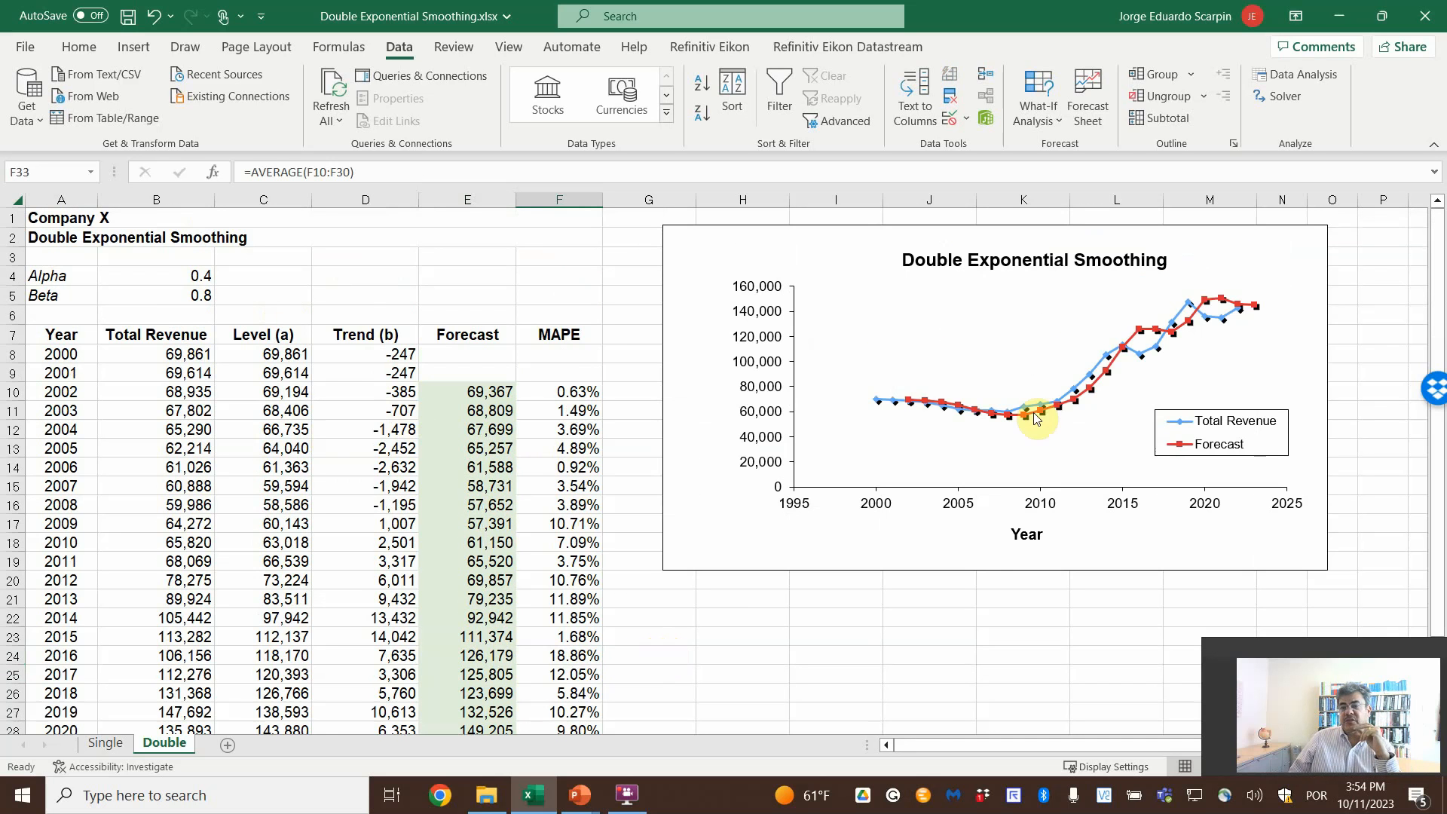
Step: Set alpha to 0.5 and beta to 0.4 so the smoothing table recalculates
{"action": "scroll", "scroll_direction": "down", "scroll_amount": 3}
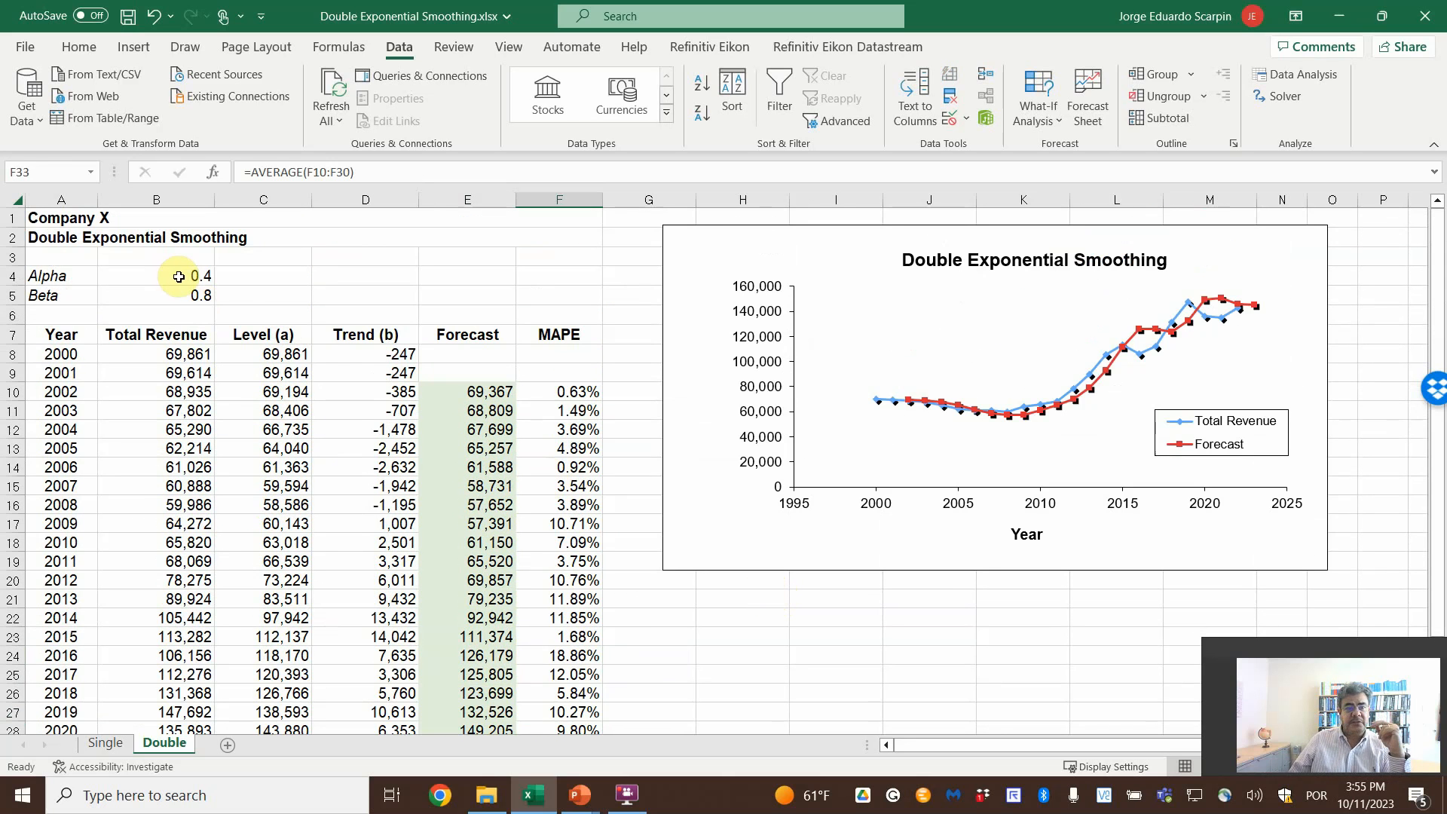
{"action": "type", "text": "0.5"}
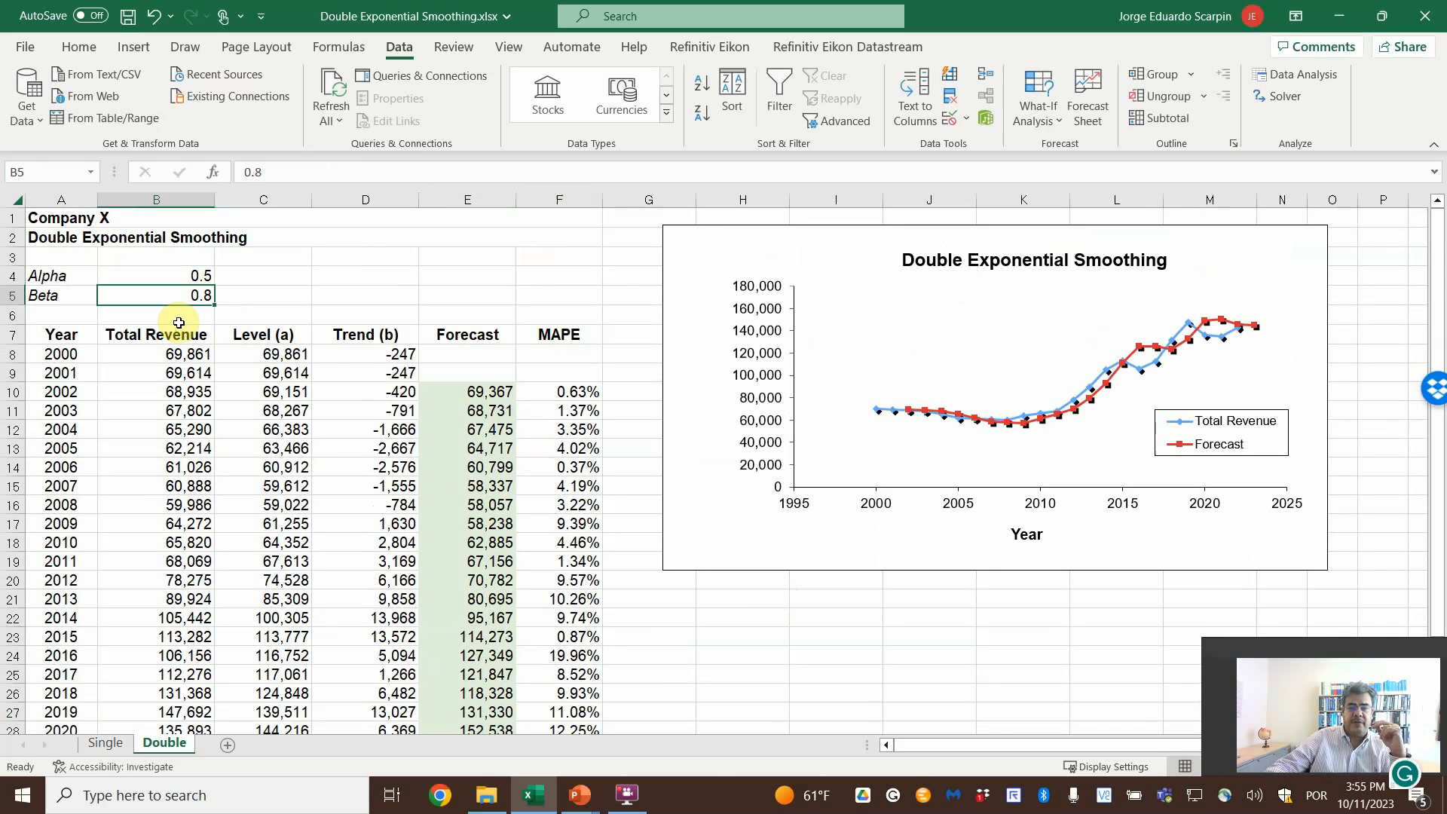
{"action": "type", "text": "0.4"}
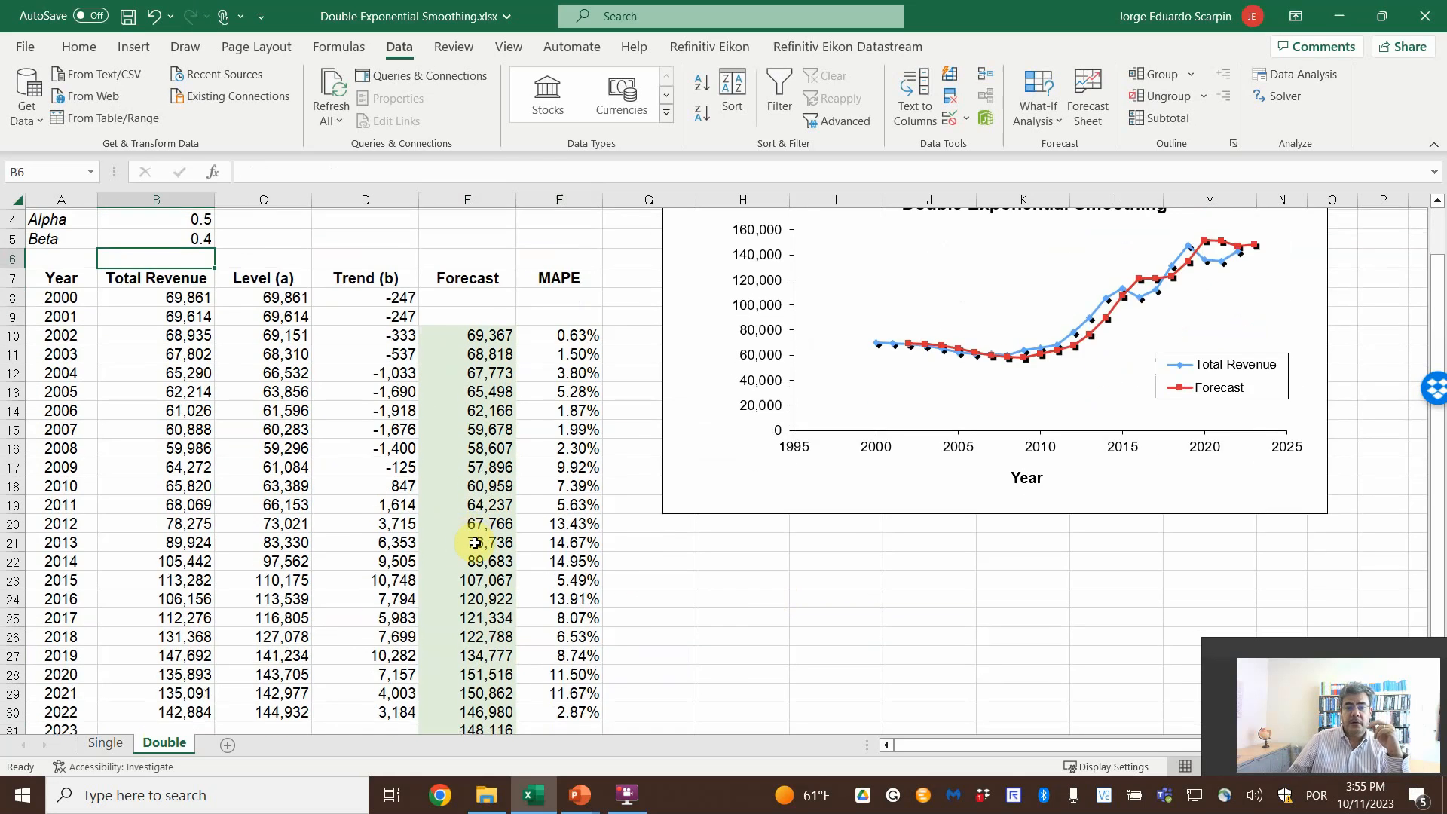
{"action": "scroll", "scroll_direction": "up", "scroll_amount": 3}
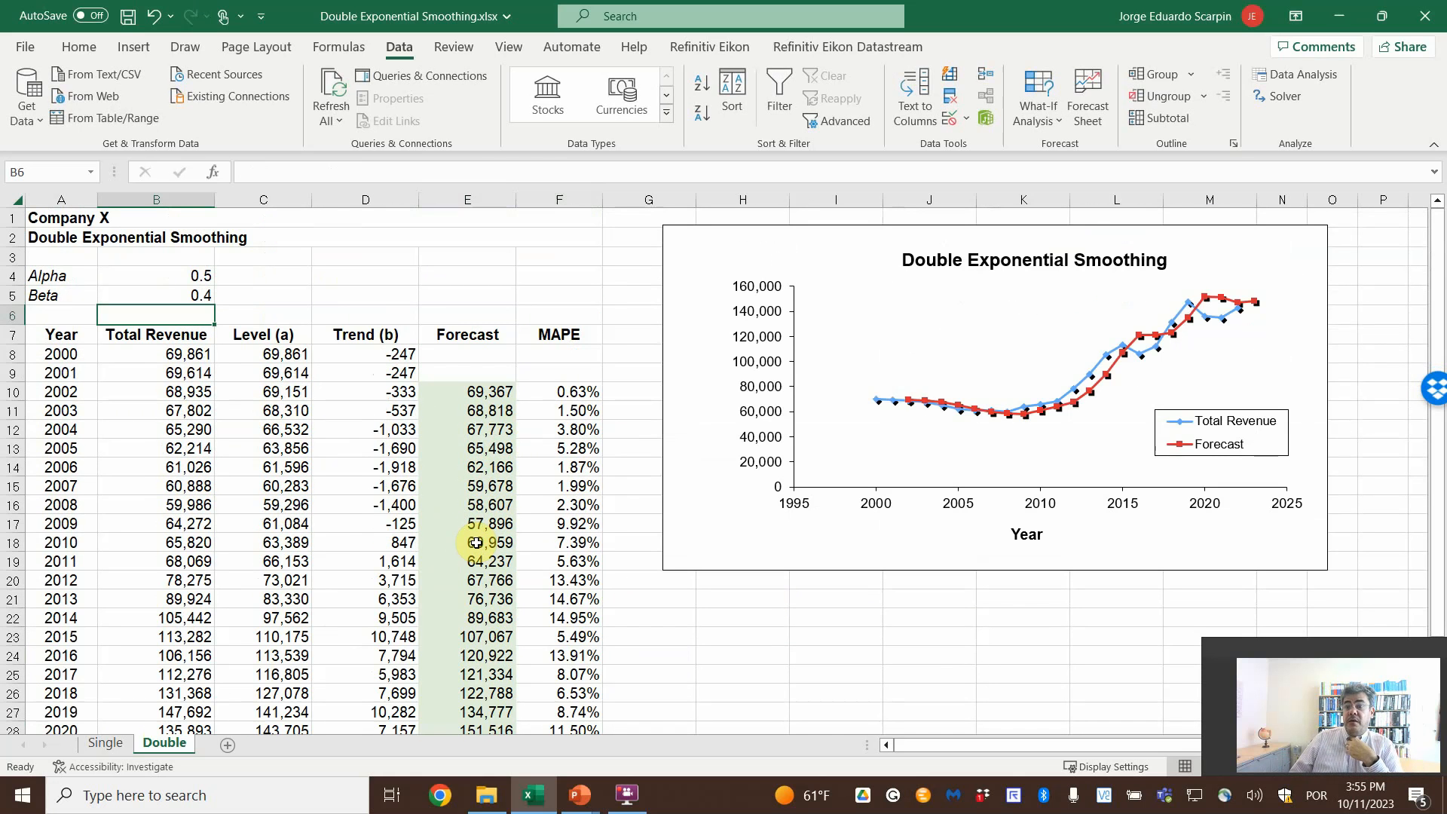
{"action": "mouse_move", "coordinate": [475, 468]}
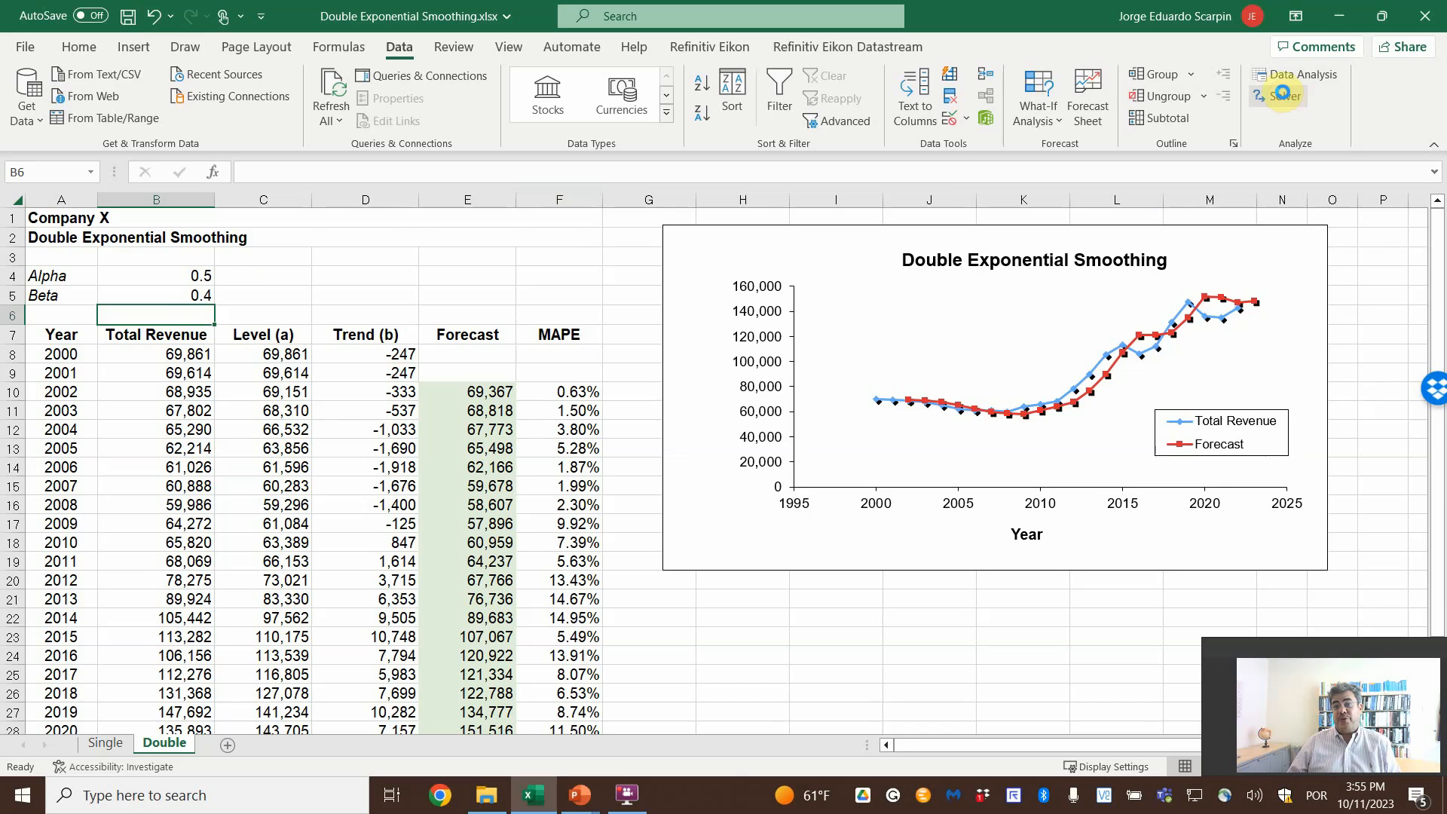
Step: Run Solver minimising the overall MAPE ($F$33) by changing alpha and beta ($B$4:$B$5)
{"action": "left_click", "coordinate": [1280, 96]}
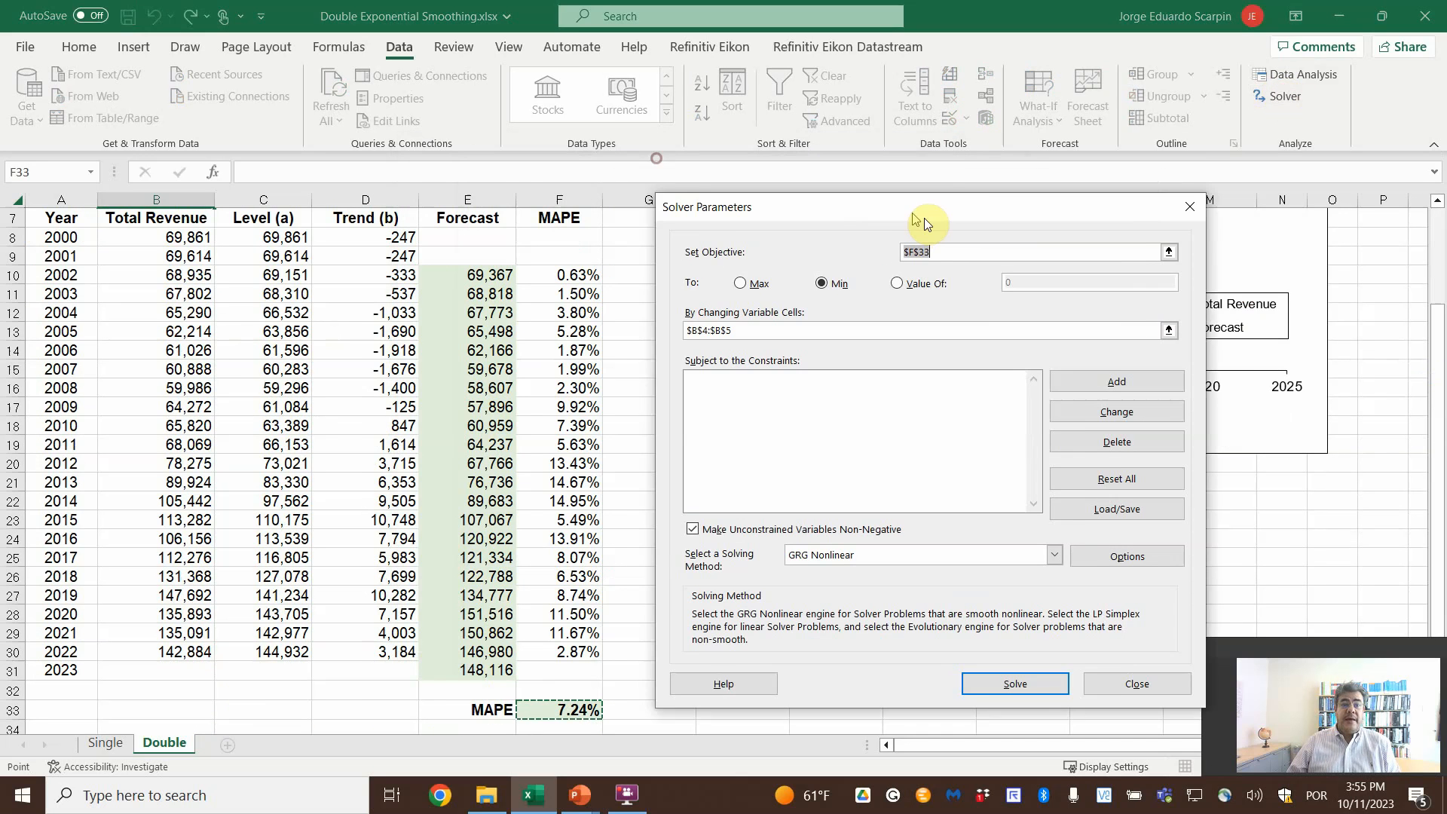
{"action": "left_click", "coordinate": [1115, 478]}
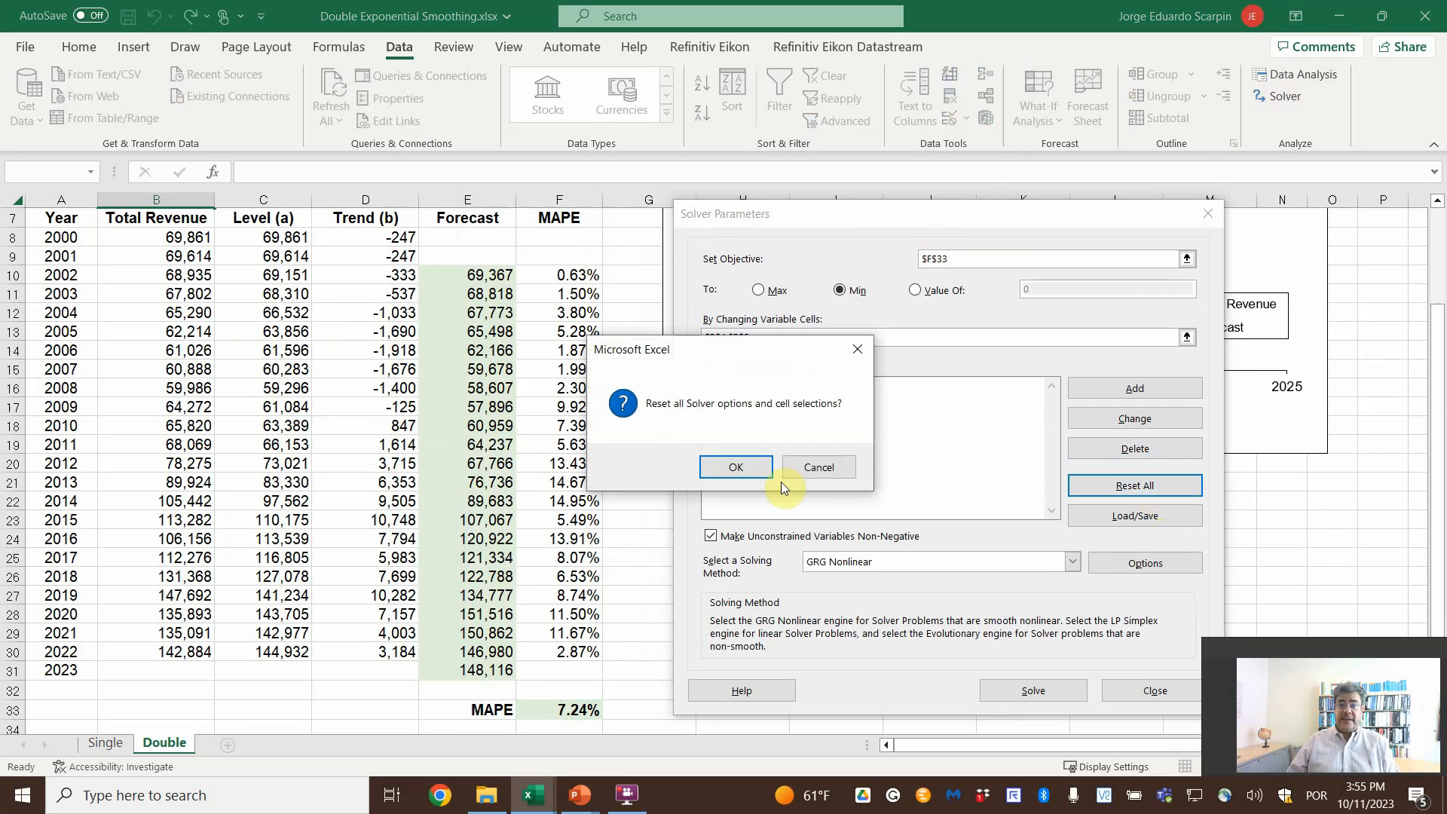
{"action": "left_click", "coordinate": [736, 468]}
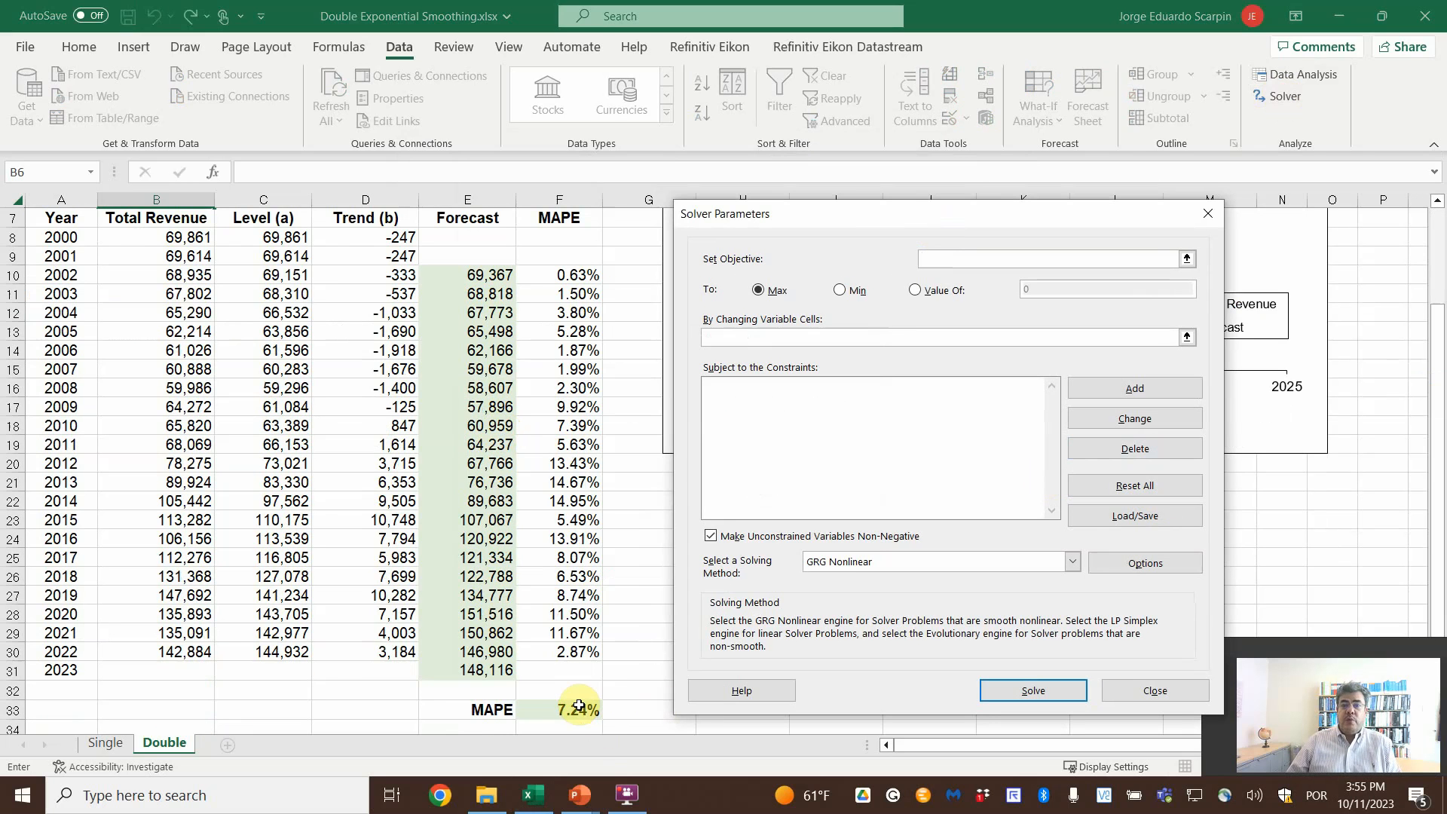
{"action": "left_click", "coordinate": [840, 290]}
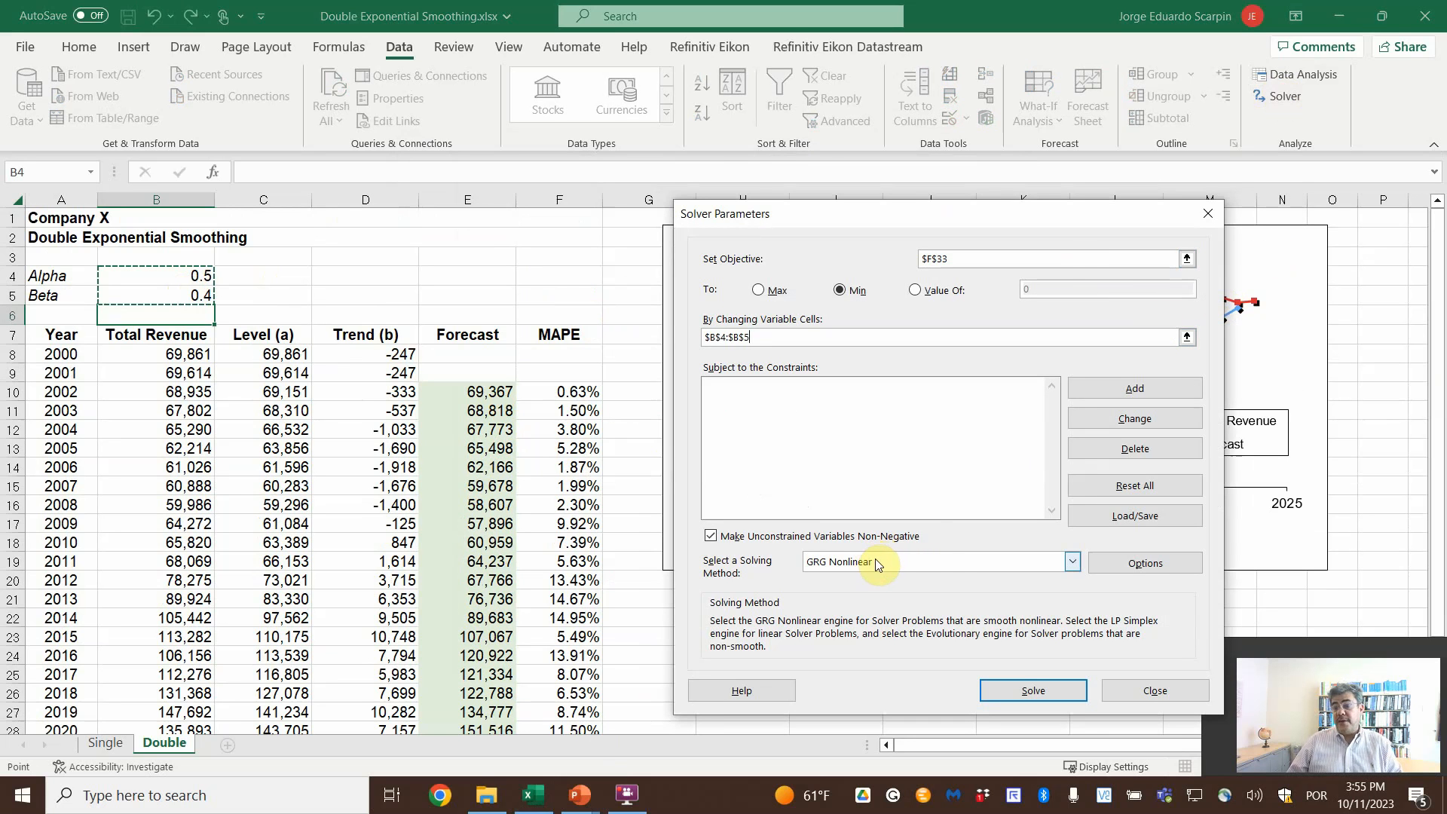
{"action": "mouse_move", "coordinate": [940, 563]}
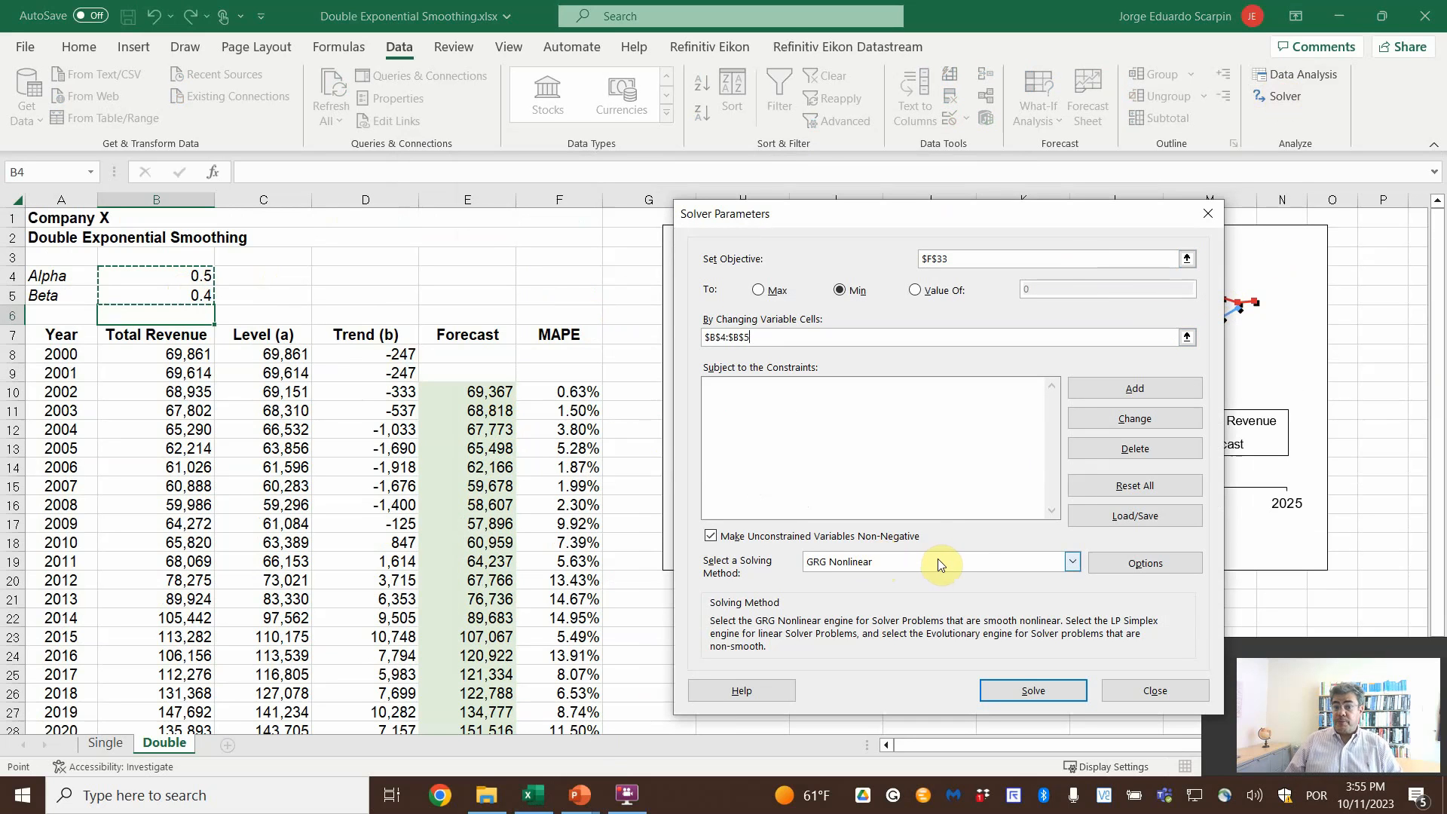
{"action": "mouse_move", "coordinate": [1087, 566]}
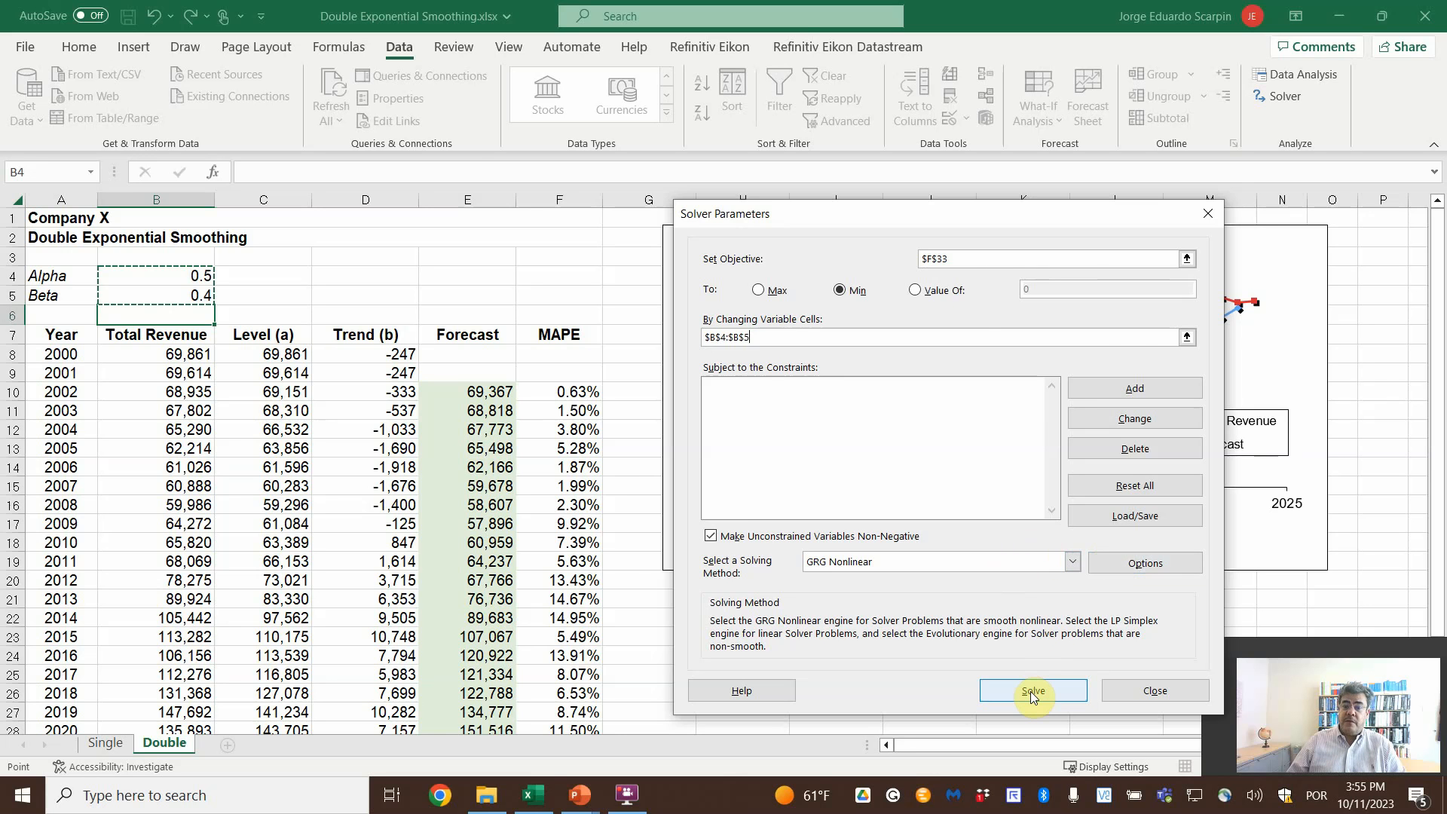
{"action": "left_click", "coordinate": [1032, 690]}
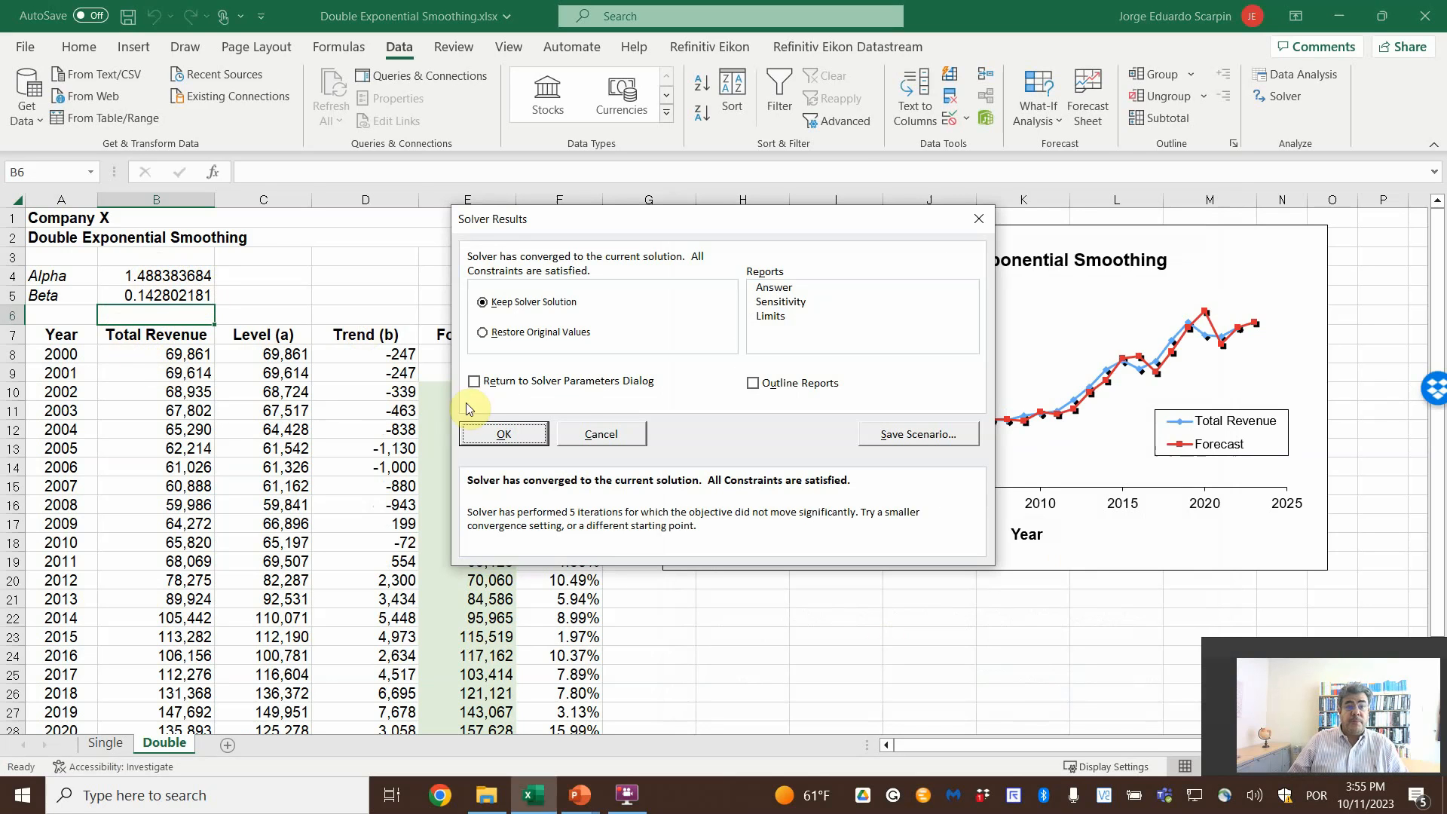
{"action": "left_click", "coordinate": [504, 433]}
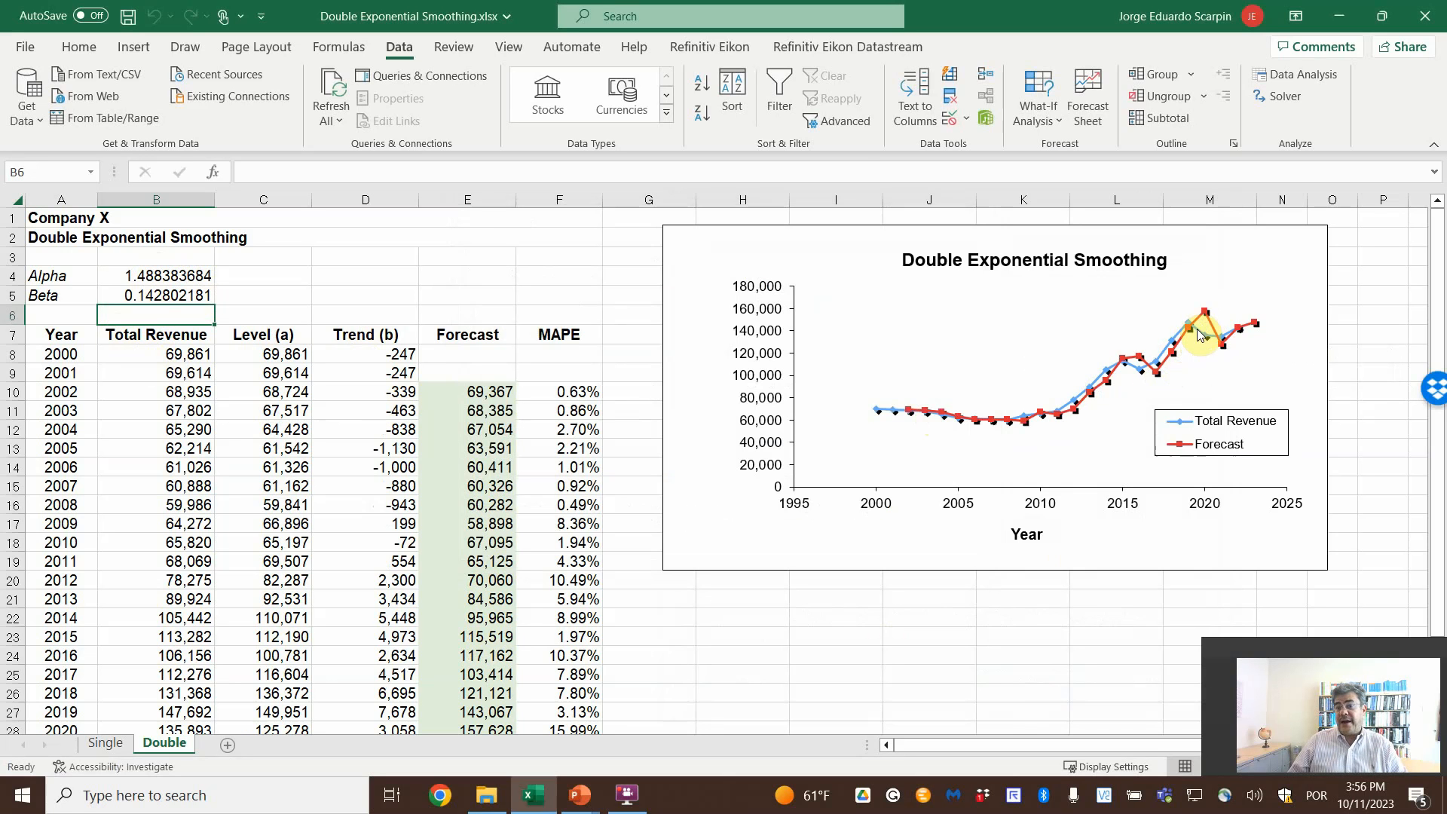
{"action": "mouse_move", "coordinate": [1205, 318]}
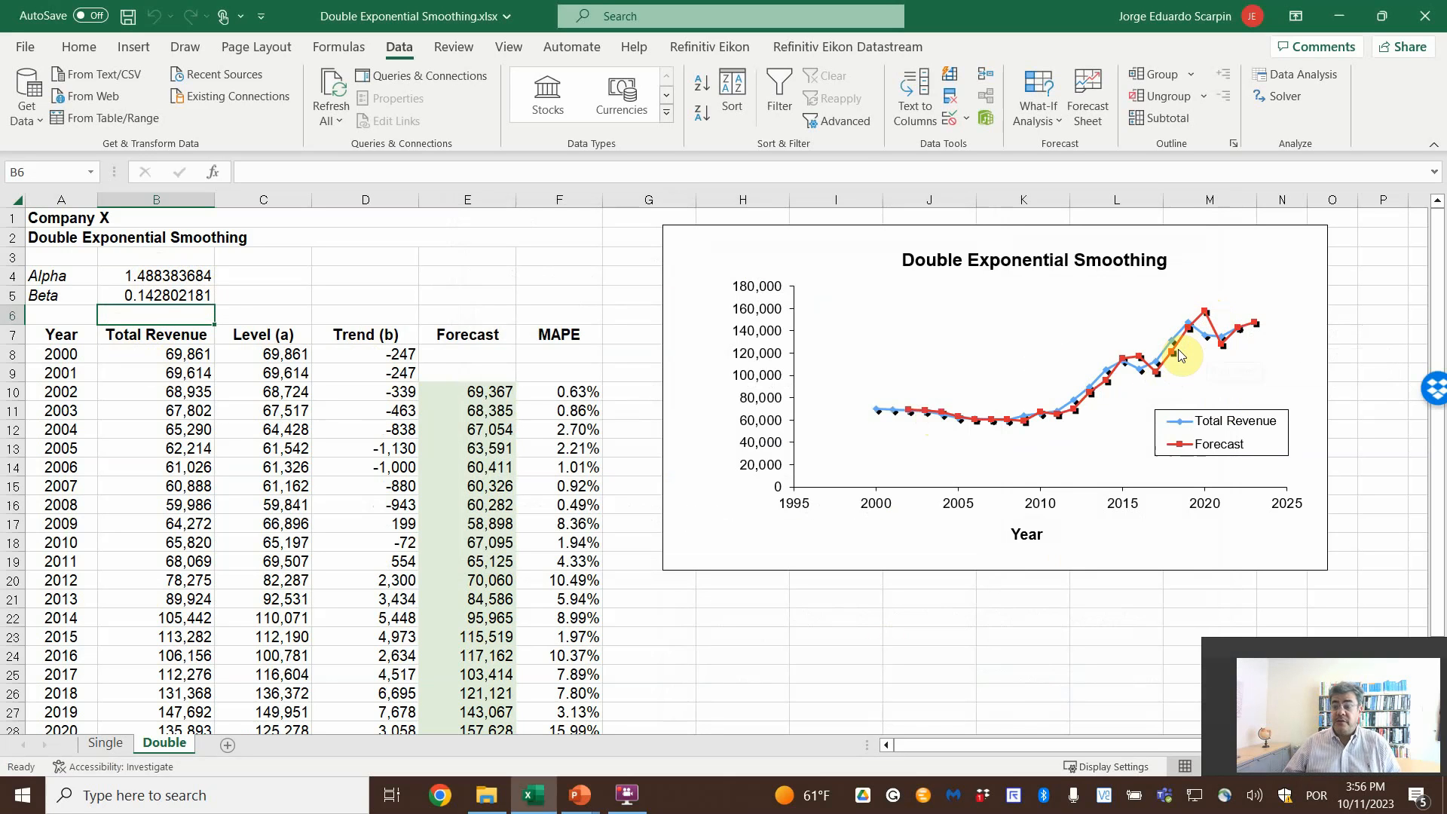
{"action": "mouse_move", "coordinate": [1181, 356]}
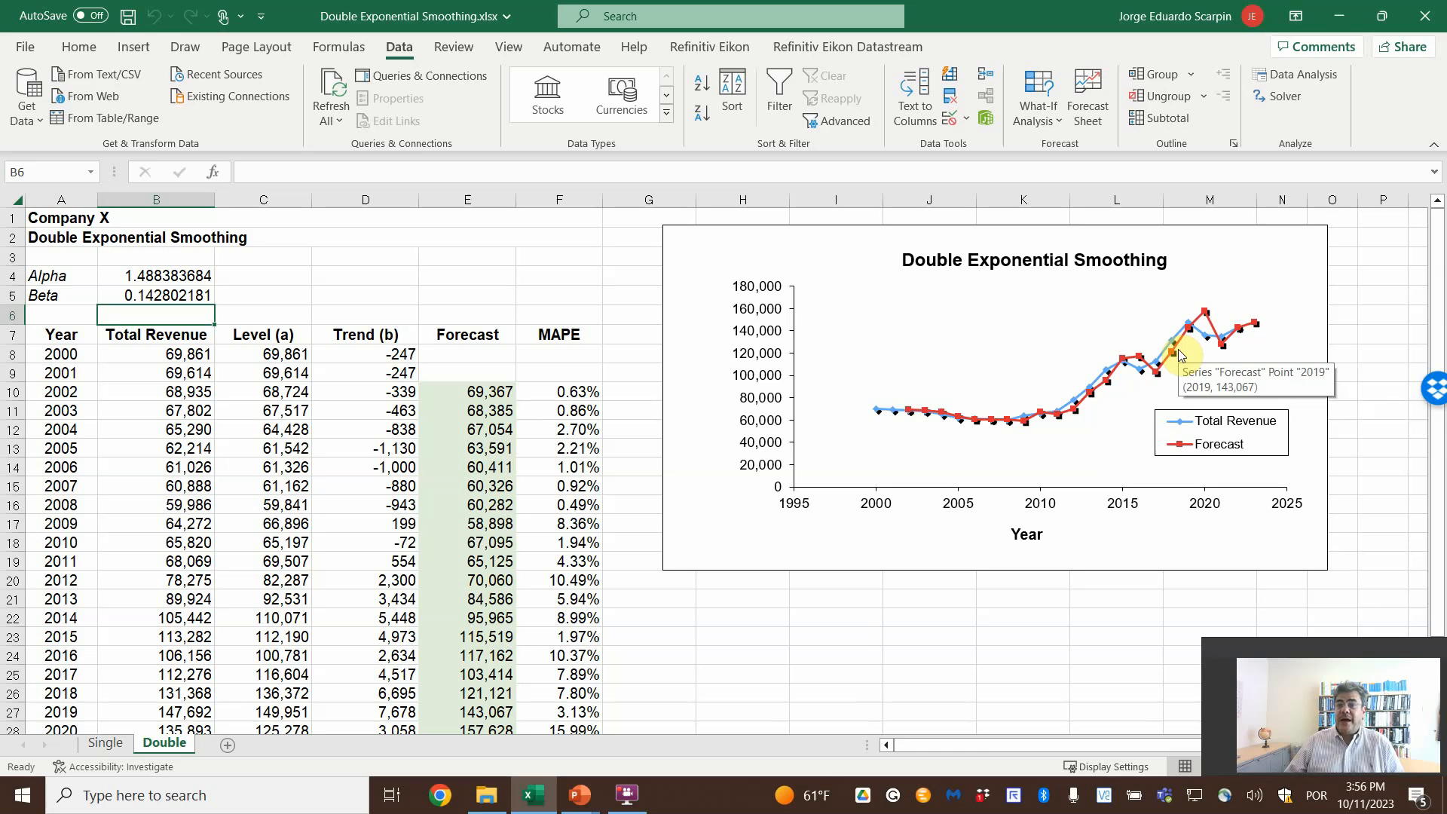
{"action": "mouse_move", "coordinate": [1225, 344]}
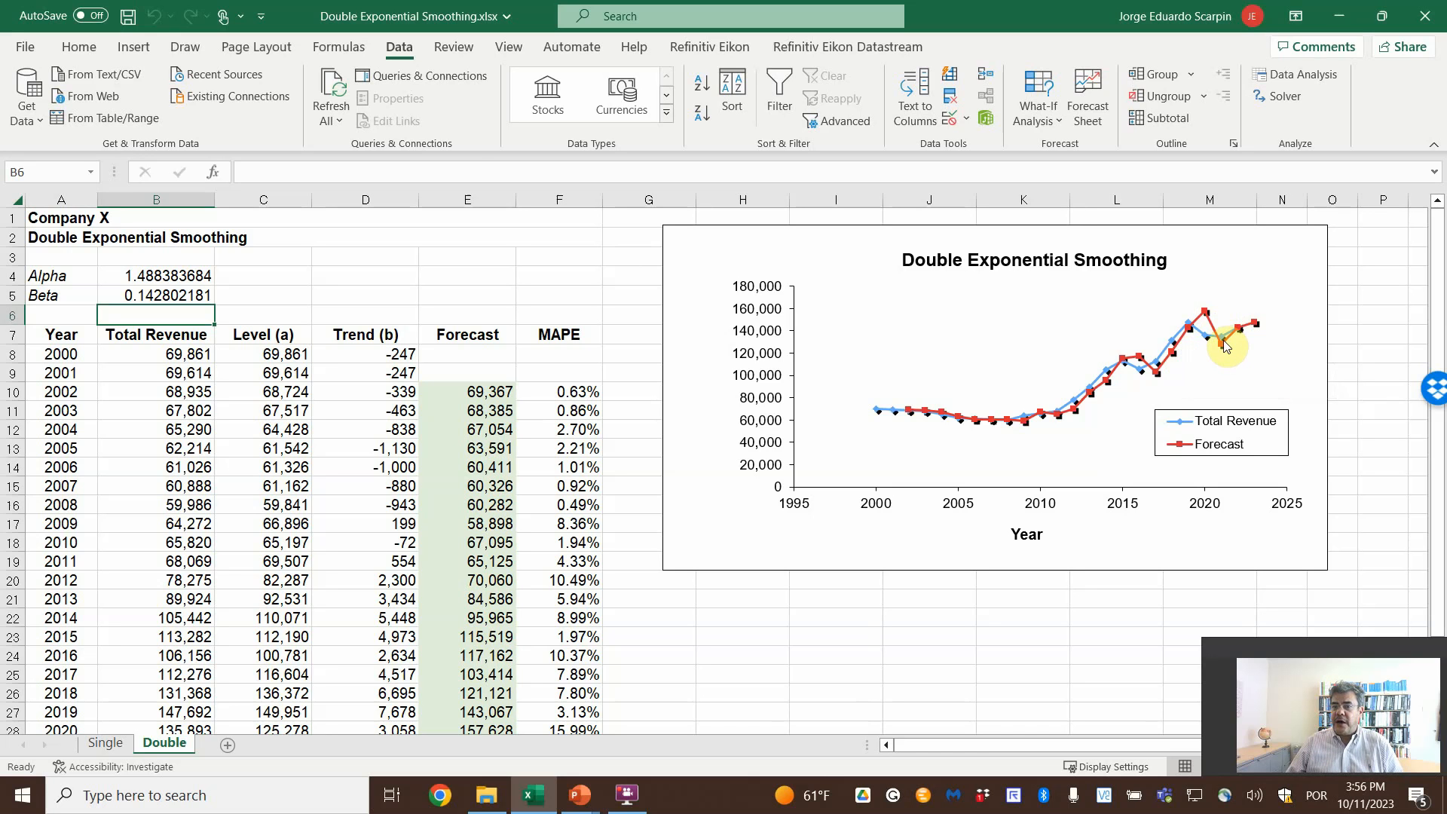
{"action": "mouse_move", "coordinate": [1258, 326]}
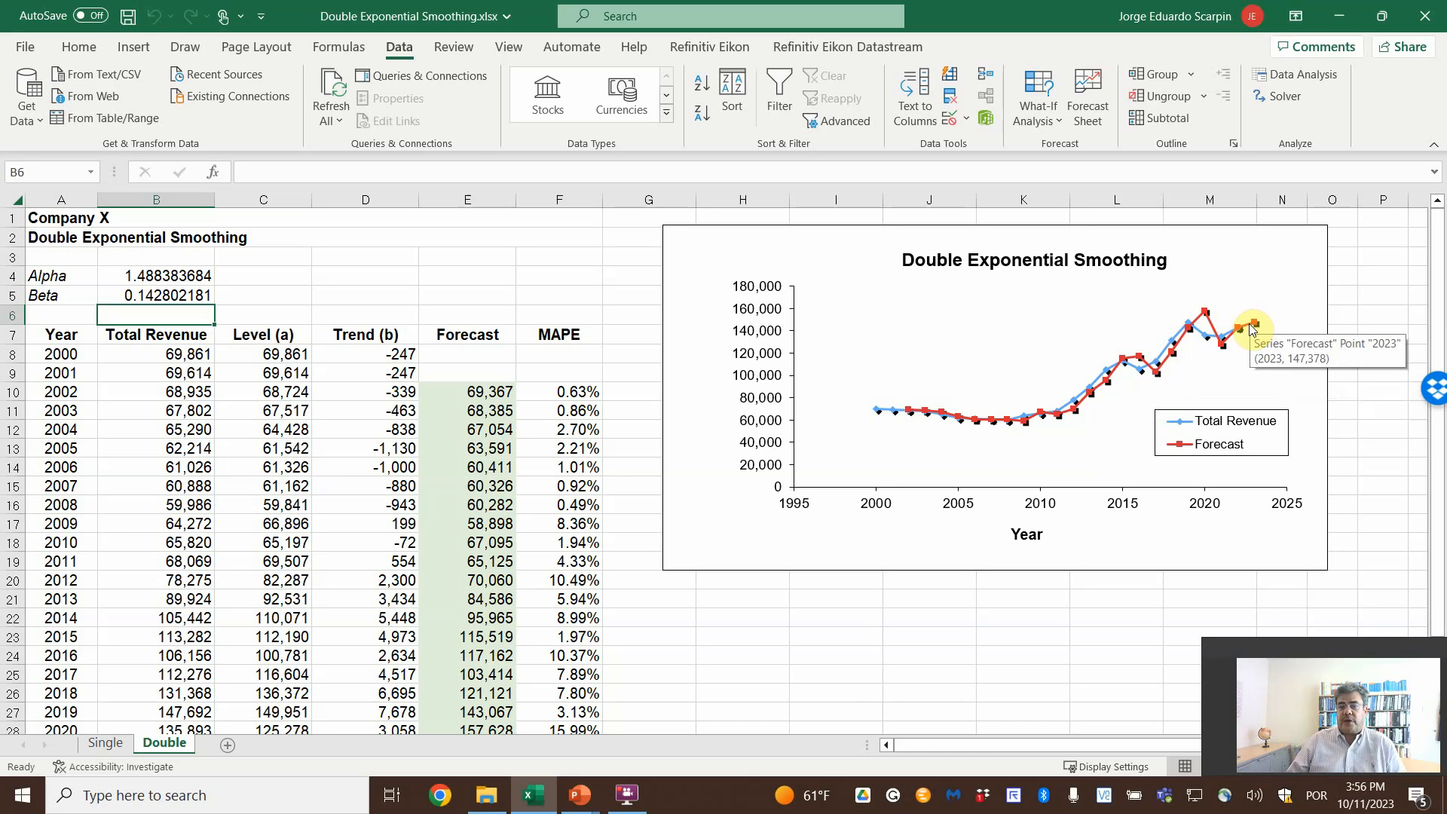
{"action": "left_click", "coordinate": [648, 618]}
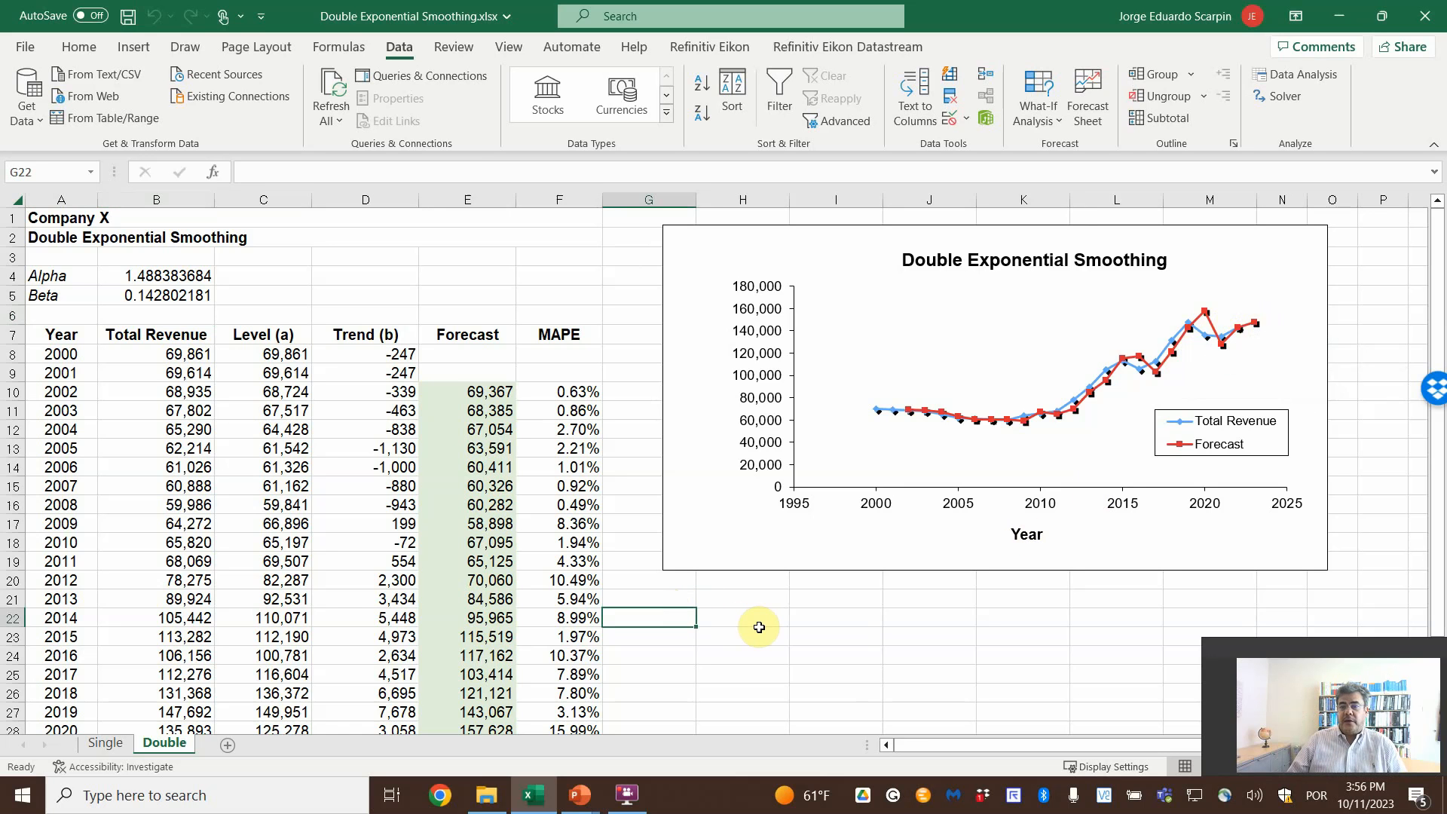
{"action": "scroll", "scroll_direction": "down", "scroll_amount": 3}
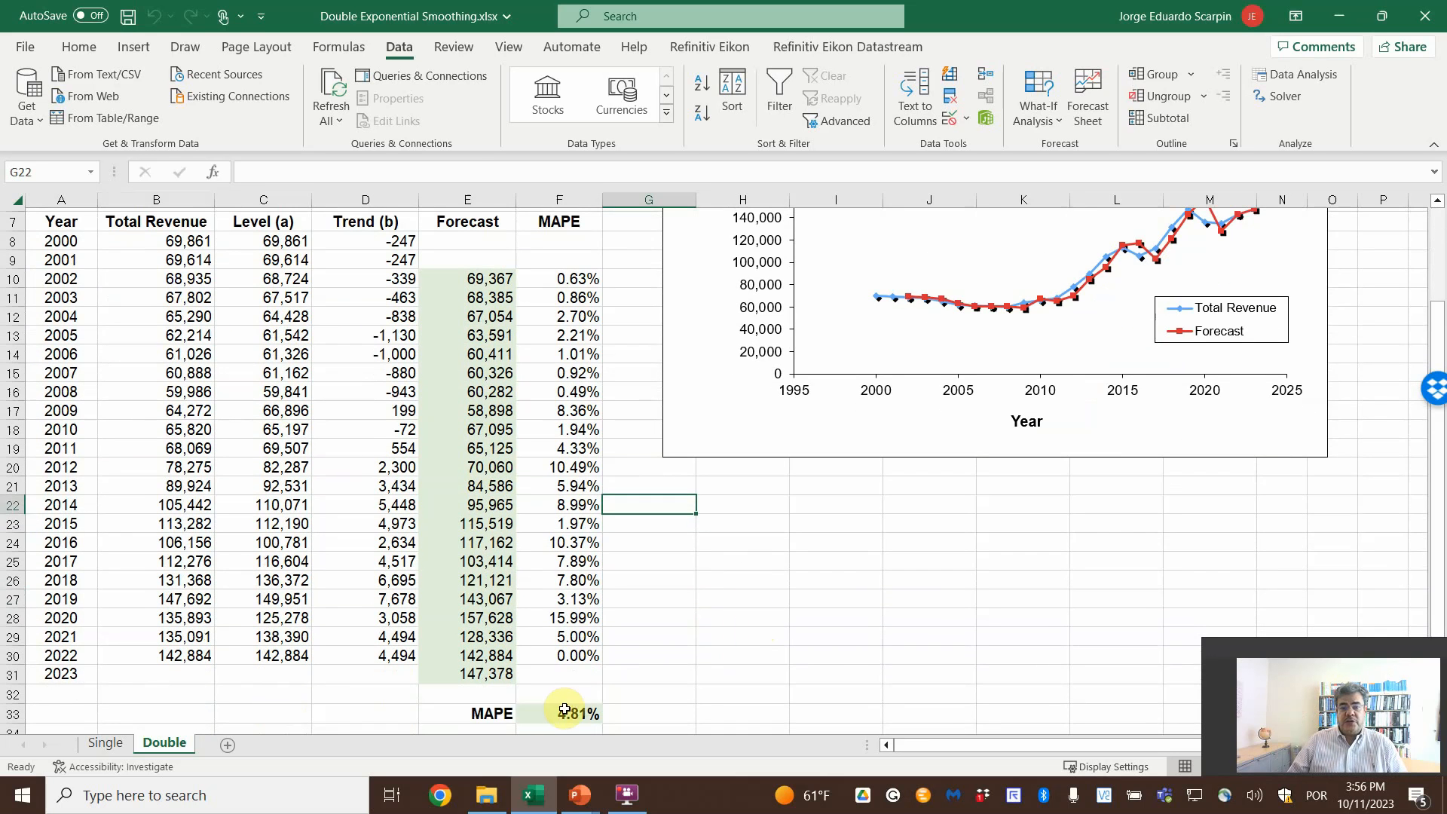
{"action": "left_click", "coordinate": [558, 713]}
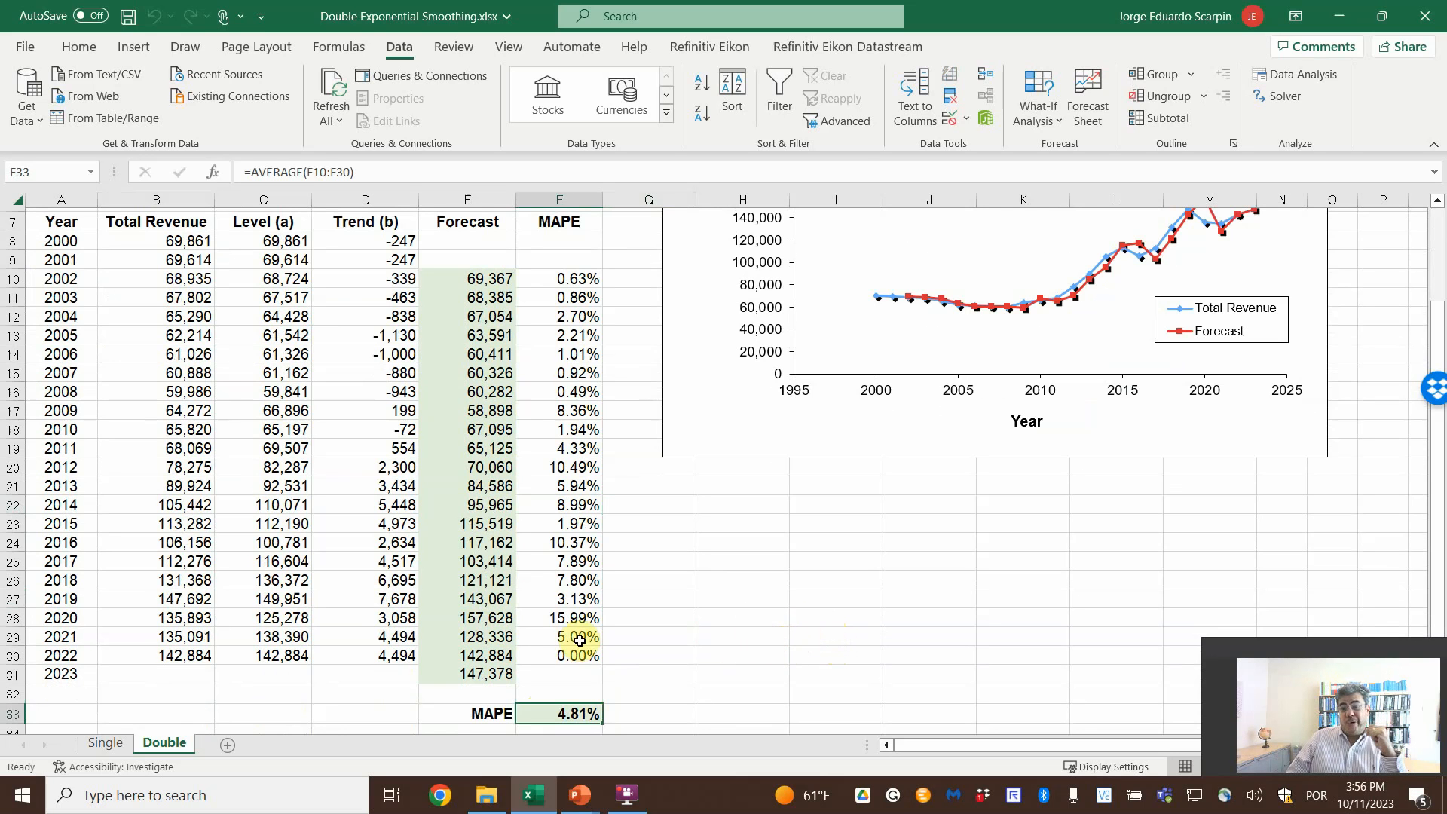
Step: On the Single sheet label the error summary 'Mape' and set alpha to 0.5
{"action": "left_click", "coordinate": [104, 743]}
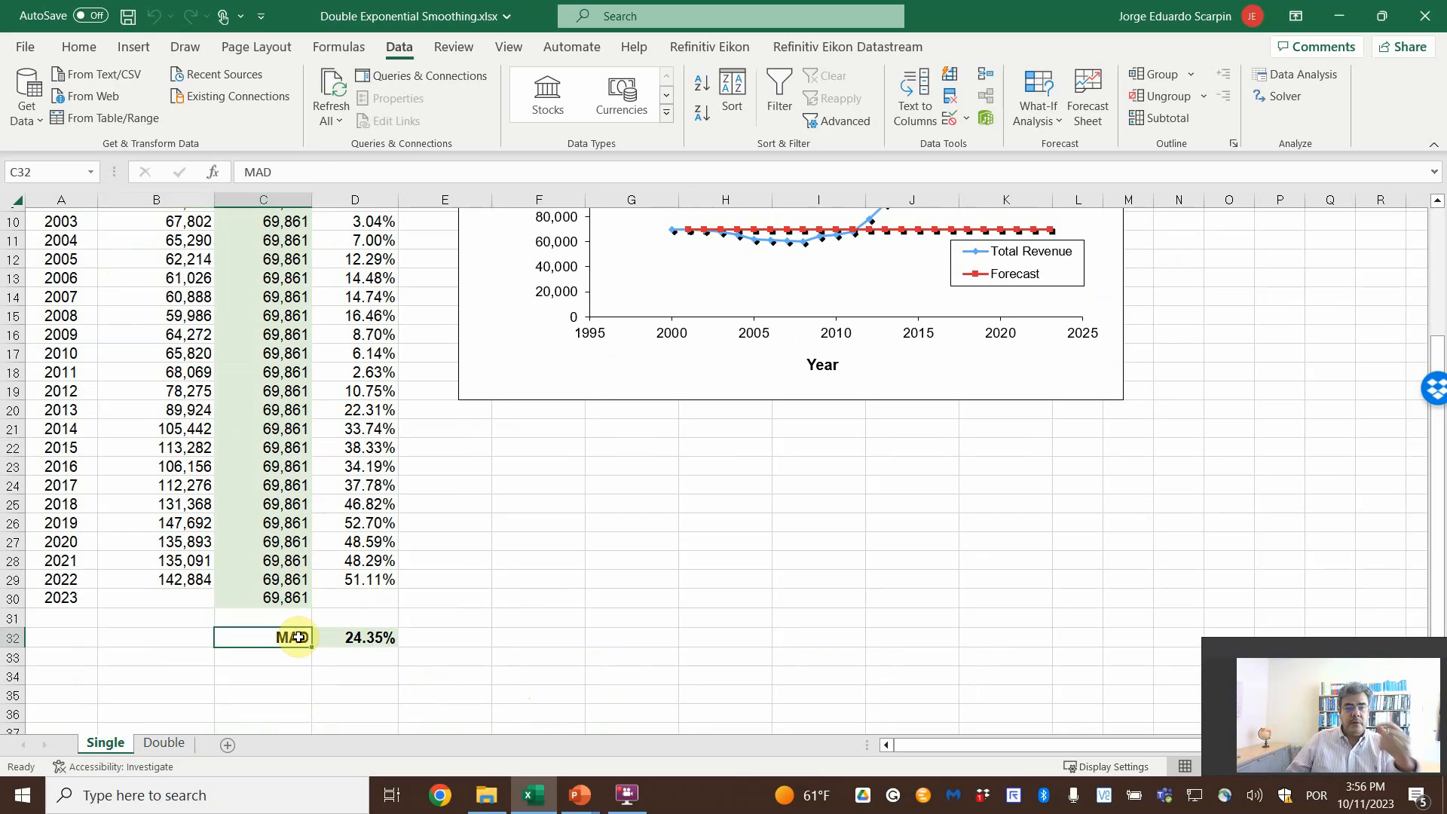
{"action": "type", "text": "Mape"}
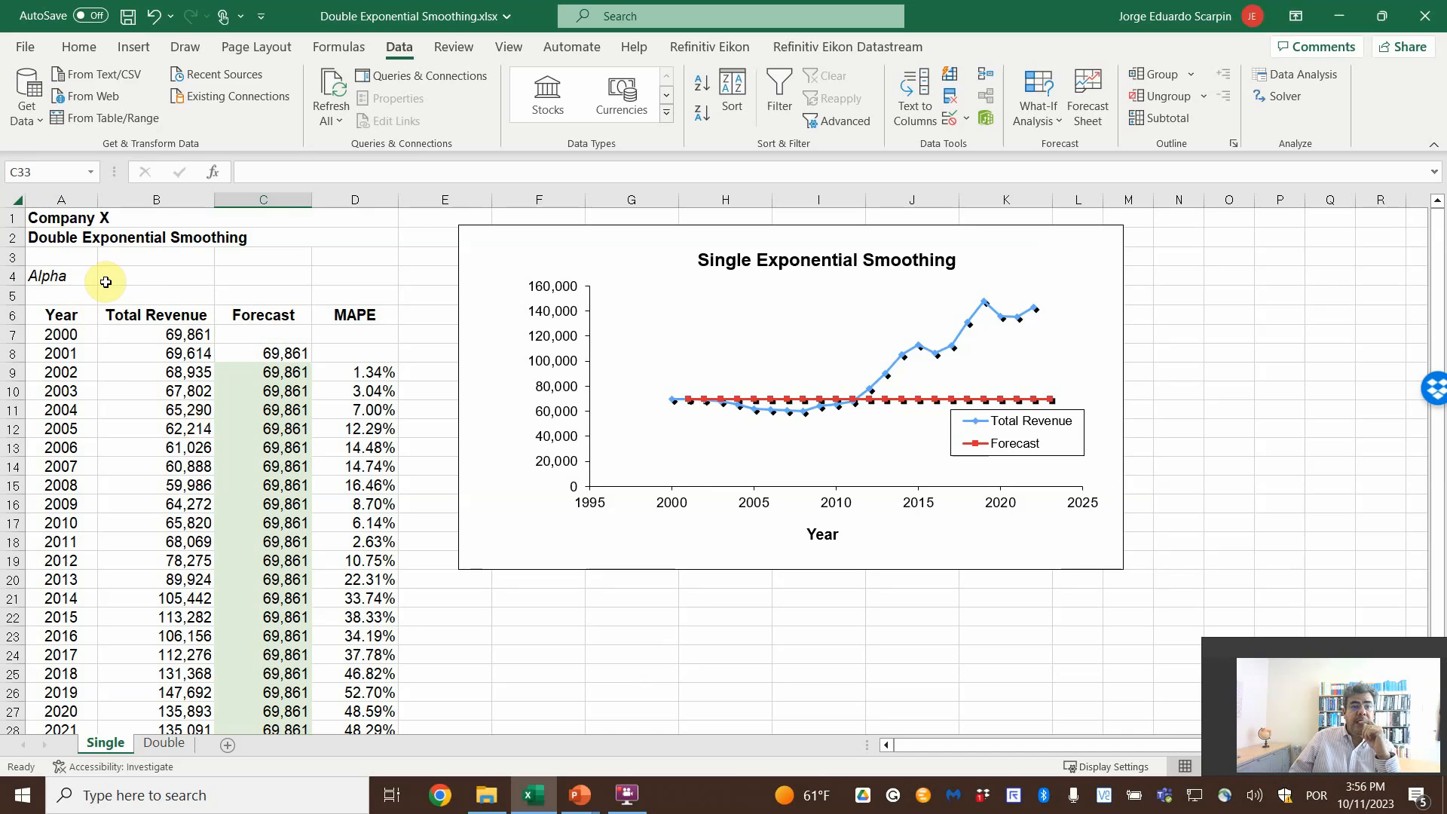
{"action": "type", "text": "0.5"}
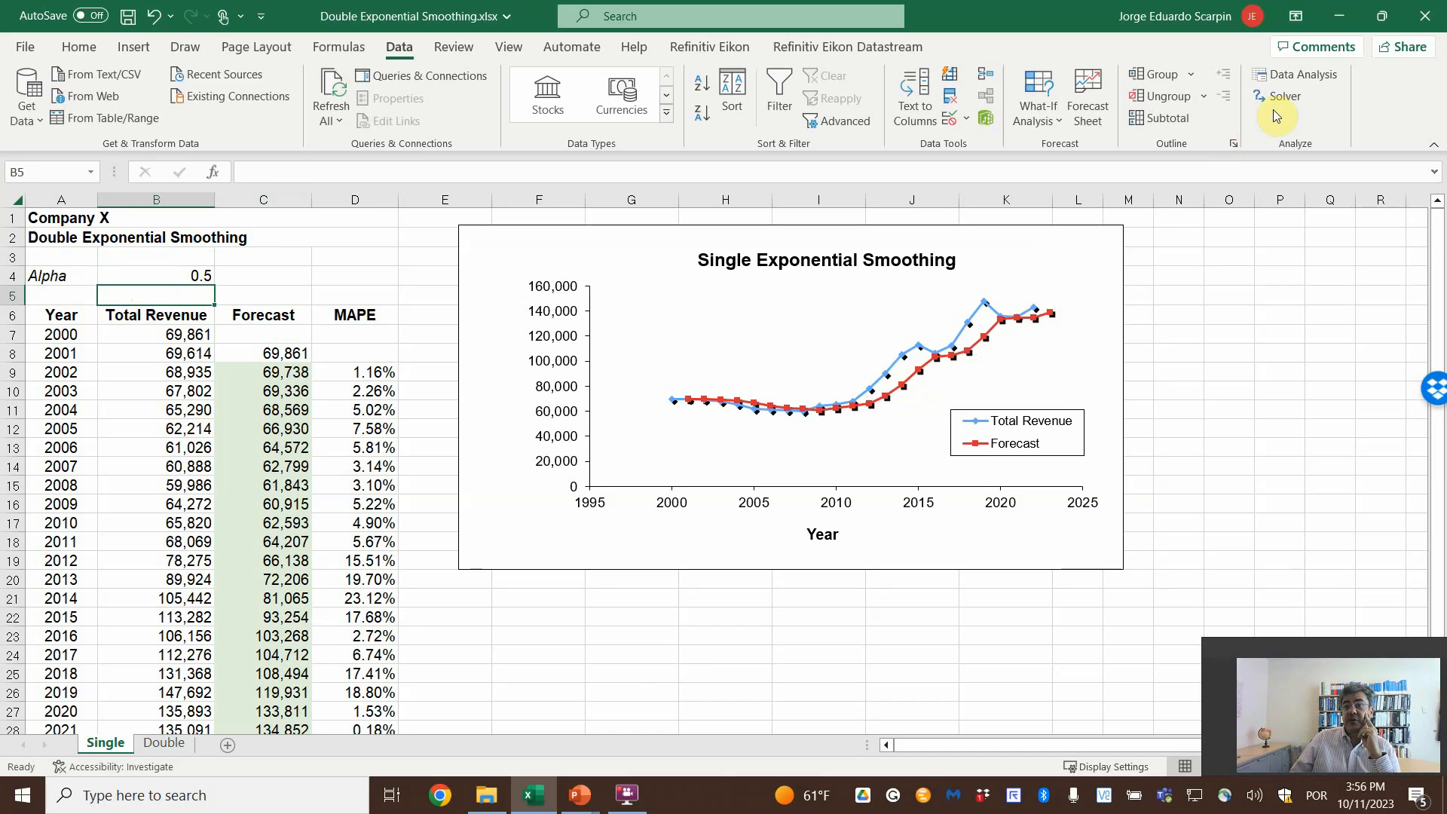
Step: Run Solver minimising the MAPE ($D$32) by changing alpha ($B$4), reaching 4.99%
{"action": "left_click", "coordinate": [1284, 96]}
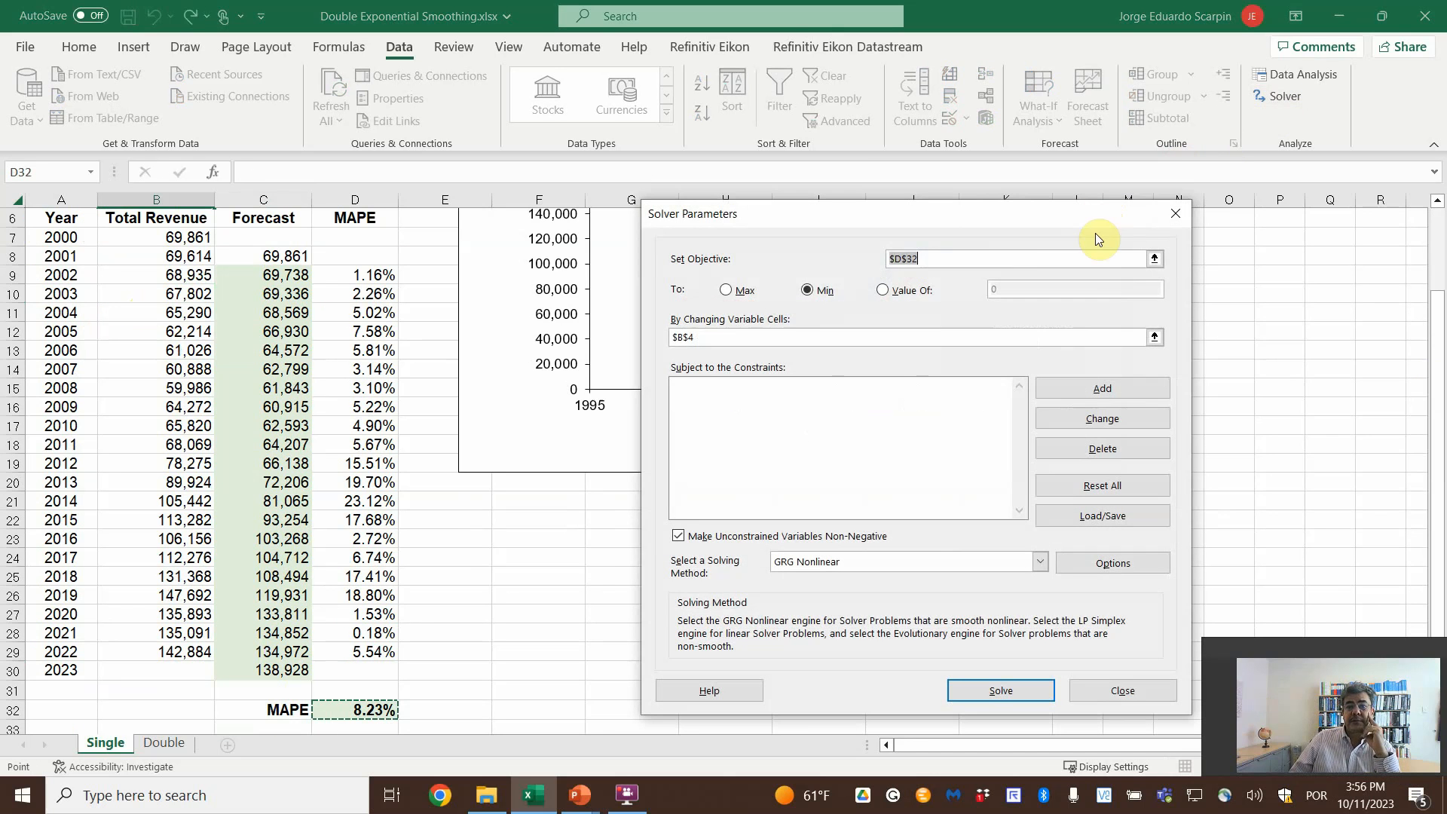
{"action": "mouse_move", "coordinate": [658, 555]}
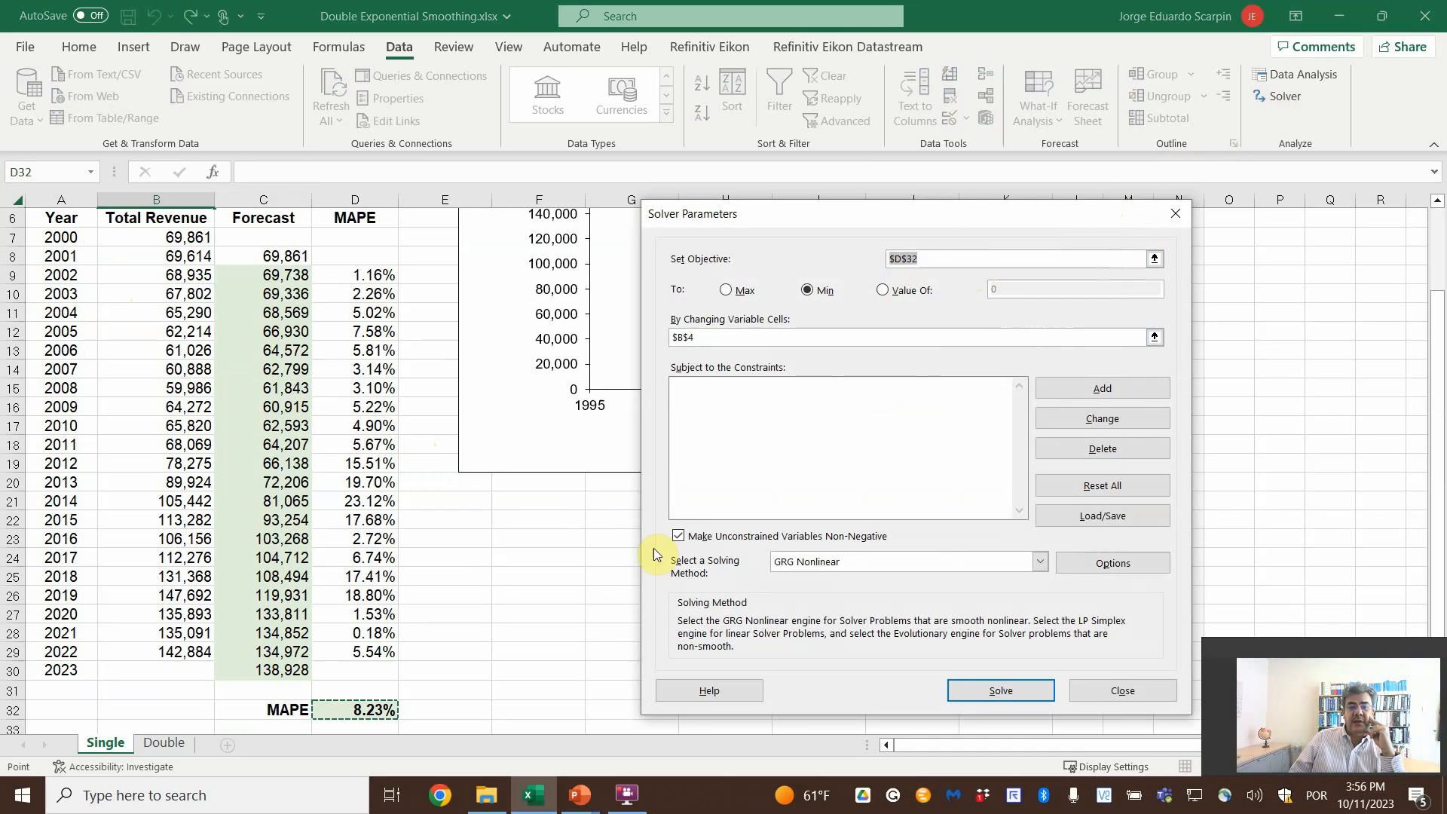
{"action": "left_click", "coordinate": [1101, 484]}
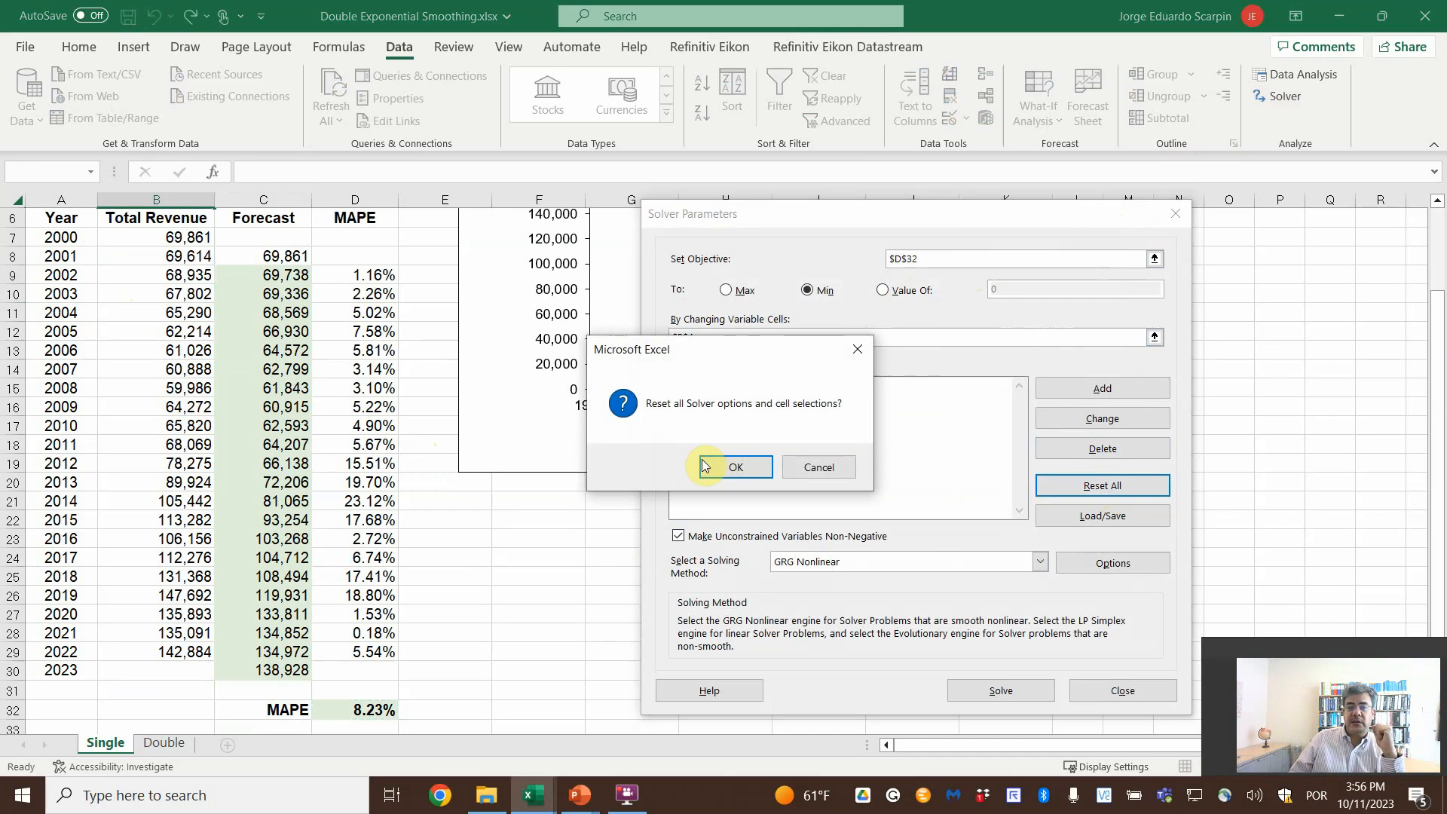
{"action": "left_click", "coordinate": [736, 467]}
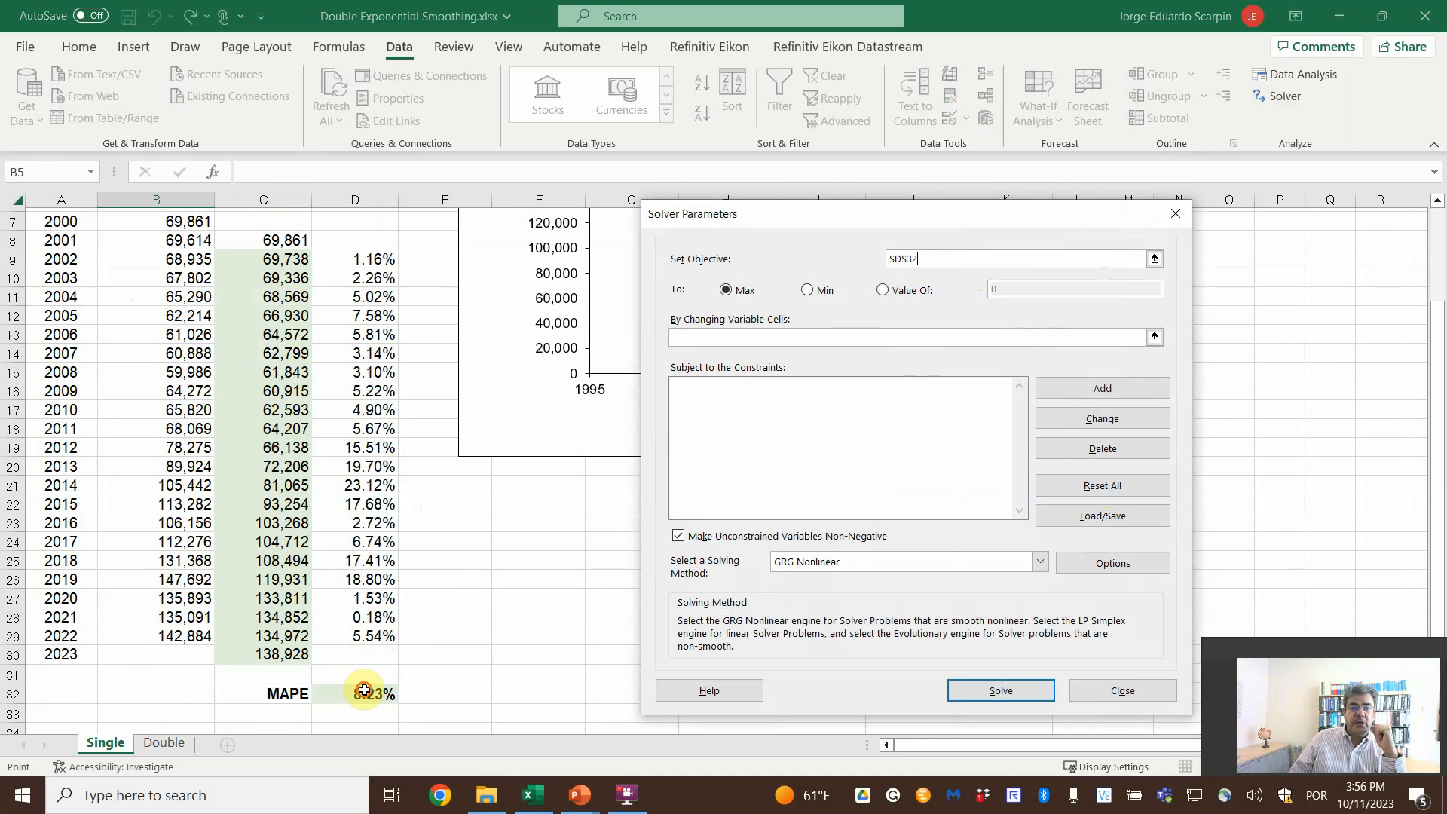
{"action": "left_click", "coordinate": [805, 289]}
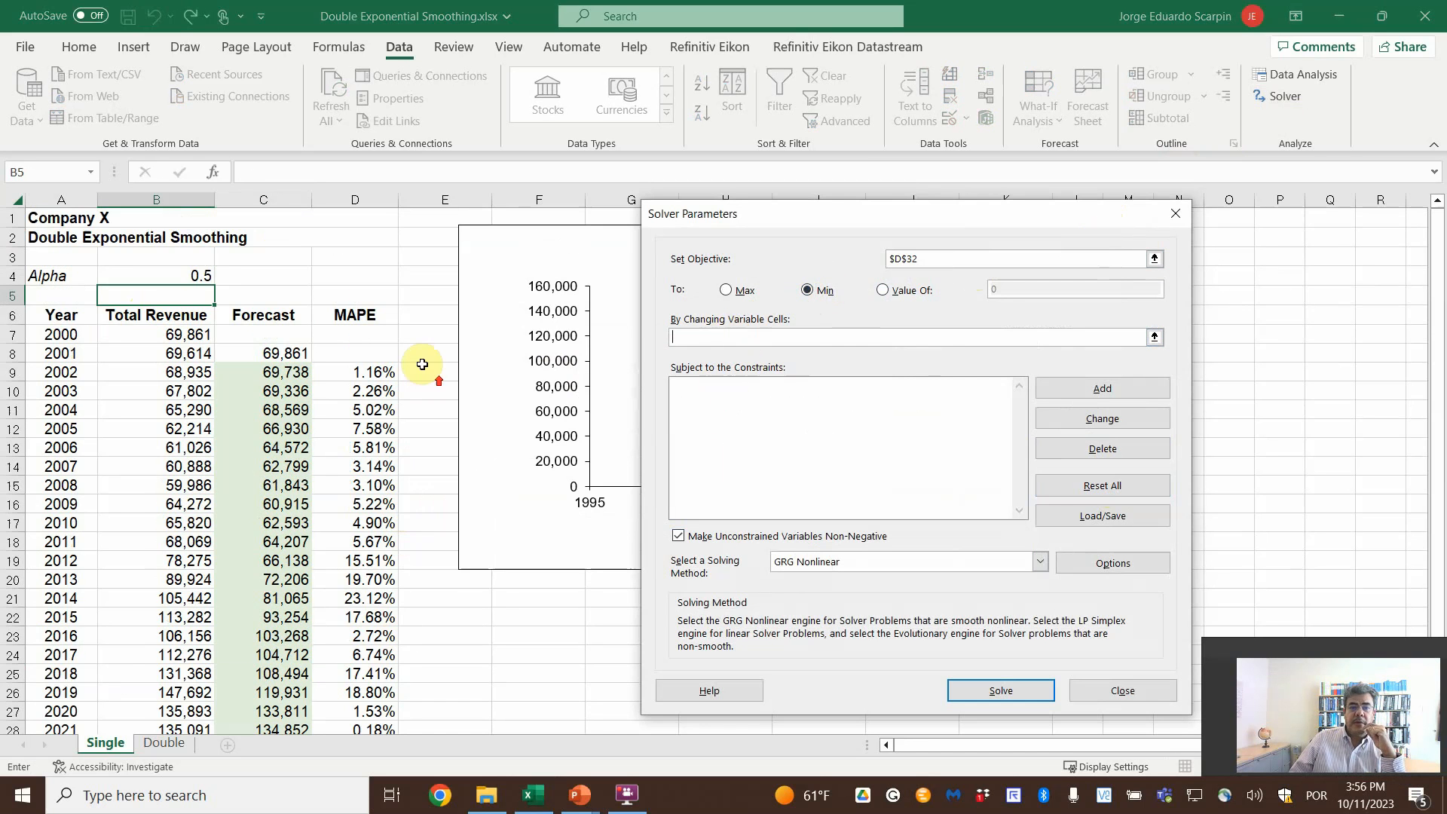
{"action": "left_click", "coordinate": [999, 690]}
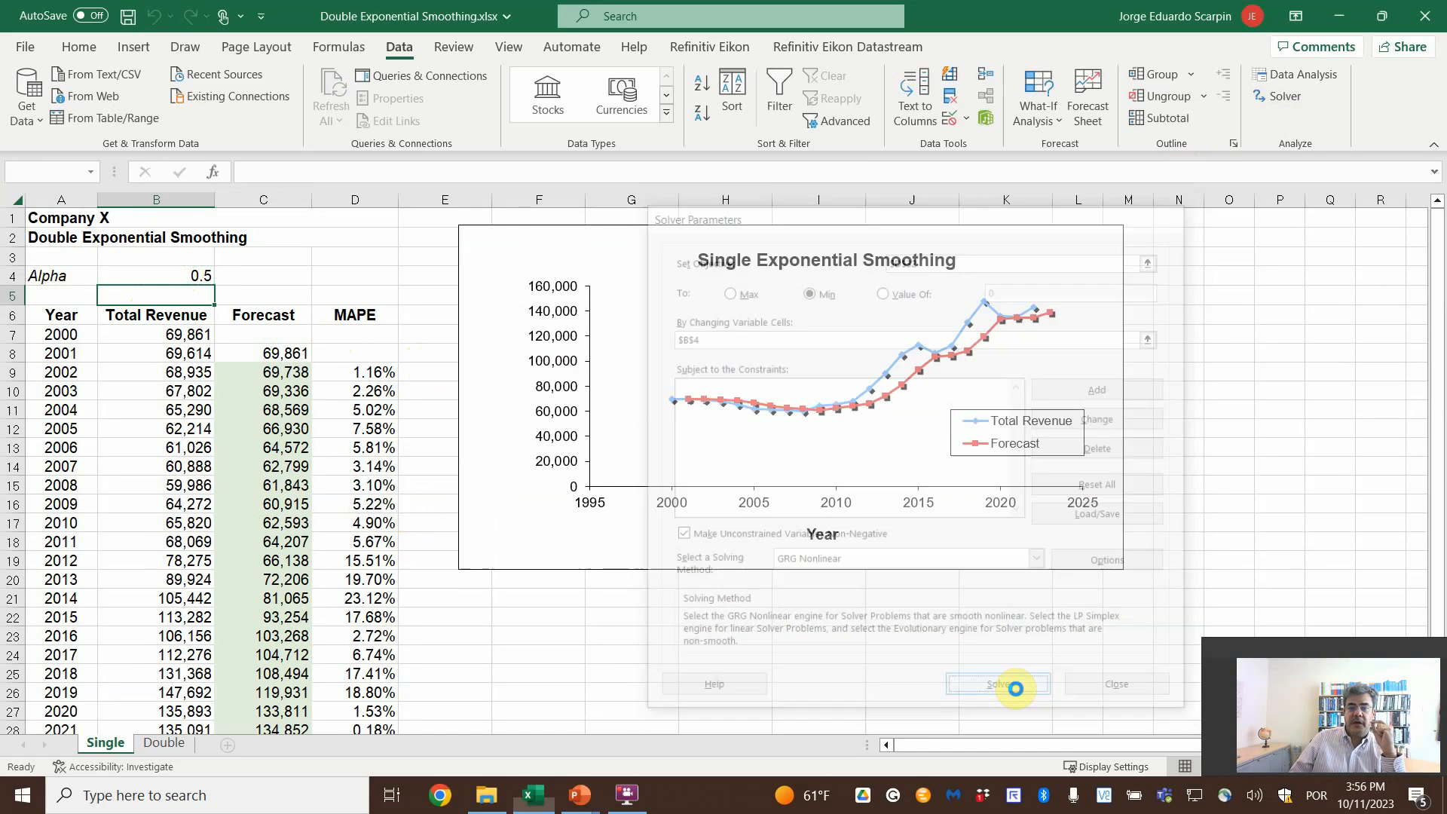
{"action": "left_click", "coordinate": [996, 685]}
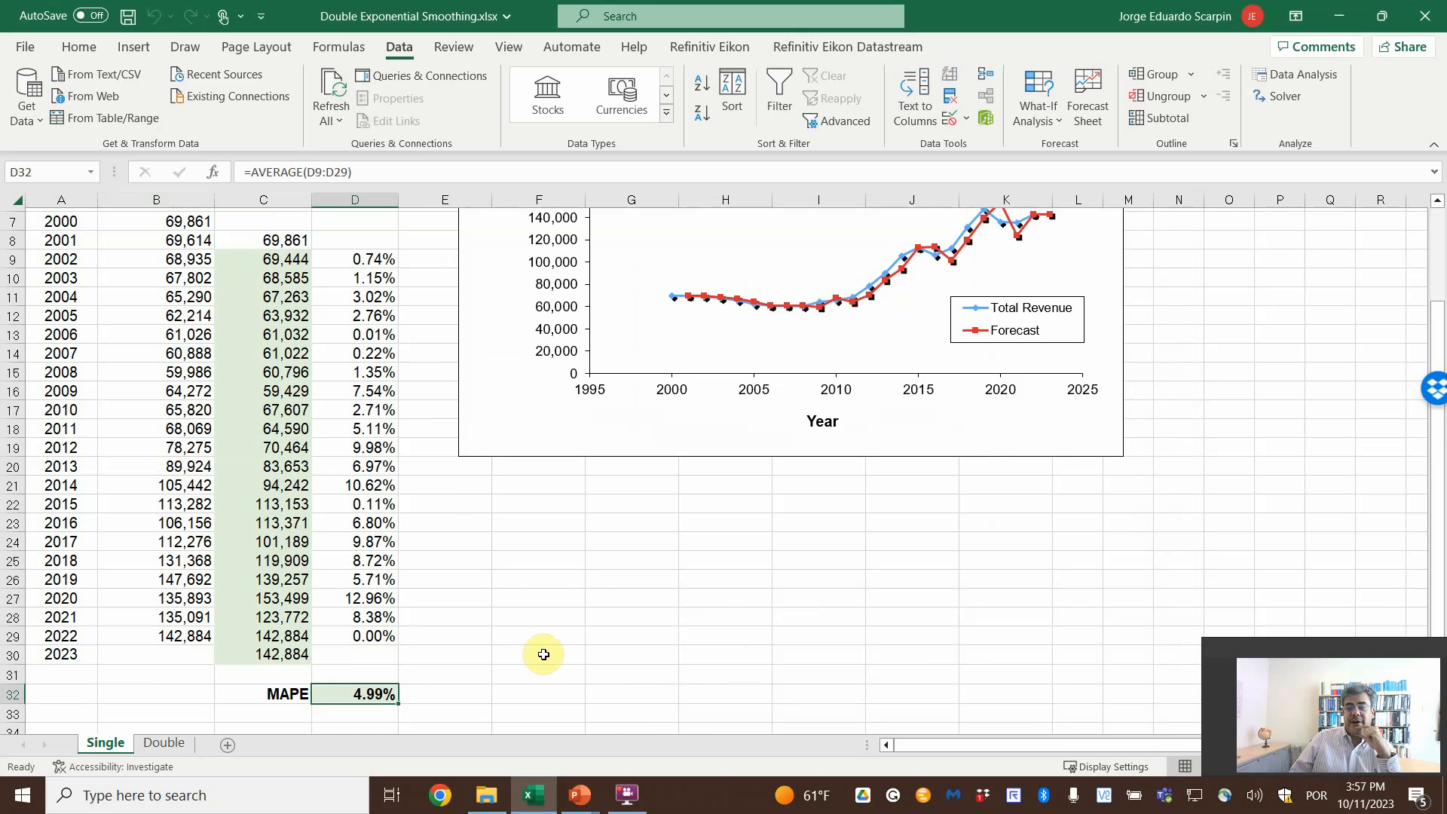
Step: On the Double sheet build the 2024 forecast from the 2022 level and trend cells
{"action": "left_click", "coordinate": [163, 742]}
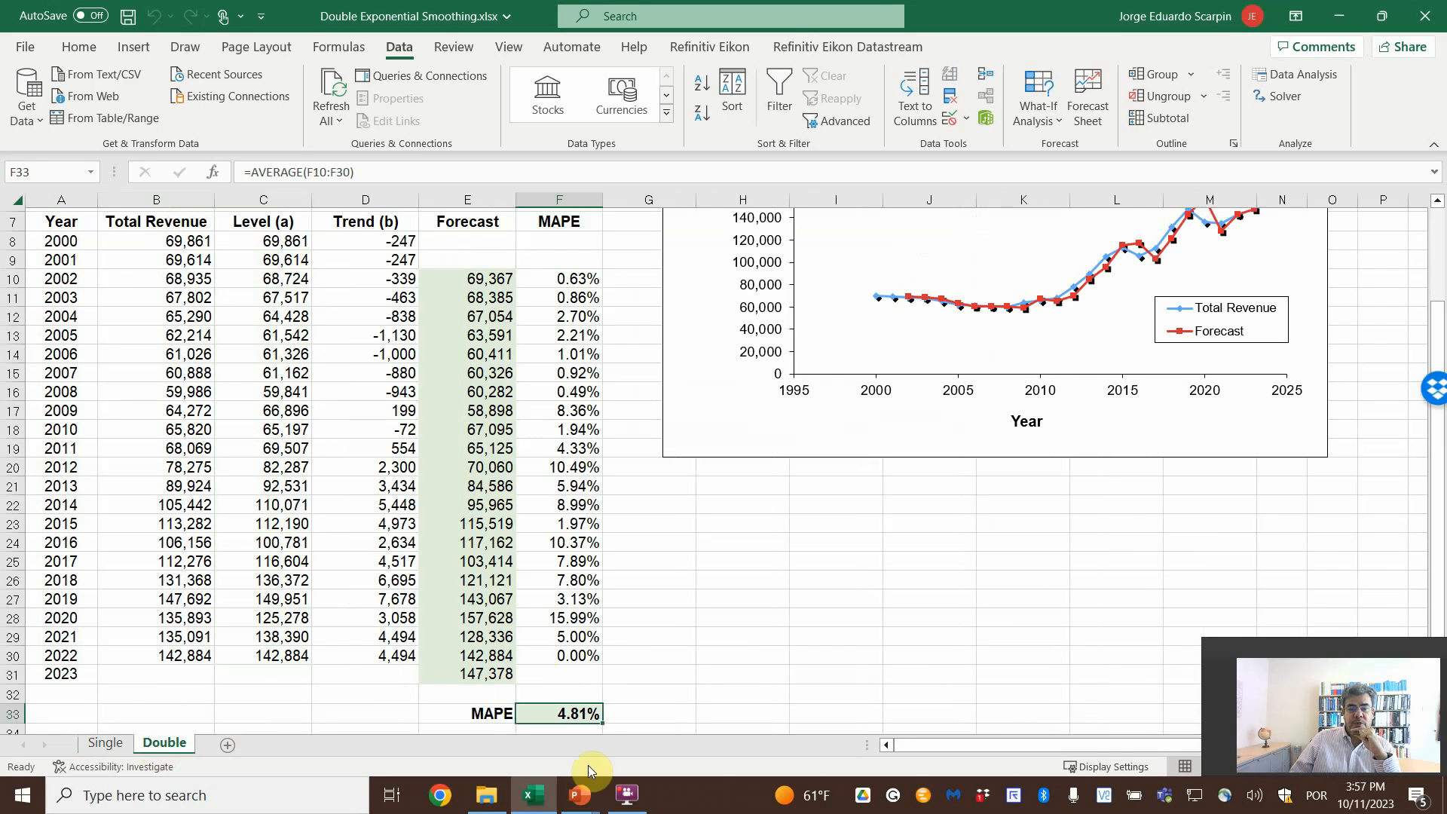
{"action": "mouse_move", "coordinate": [595, 770]}
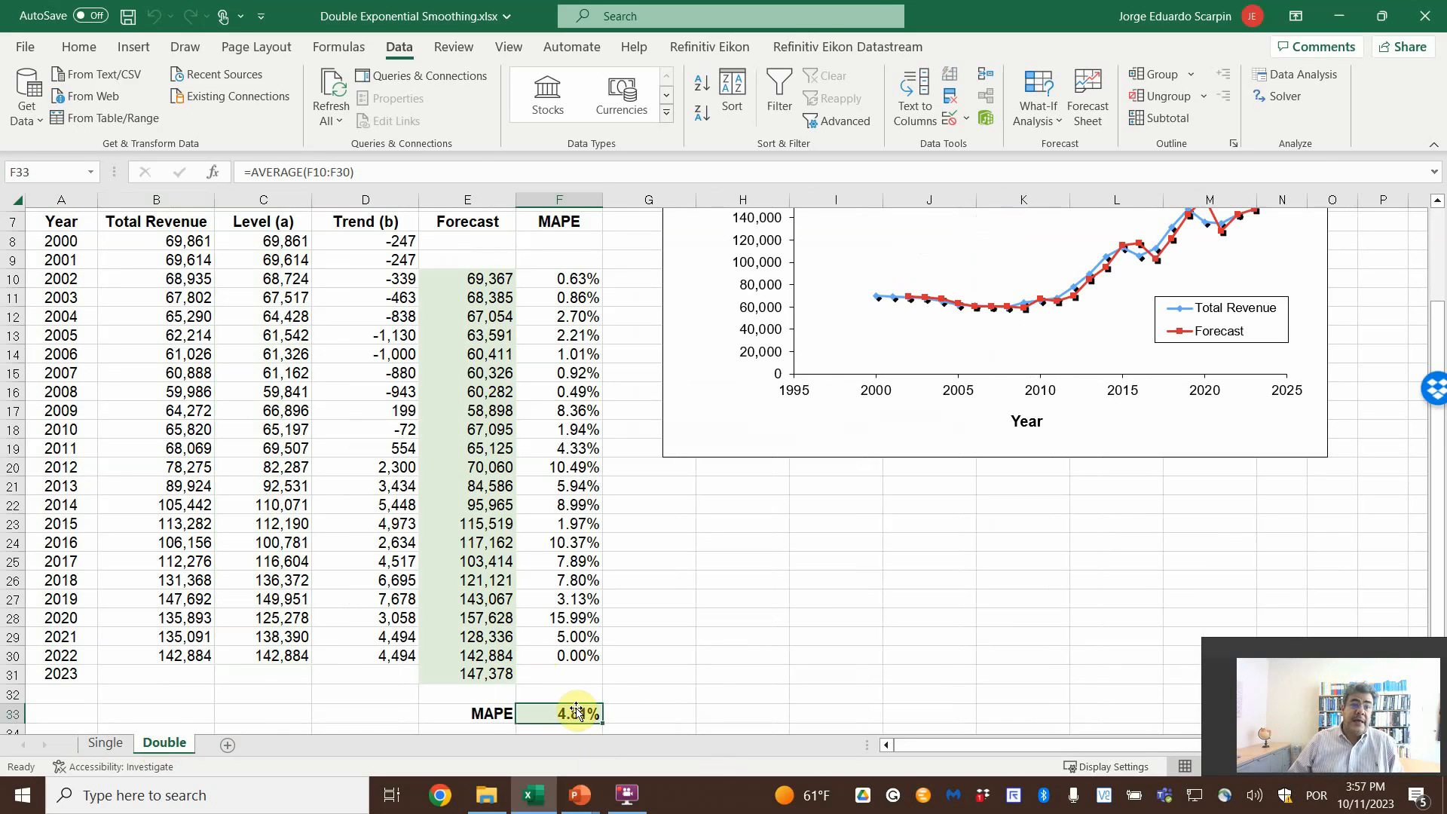
{"action": "left_click", "coordinate": [466, 674]}
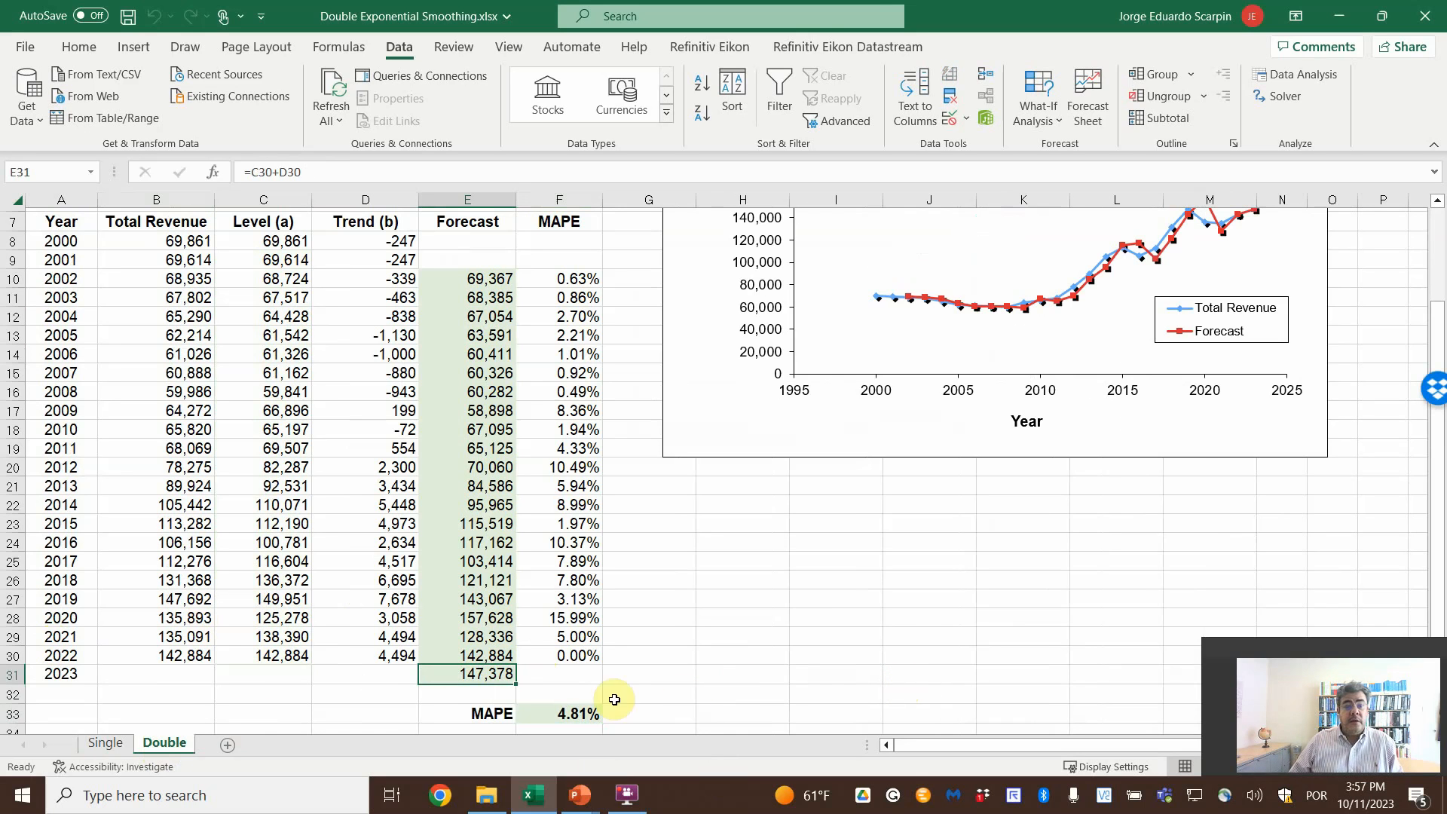
{"action": "mouse_move", "coordinate": [499, 696]}
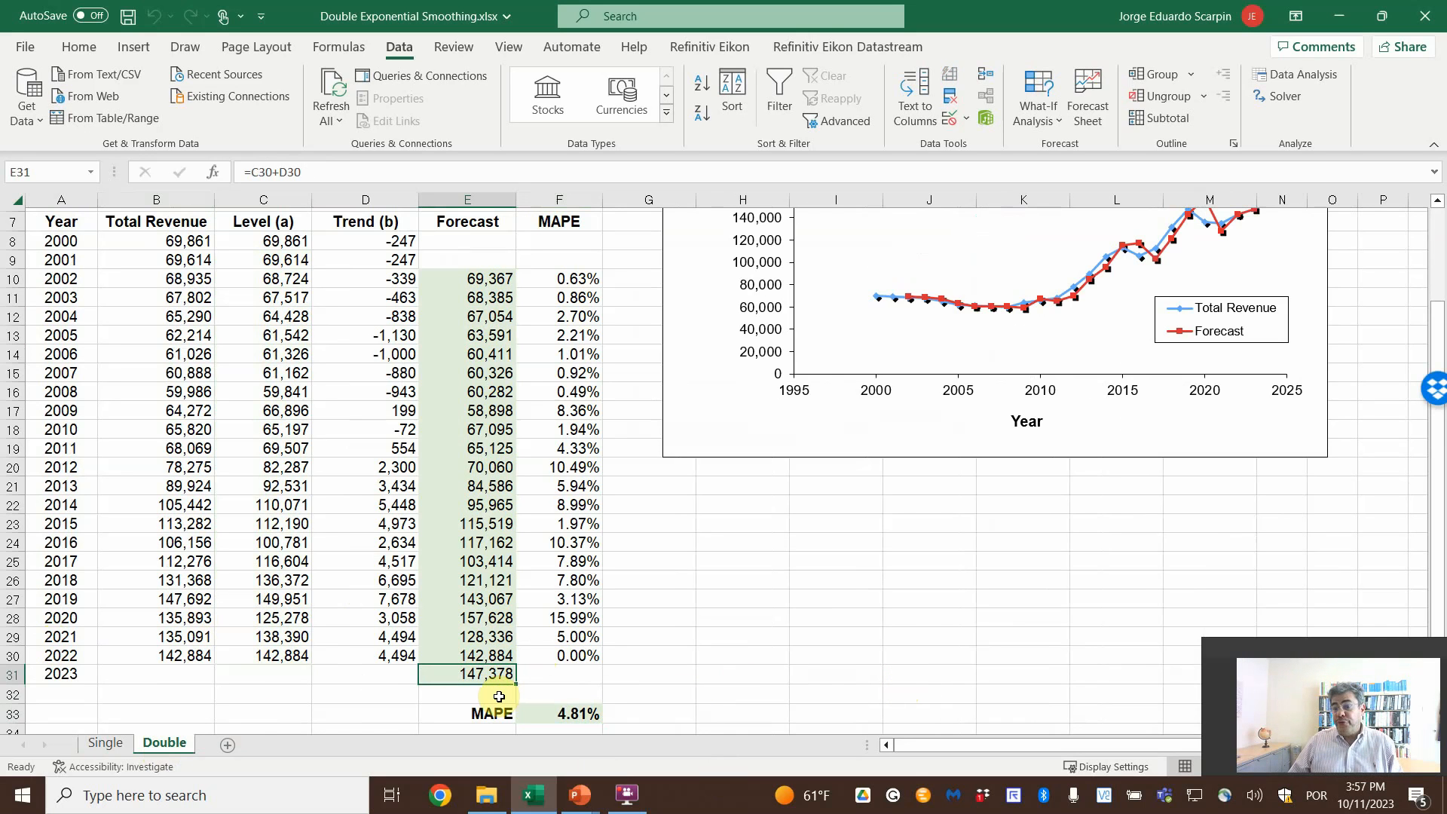
{"action": "left_click", "coordinate": [465, 693]}
{"action": "type", "text": "="}
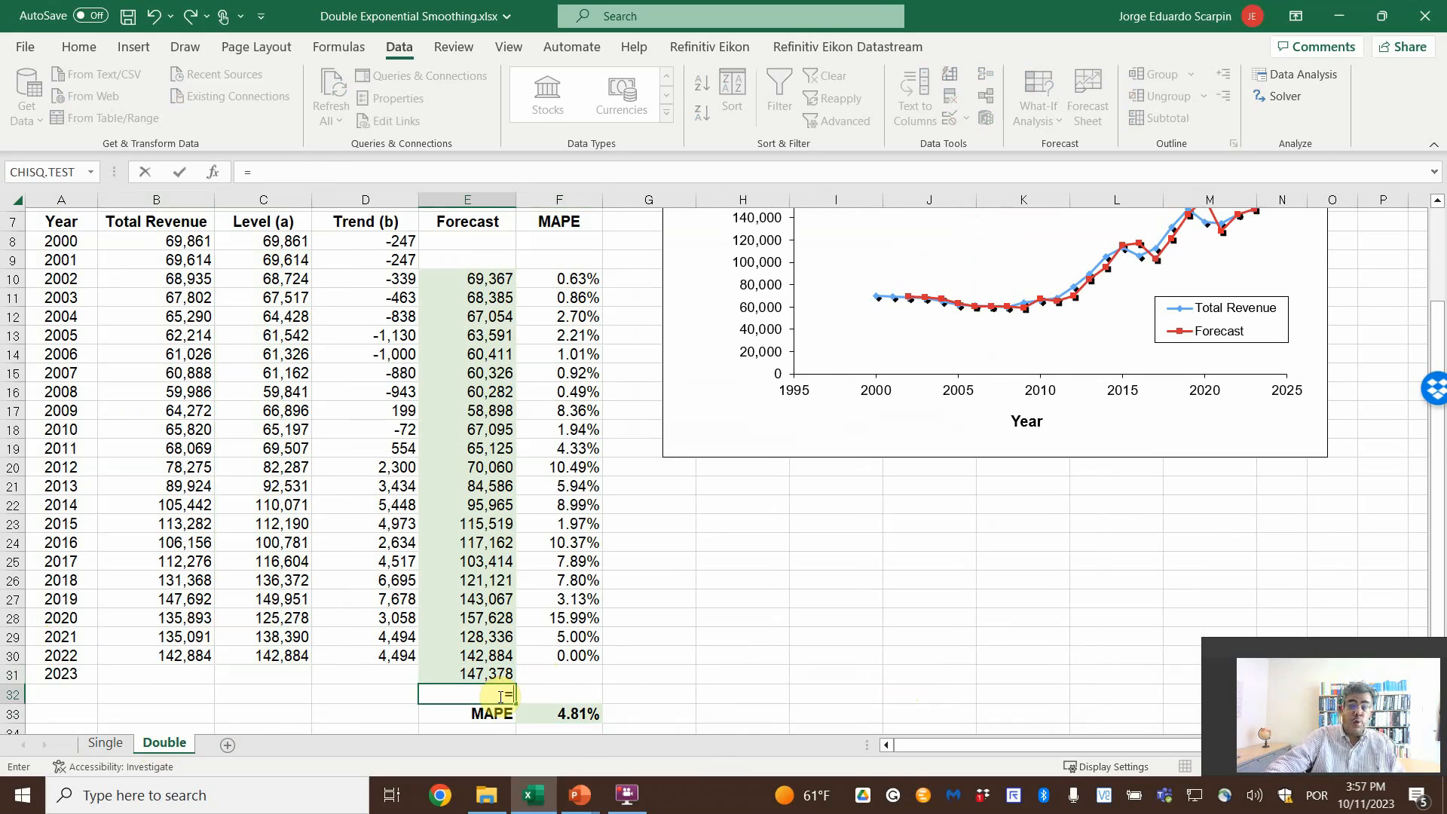
{"action": "left_click", "coordinate": [466, 656]}
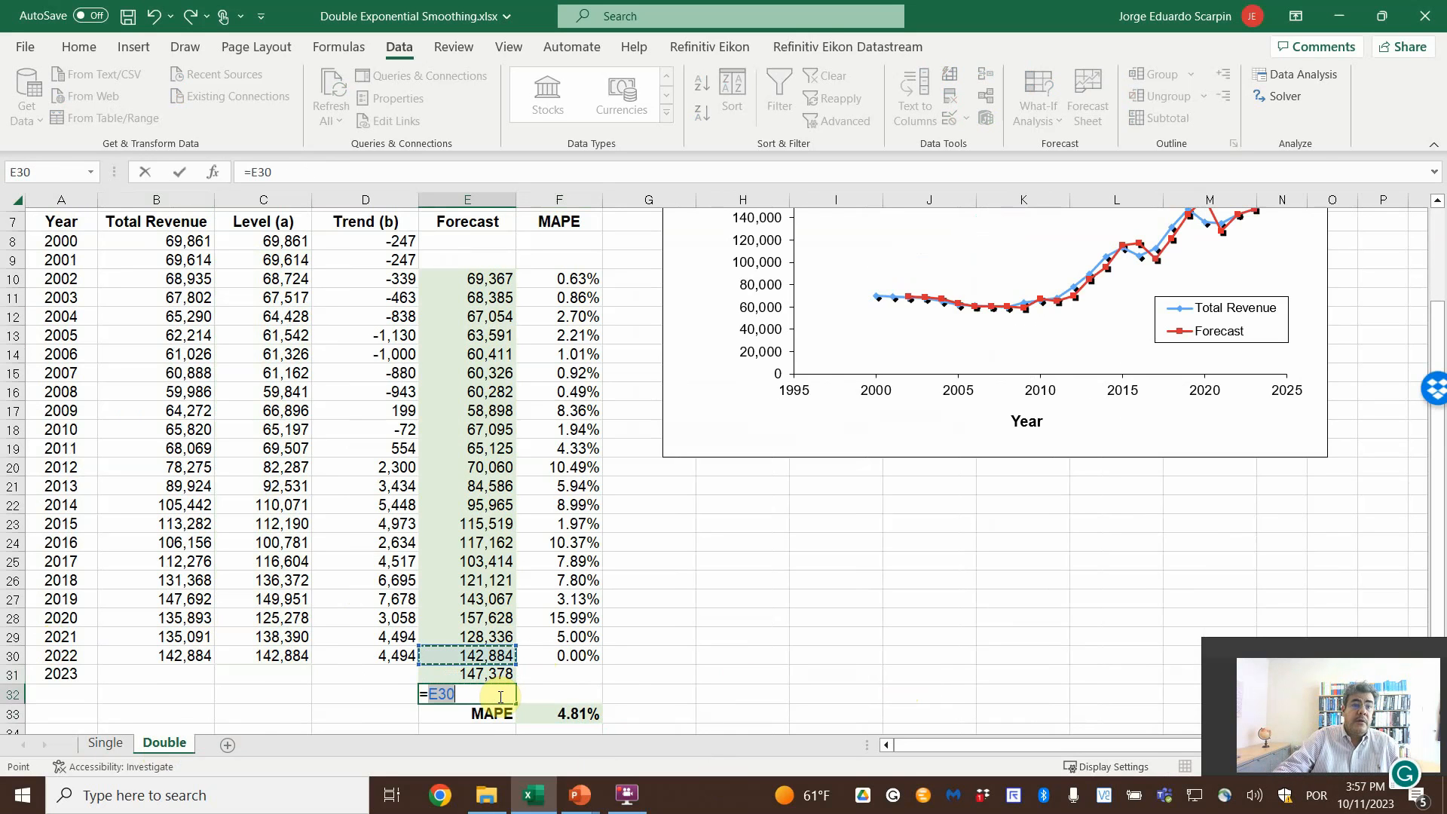
{"action": "left_click", "coordinate": [365, 655]}
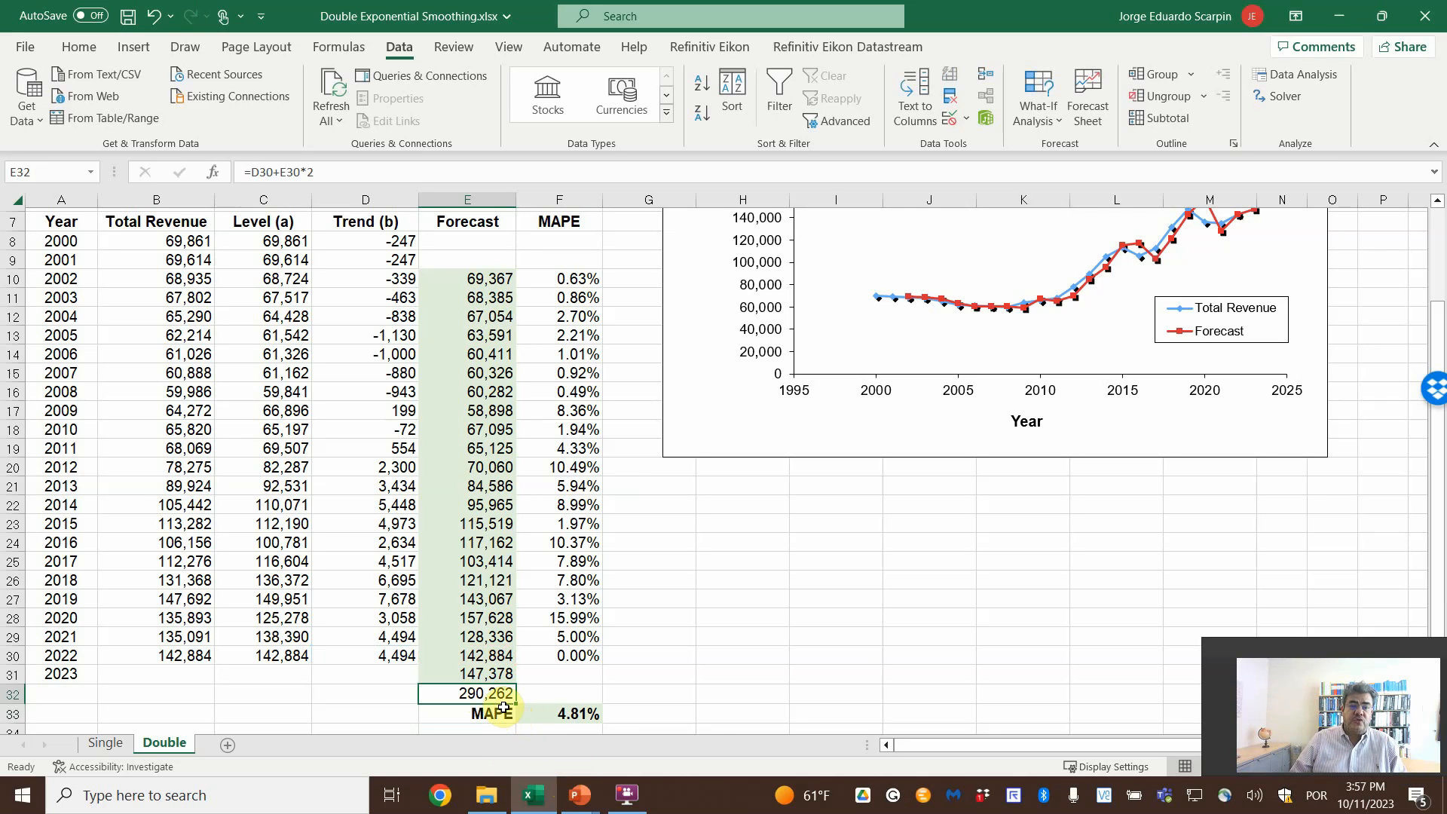
{"action": "key", "text": "Delete"}
{"action": "type", "text": "+"}
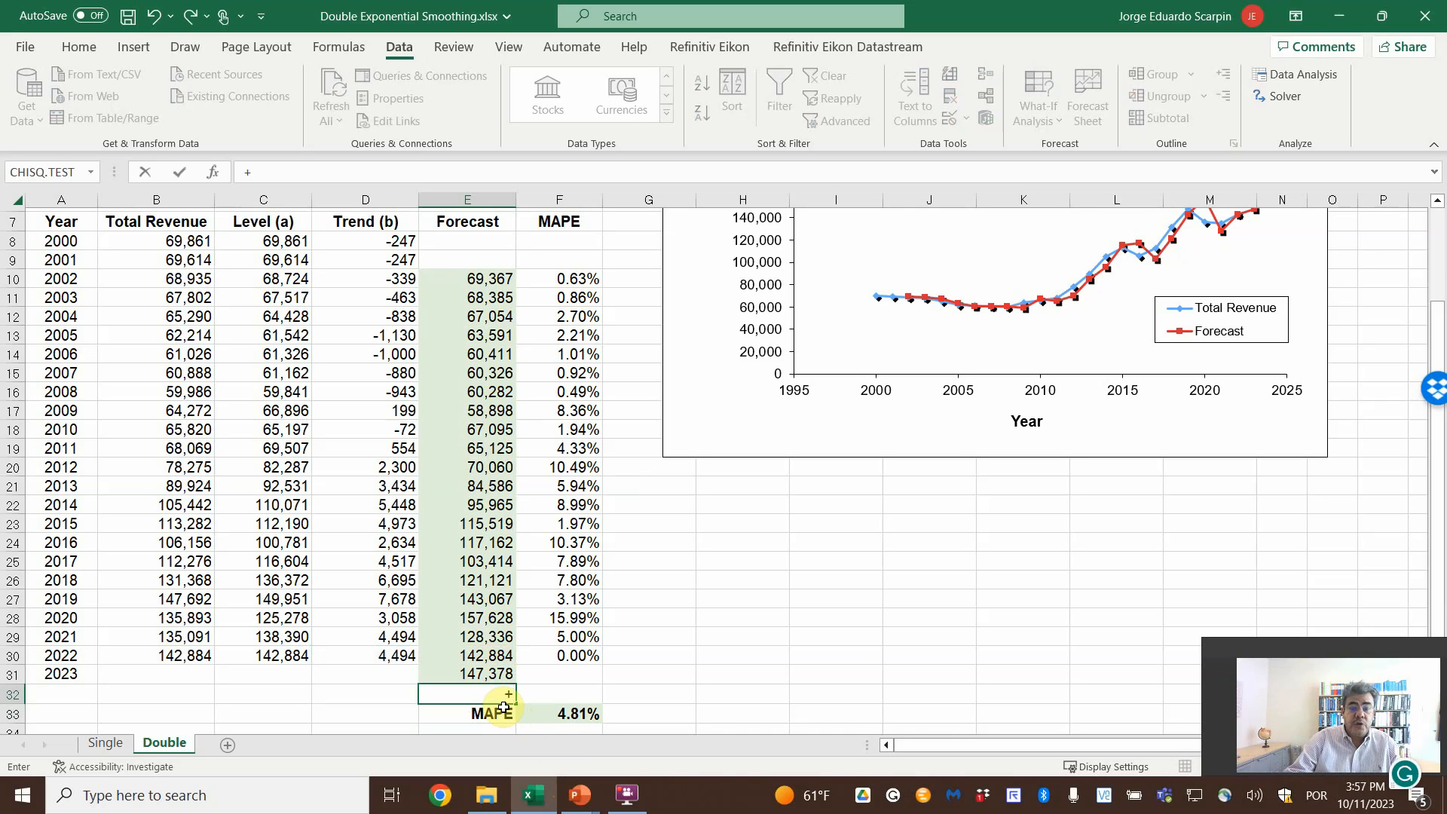
{"action": "left_click", "coordinate": [262, 656]}
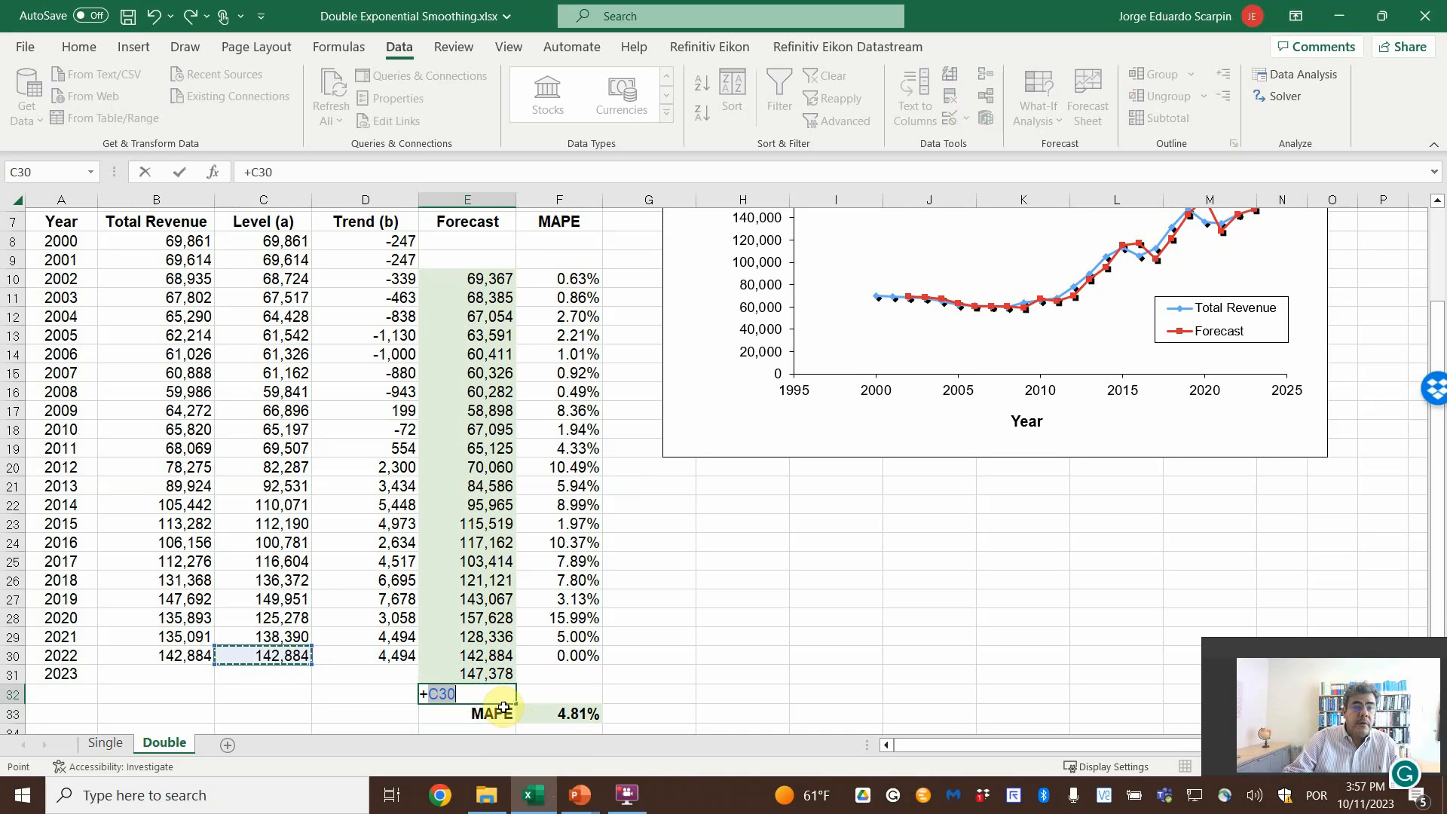
{"action": "left_click", "coordinate": [365, 674]}
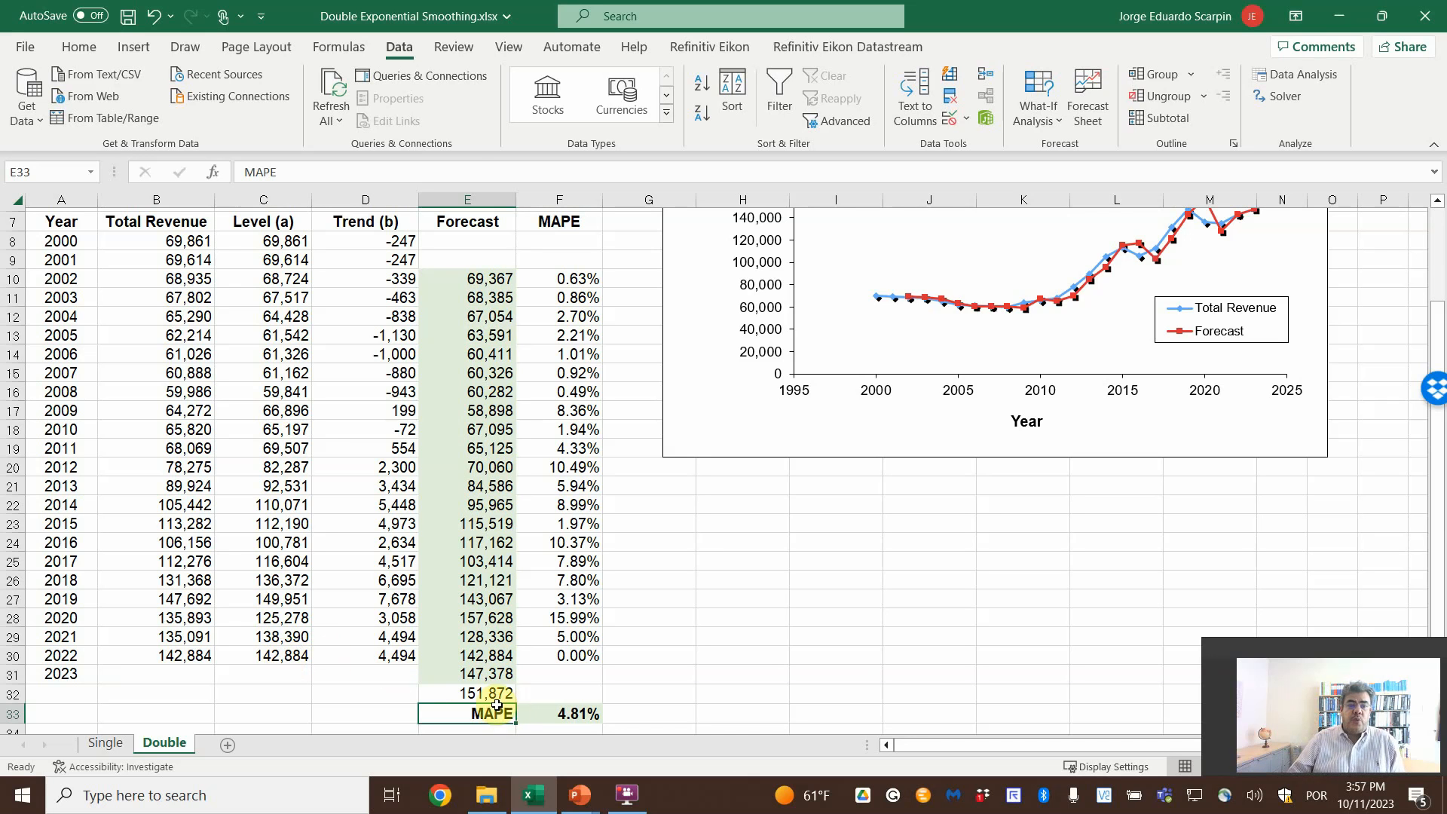
{"action": "left_click", "coordinate": [365, 656]}
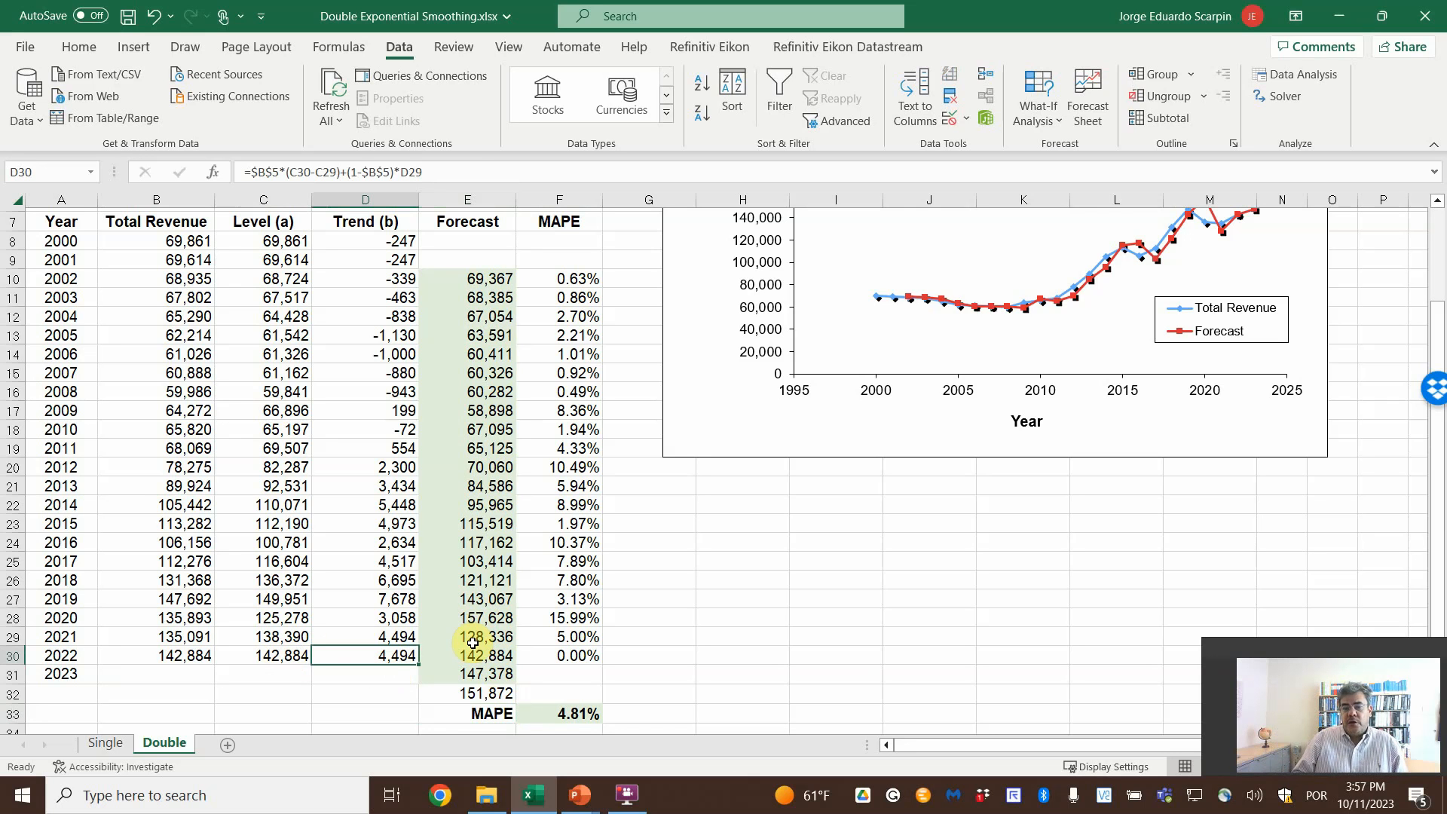
{"action": "mouse_move", "coordinate": [437, 698]}
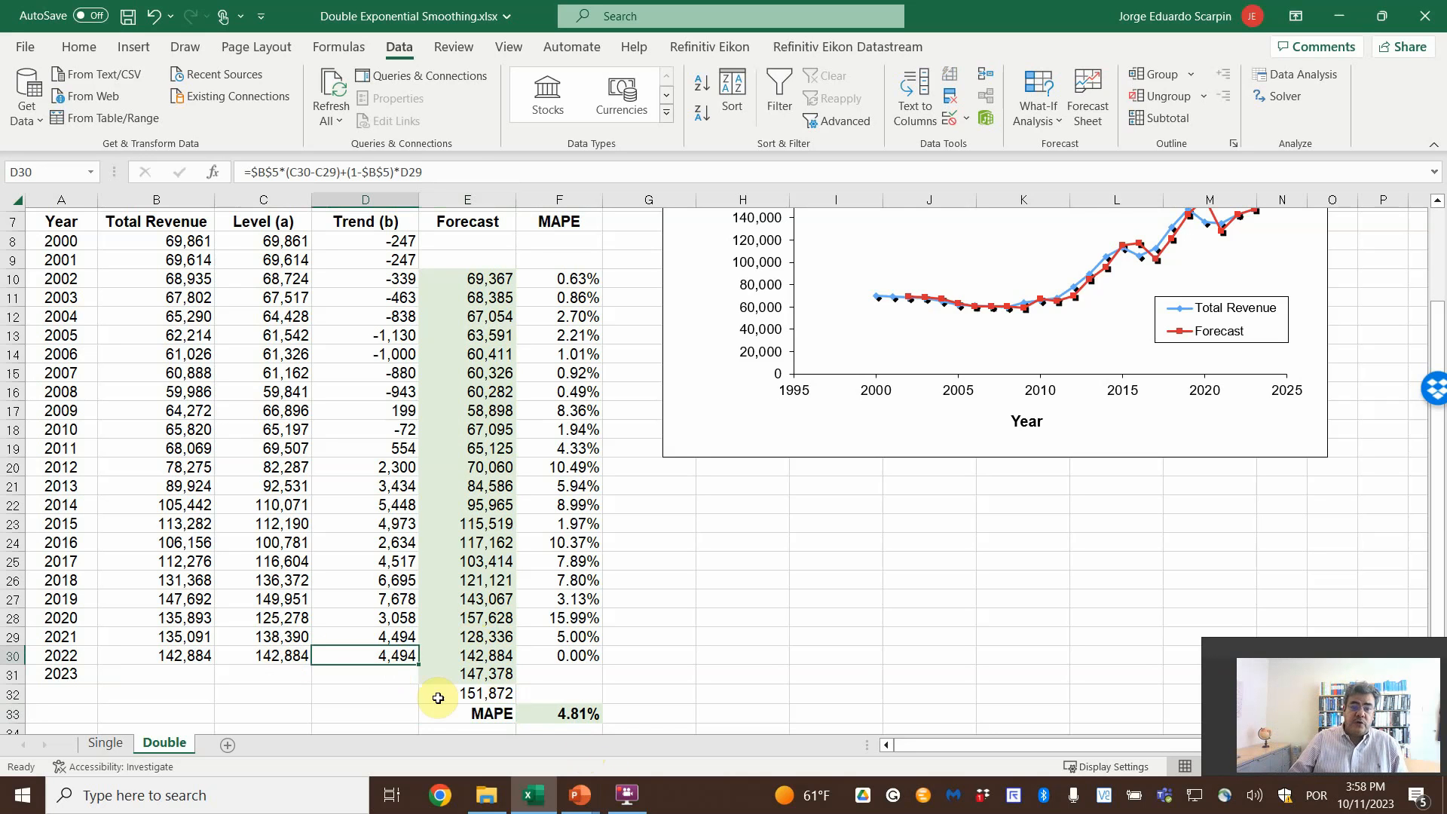
Step: Enter =E31+D31 for the new row and label its year 2024
{"action": "left_click", "coordinate": [466, 730]}
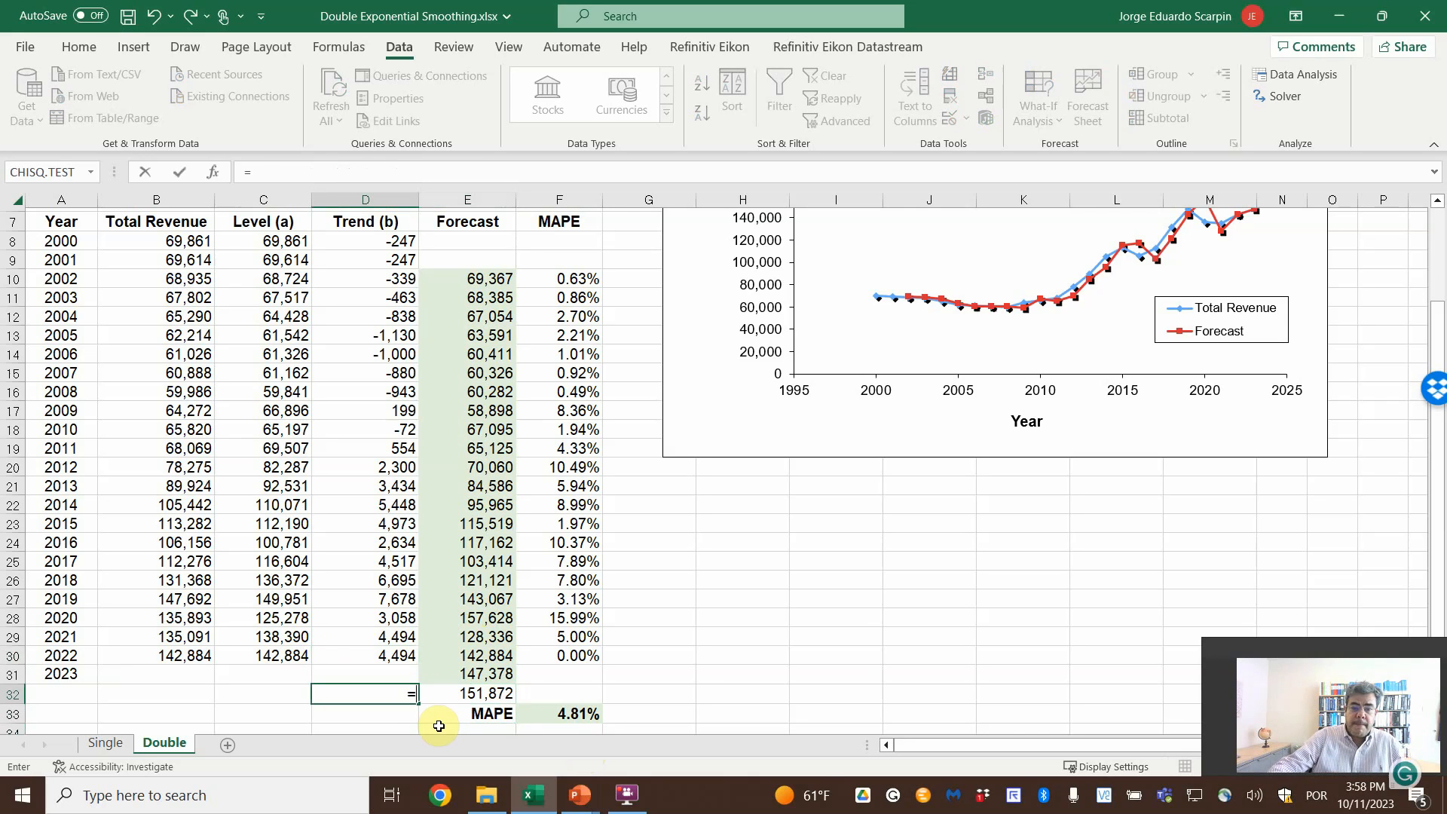
{"action": "type", "text": "=E31+D31"}
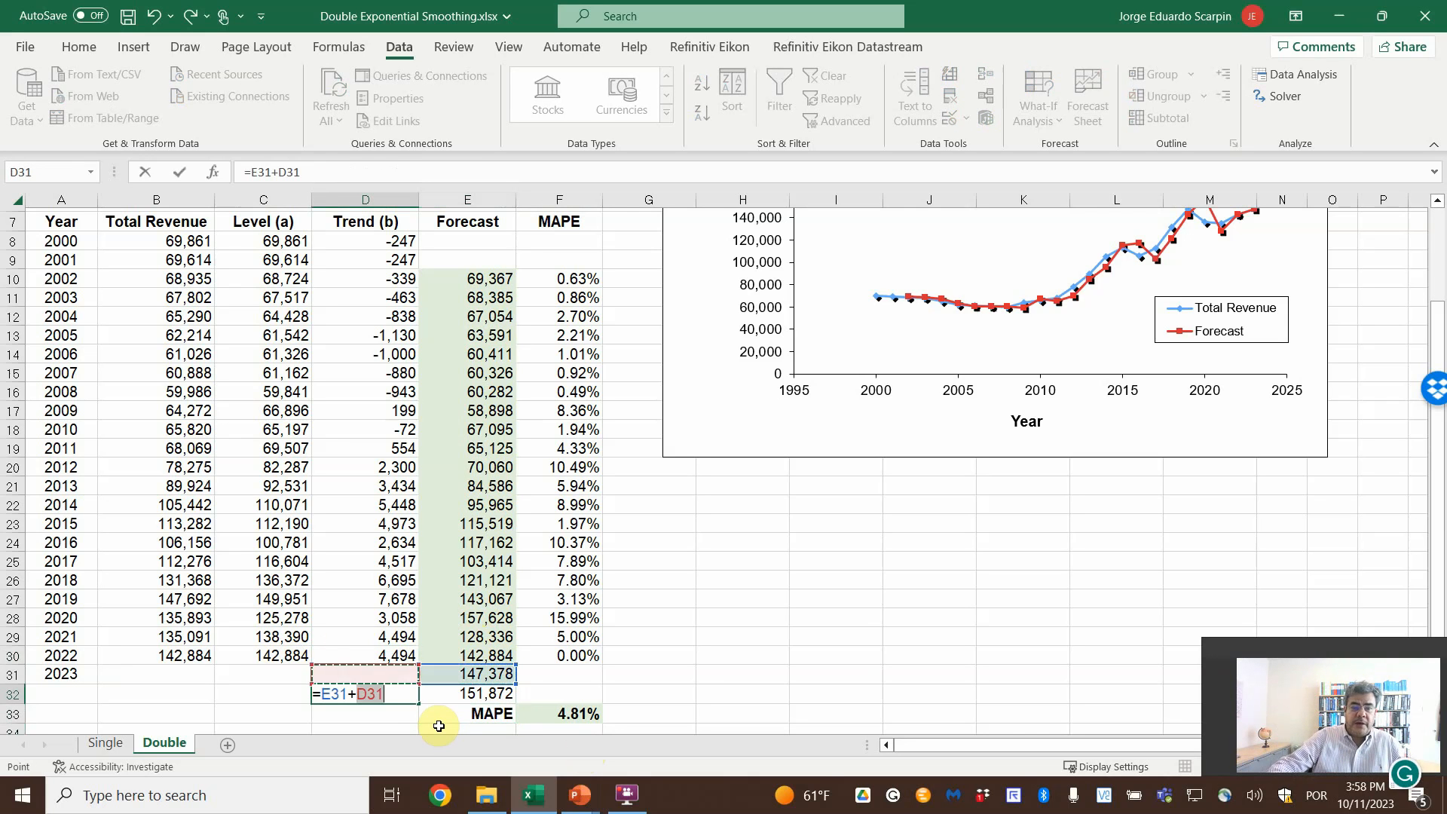
{"action": "key", "text": "enter"}
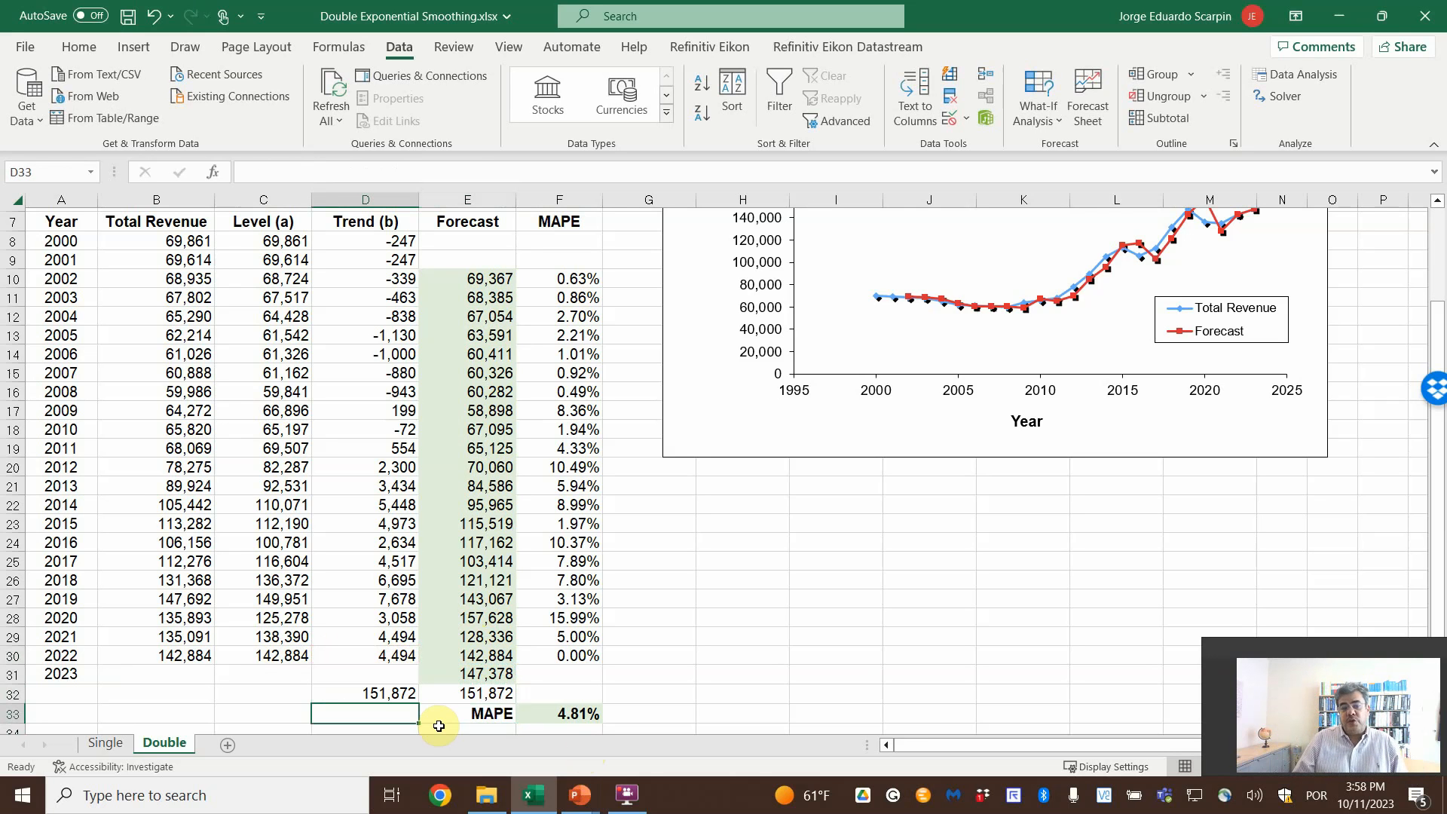
{"action": "left_click", "coordinate": [363, 693]}
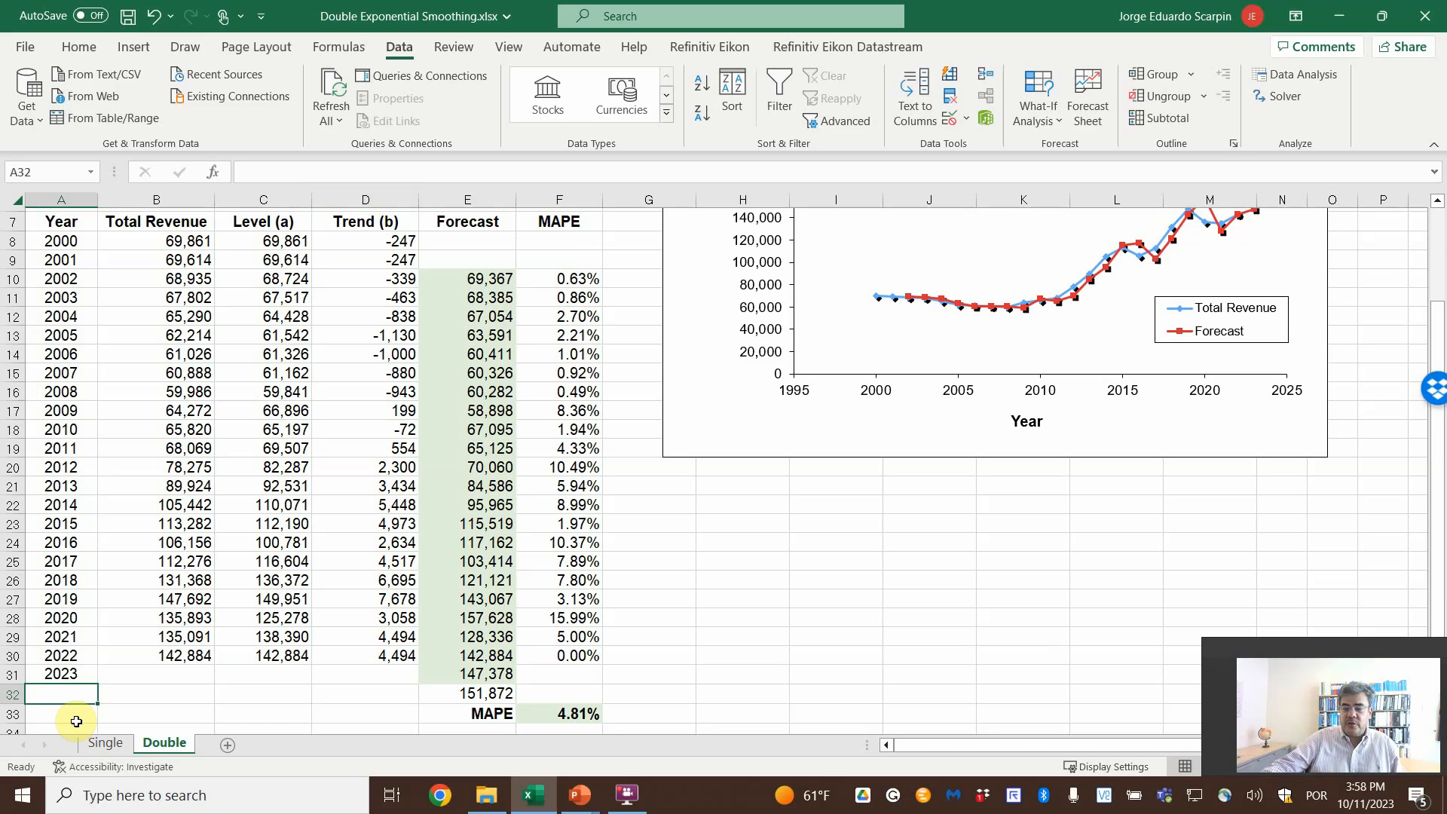
{"action": "type", "text": "2024"}
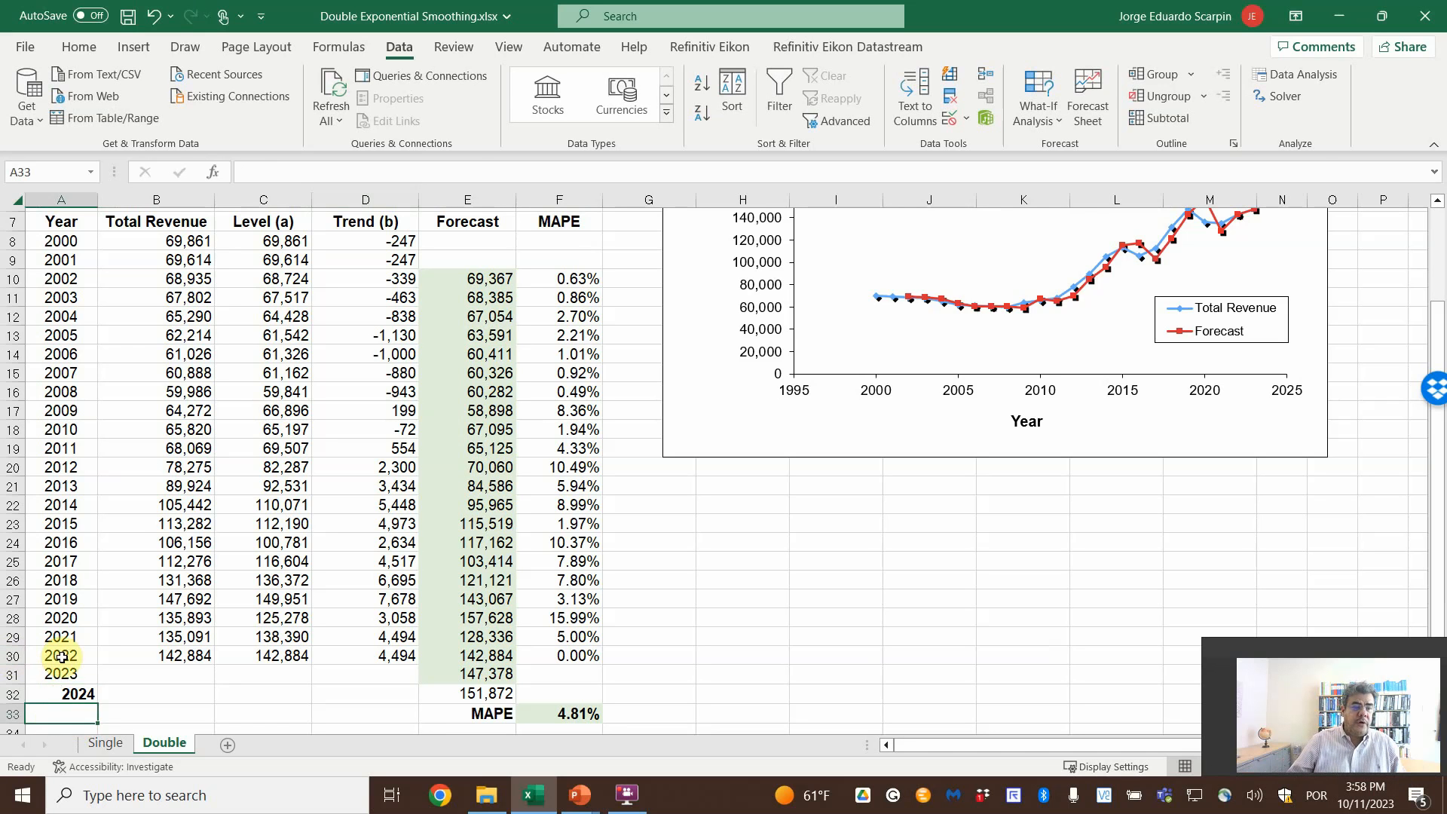